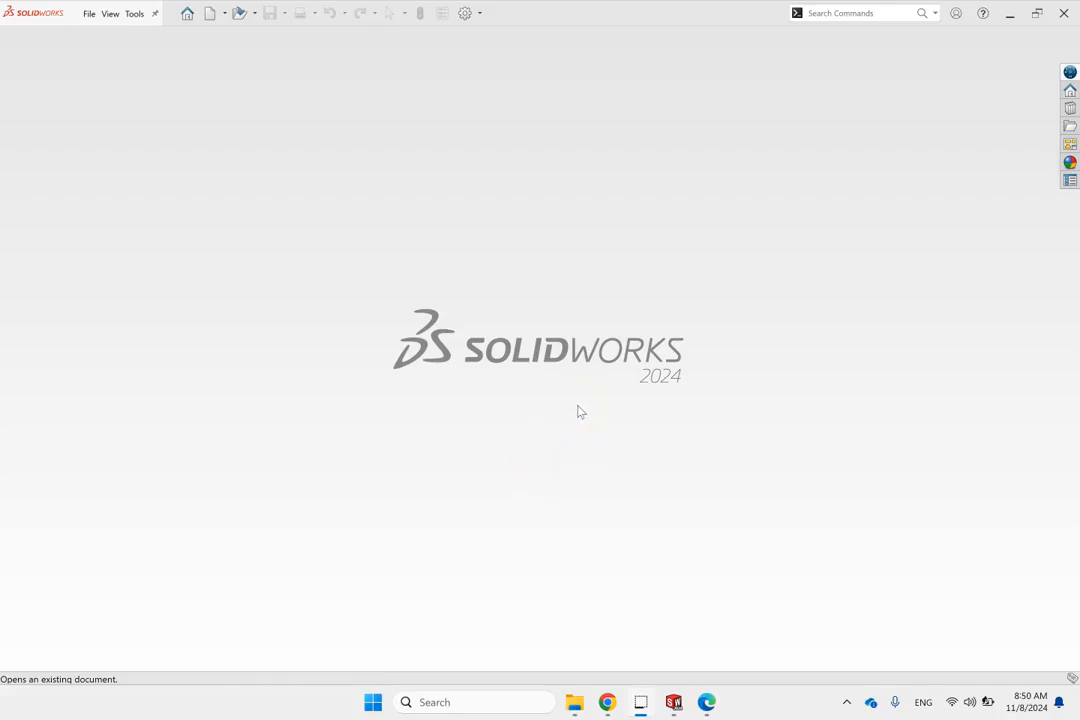
mouse_move(565, 415)
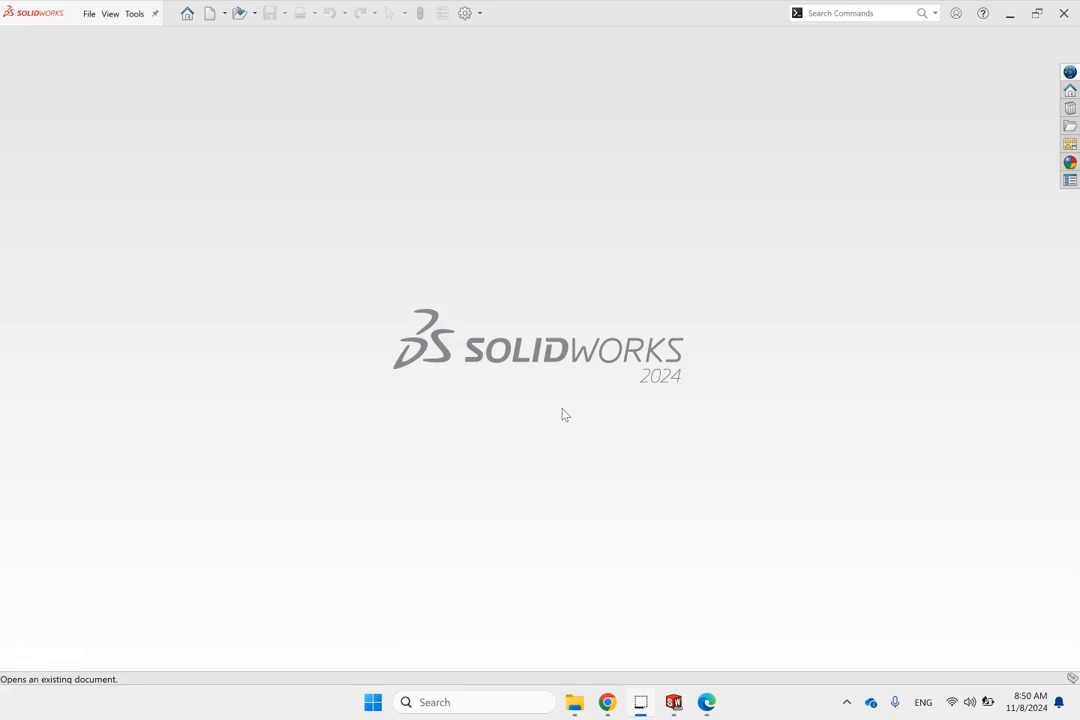
mouse_move(794, 252)
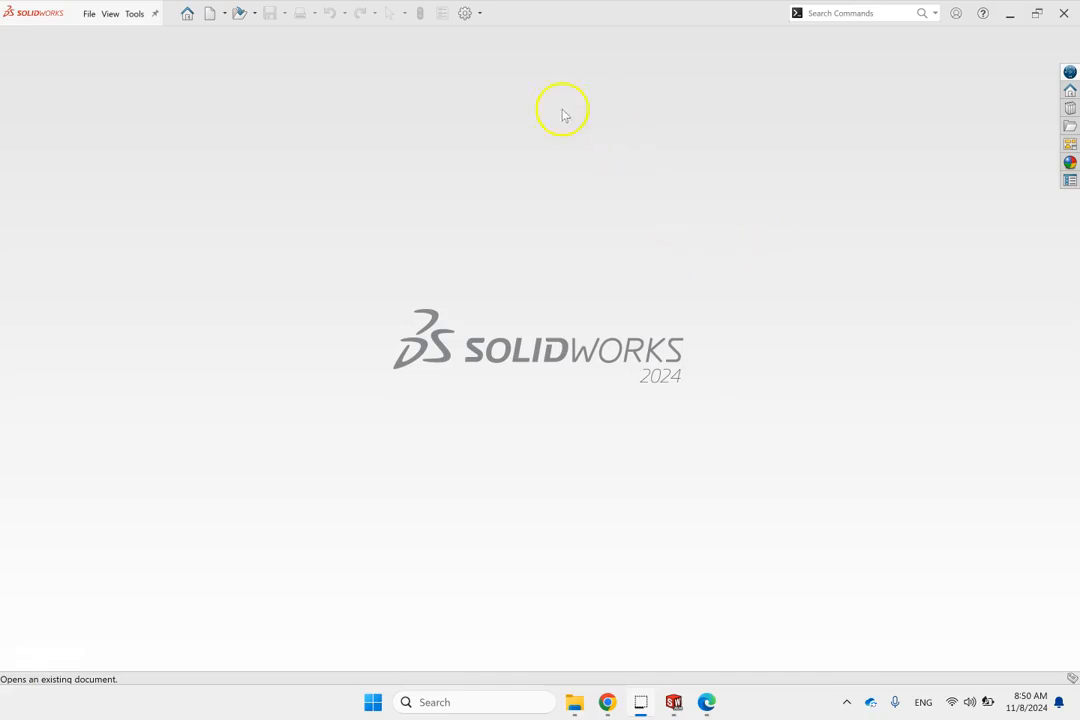
mouse_move(408, 122)
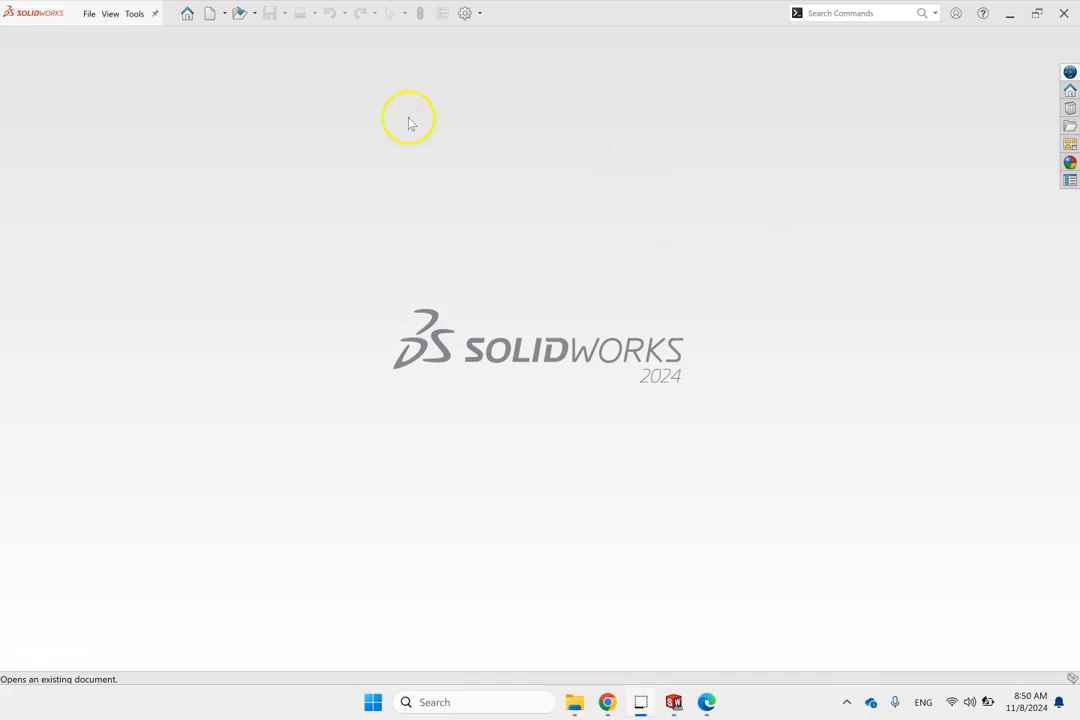
mouse_move(407, 120)
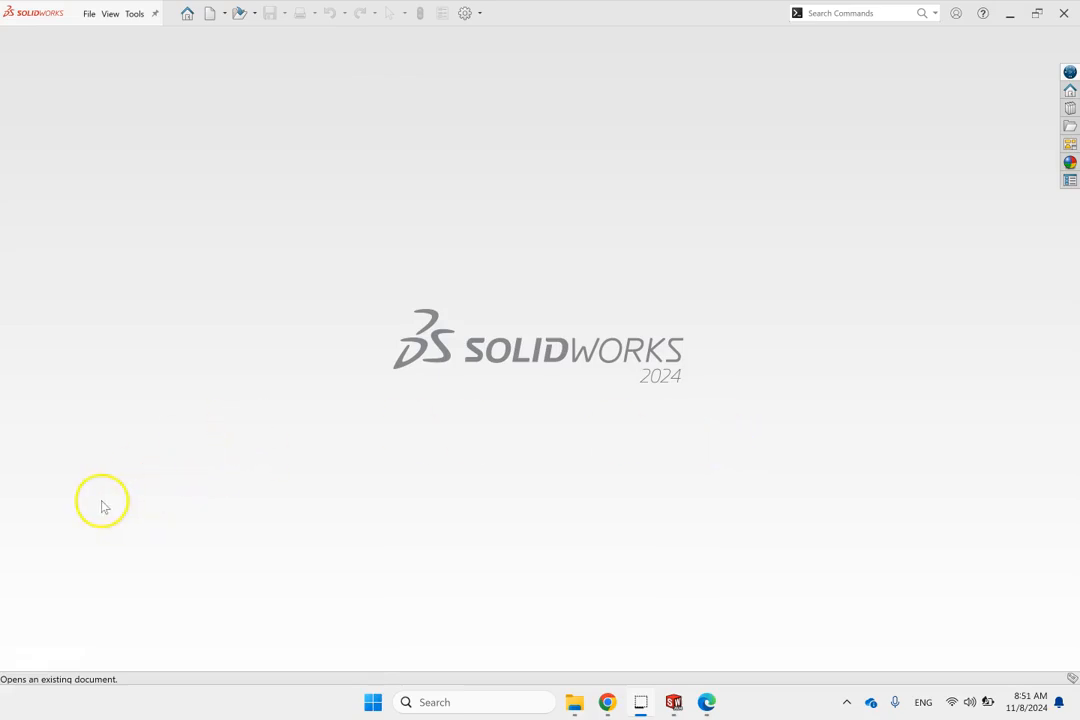
mouse_move(103, 509)
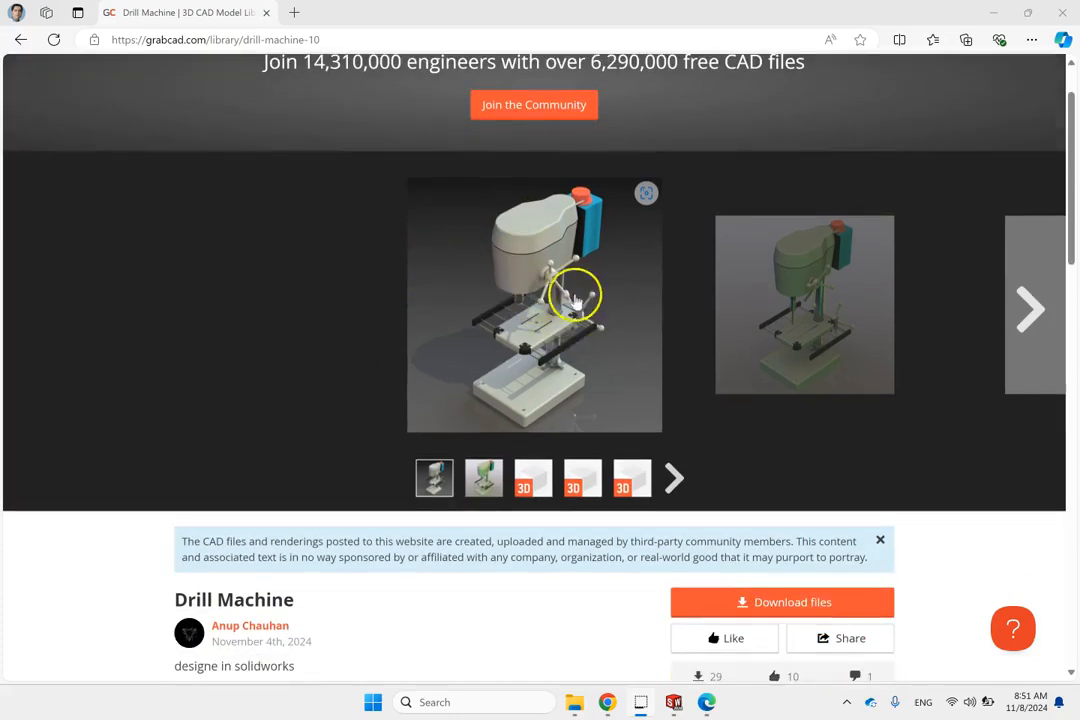
Step: Filter the Open dialog to SOLIDWORKS Assembly files and open Perceuse a colonne
scroll(down, 3)
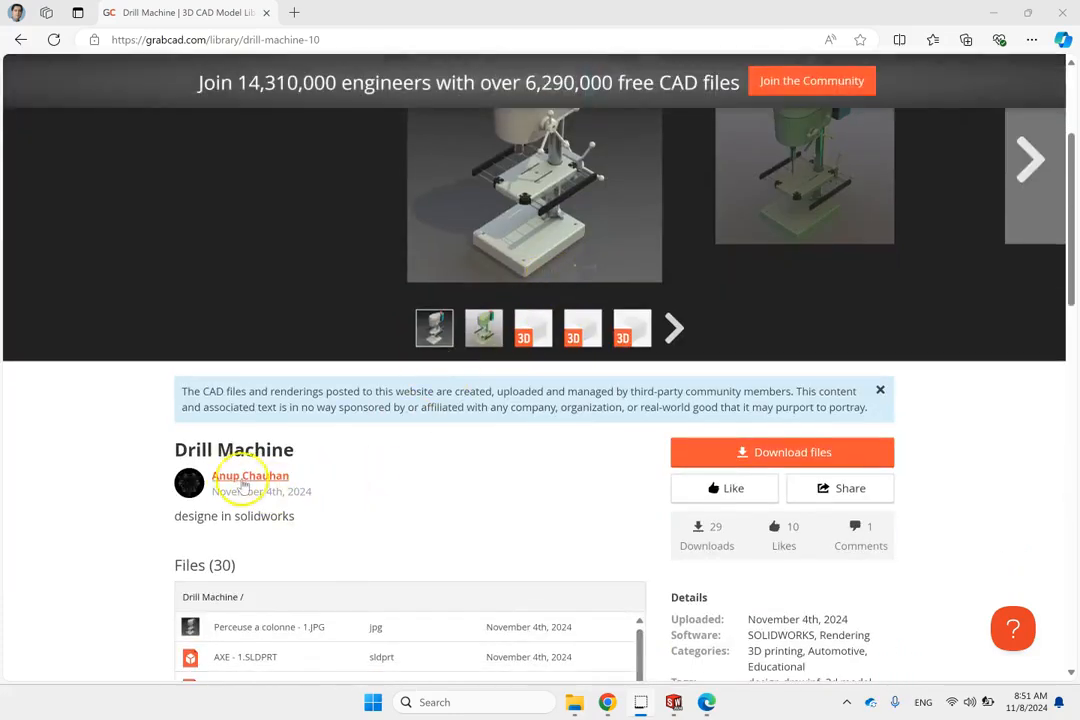
mouse_move(225, 485)
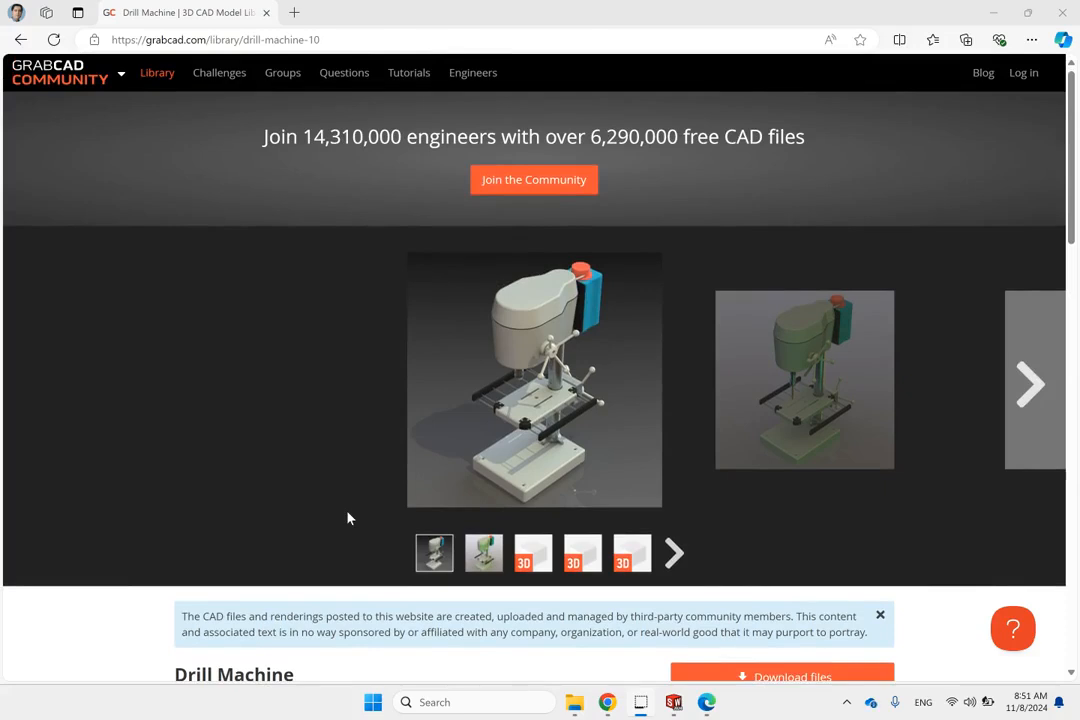
mouse_move(581, 150)
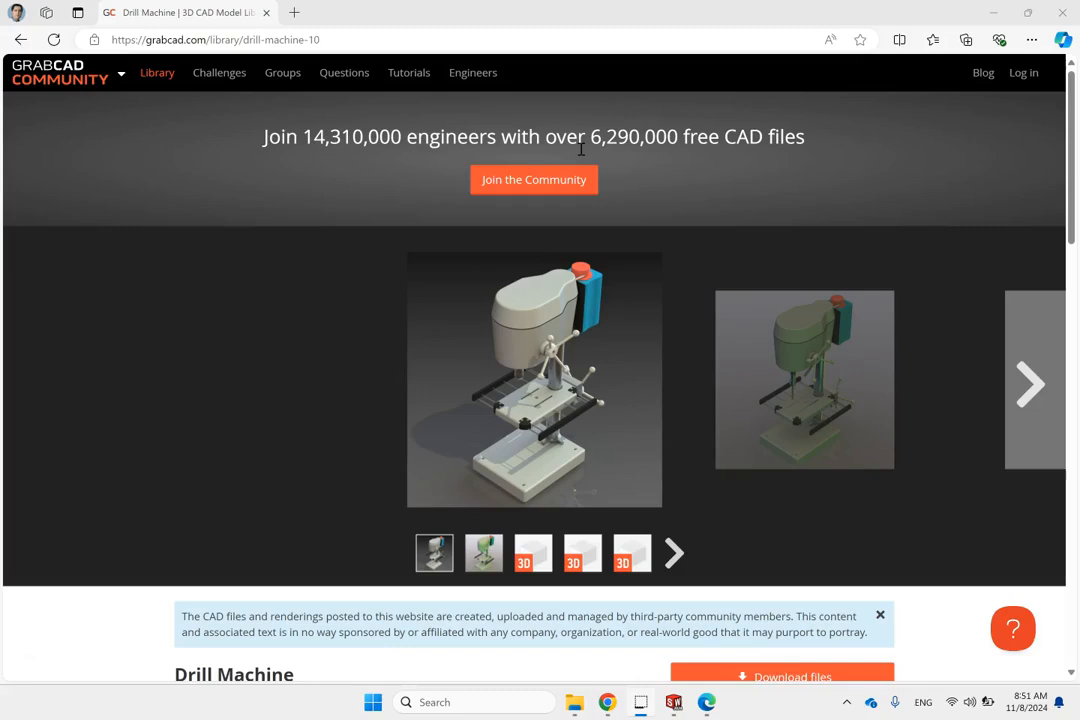
mouse_move(1025, 125)
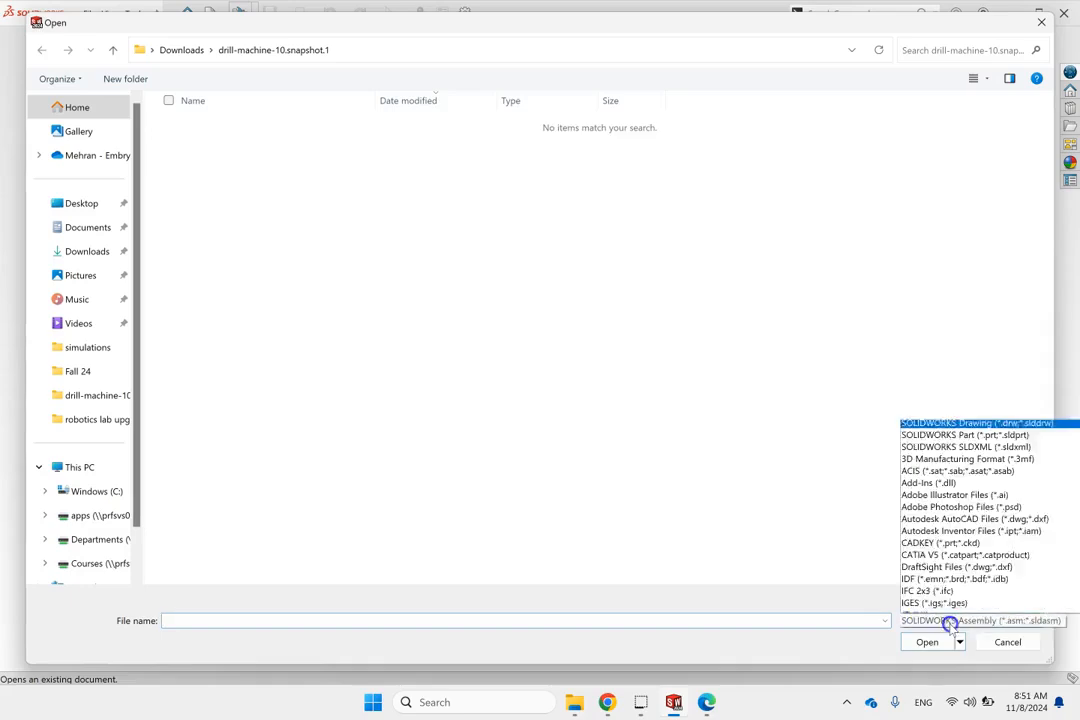
click(980, 620)
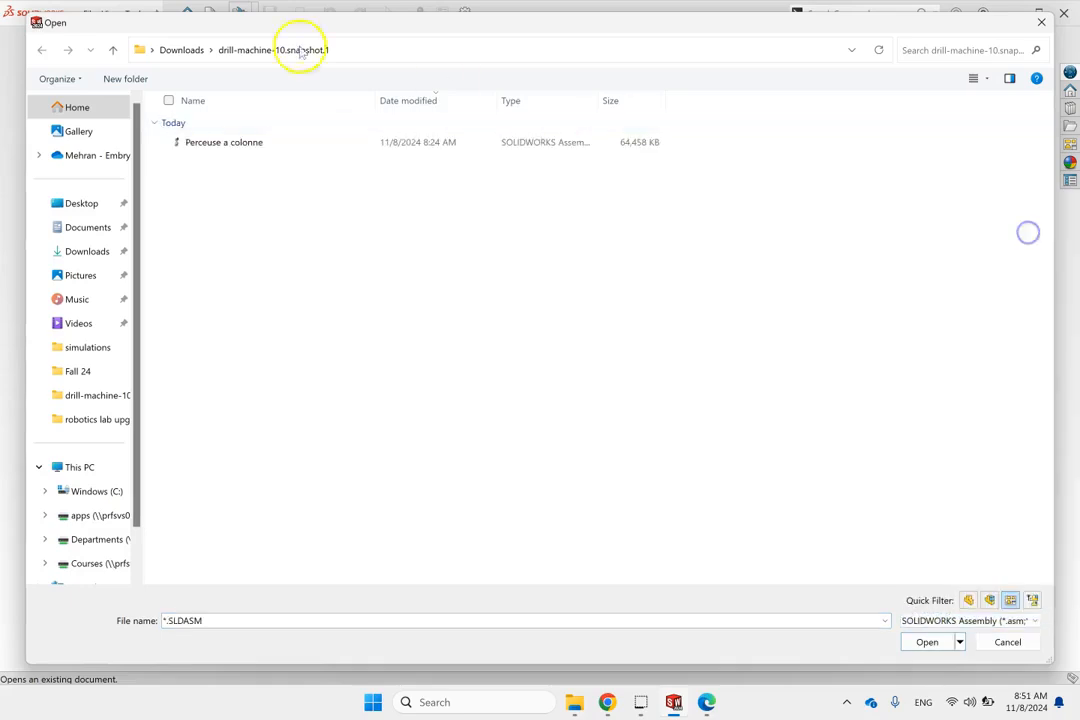
click(926, 641)
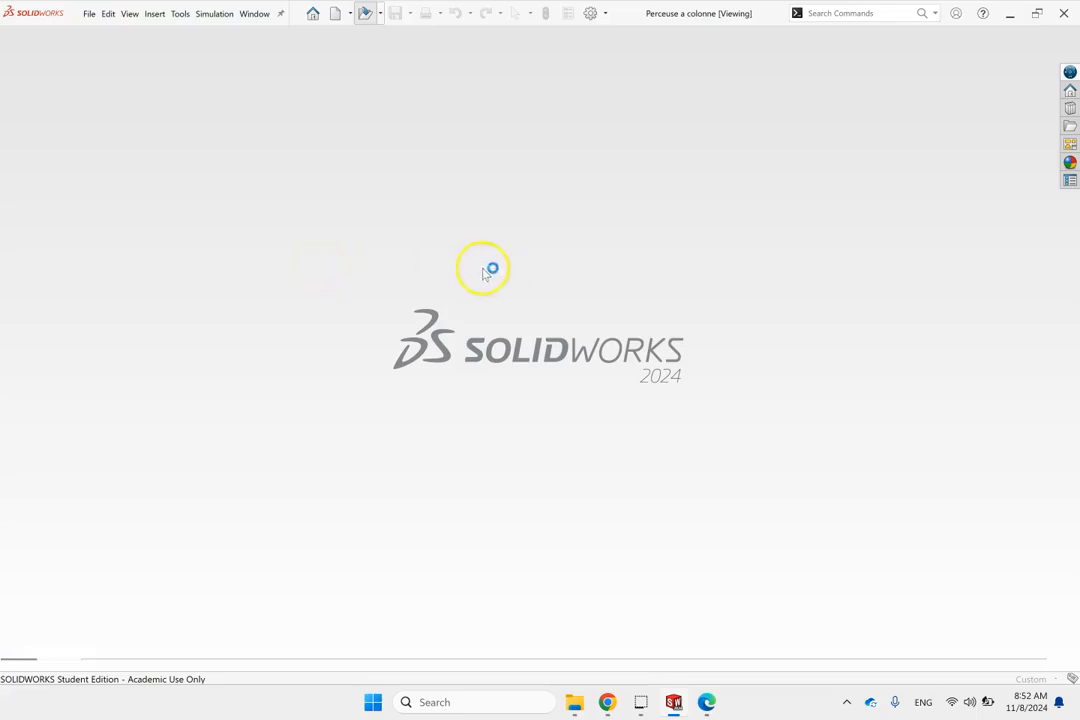
mouse_move(533, 234)
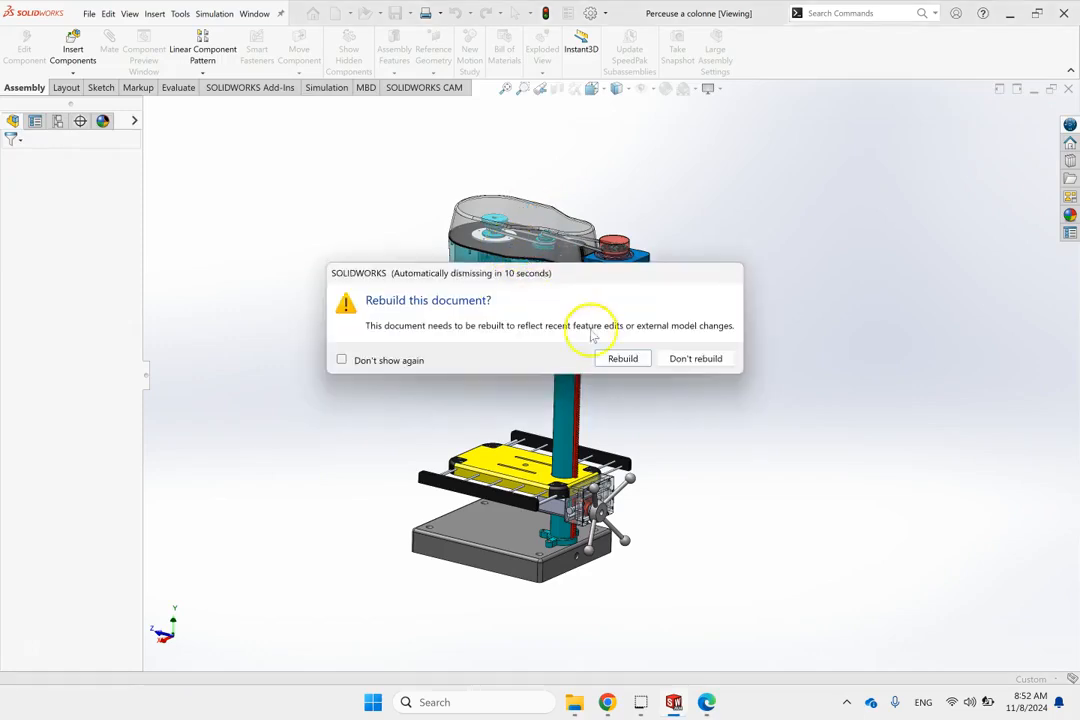
Step: Rebuild the drill press assembly and dismiss the Open Summary notice
click(622, 358)
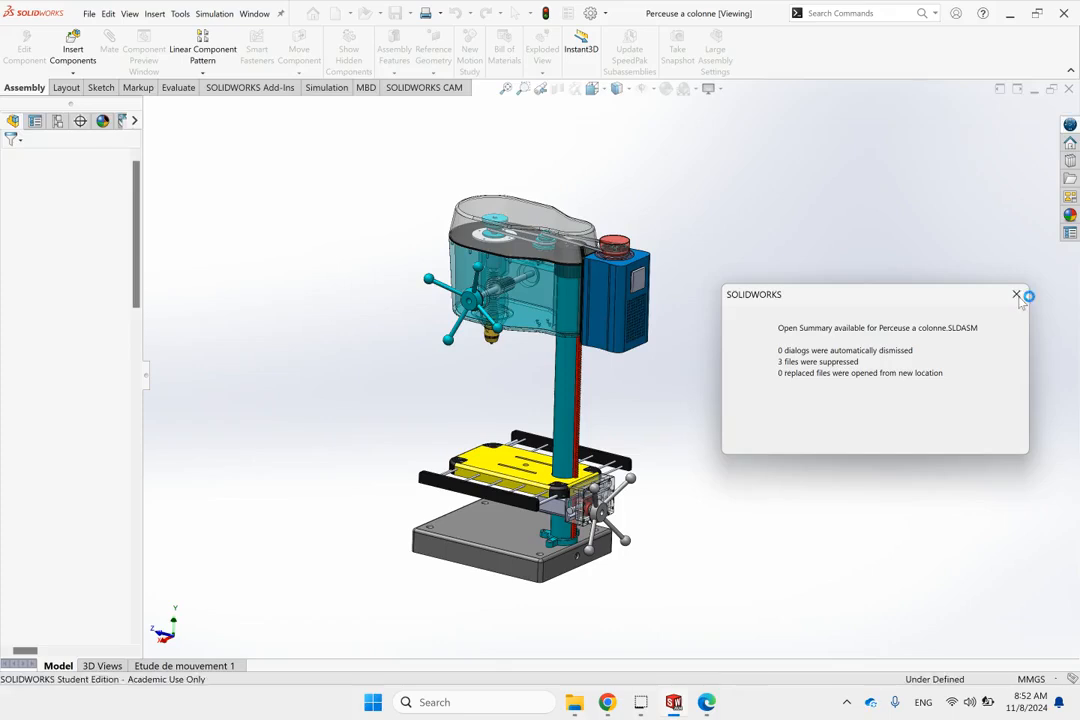
click(1017, 296)
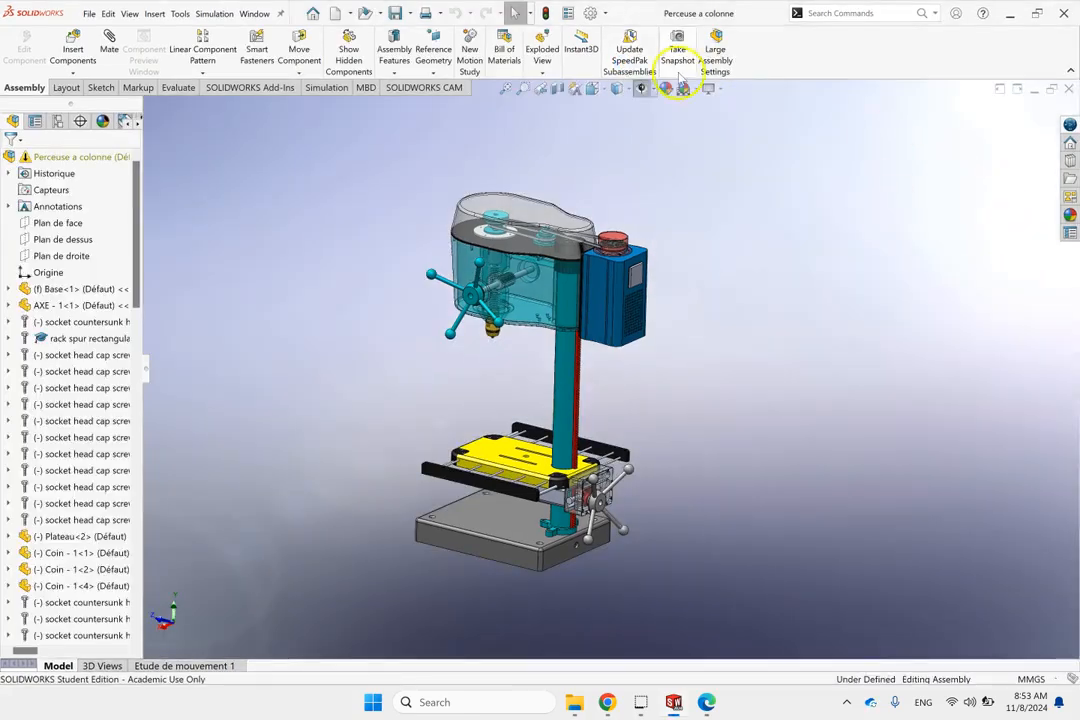
Step: Replace the blue Rooftop background with the Plain White scene
click(710, 88)
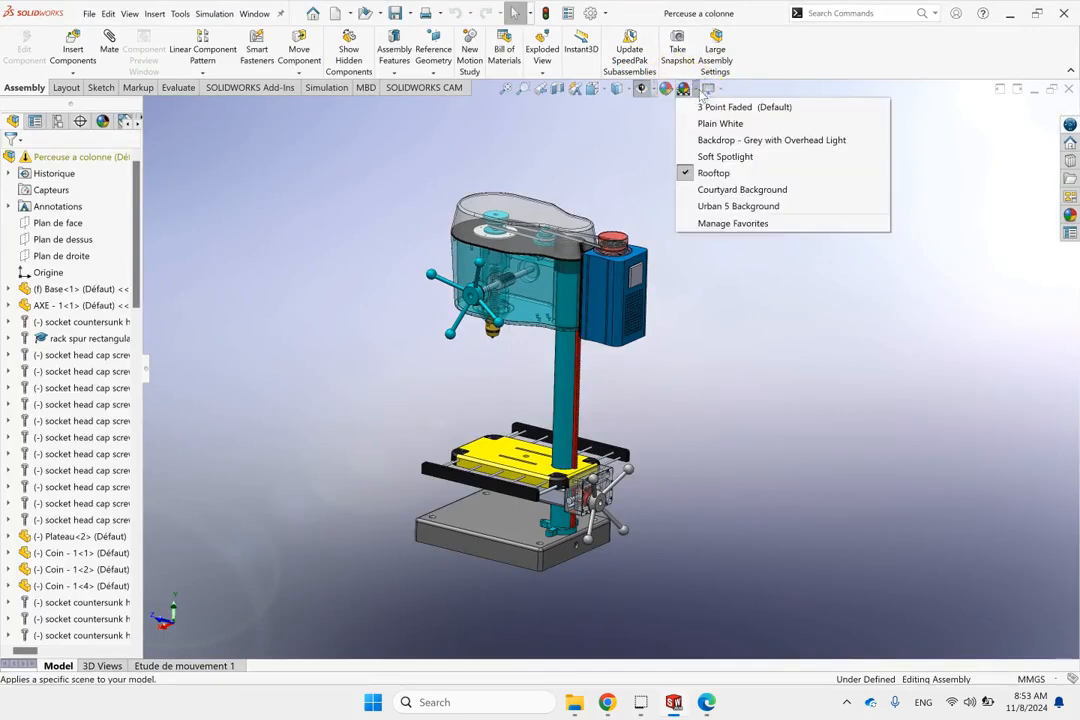
mouse_move(719, 123)
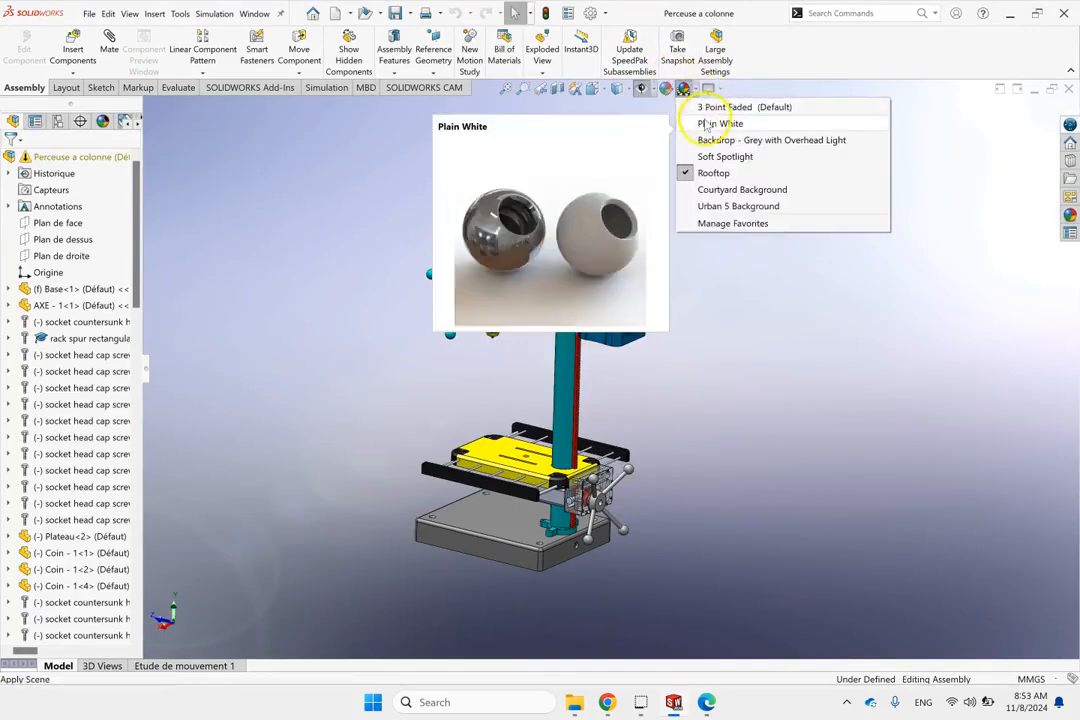
click(718, 123)
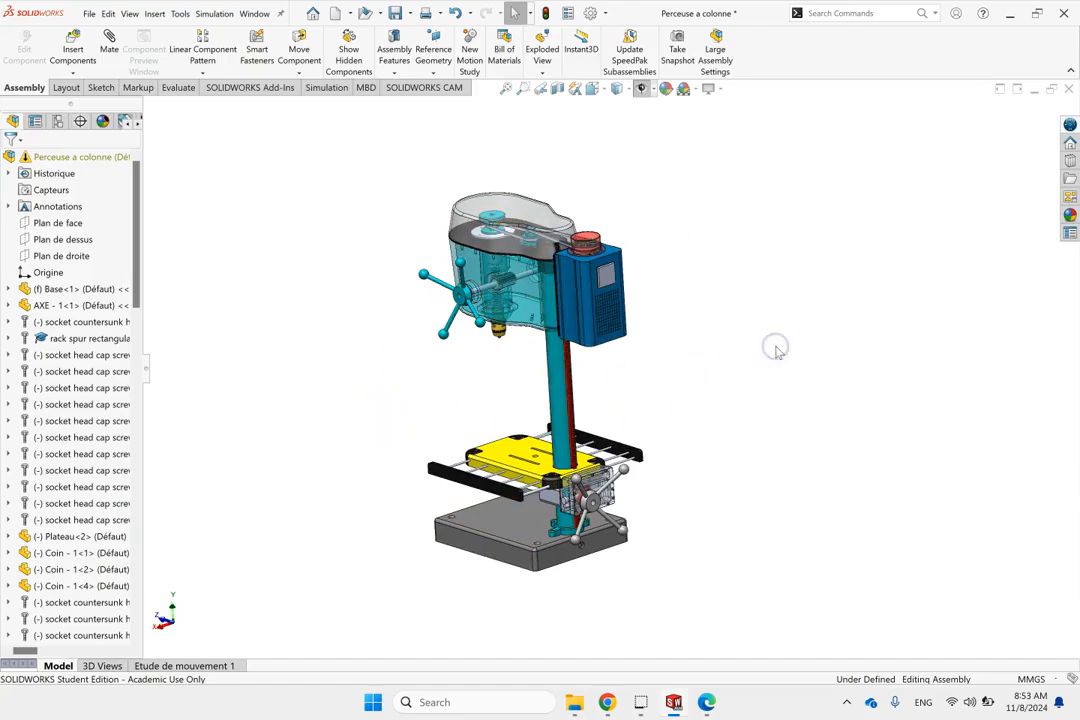
click(178, 88)
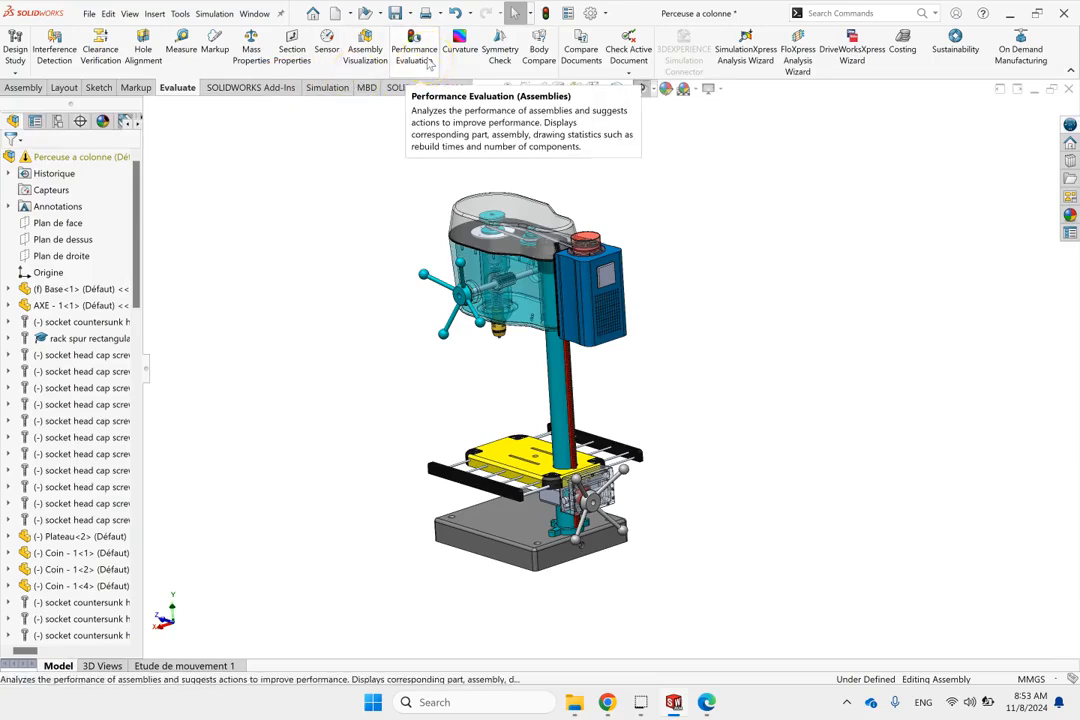
Step: Run Performance Evaluation on Perceuse a colonne, showing 3 suppressed files and 88 components
click(413, 47)
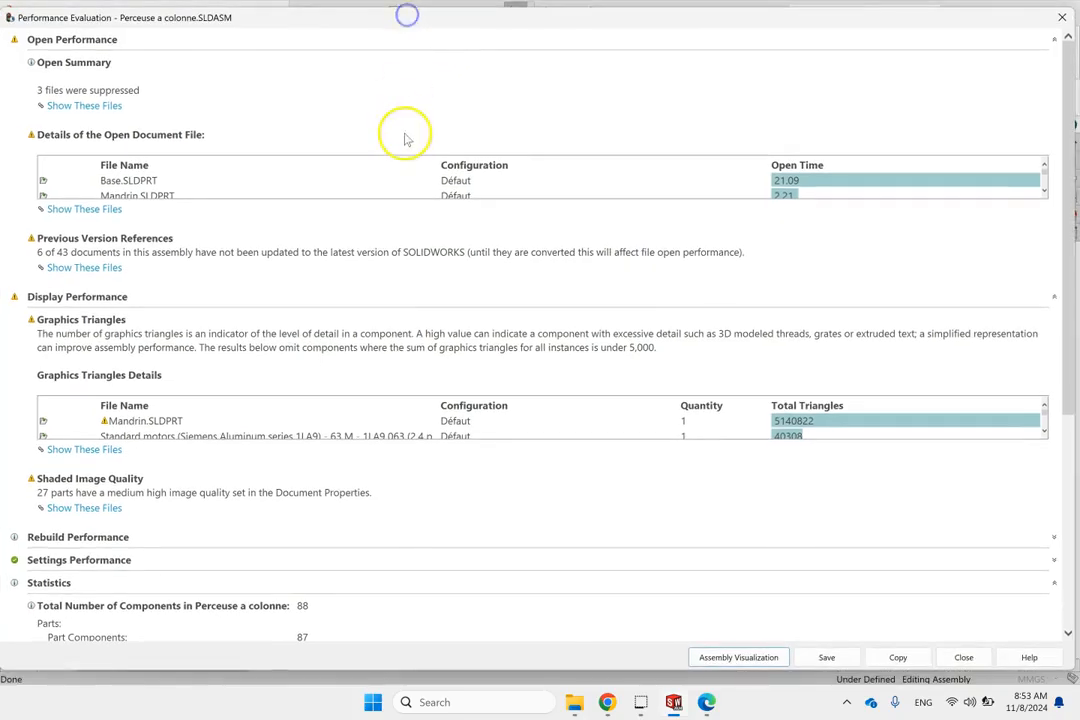
mouse_move(45, 535)
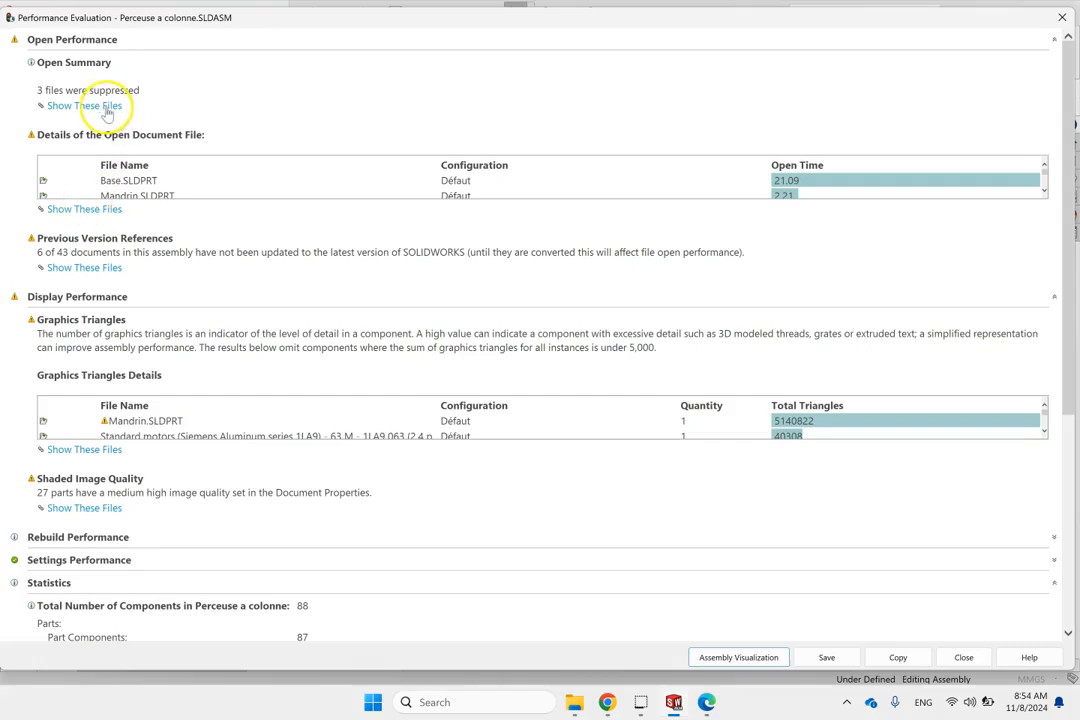
mouse_move(65, 107)
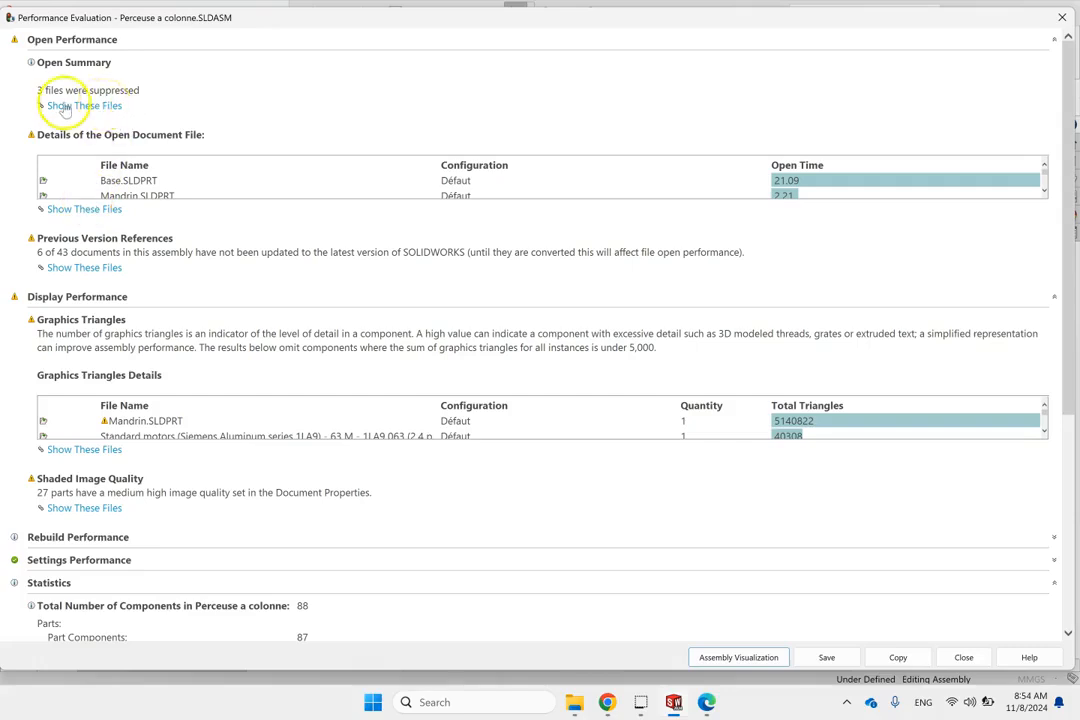
mouse_move(100, 113)
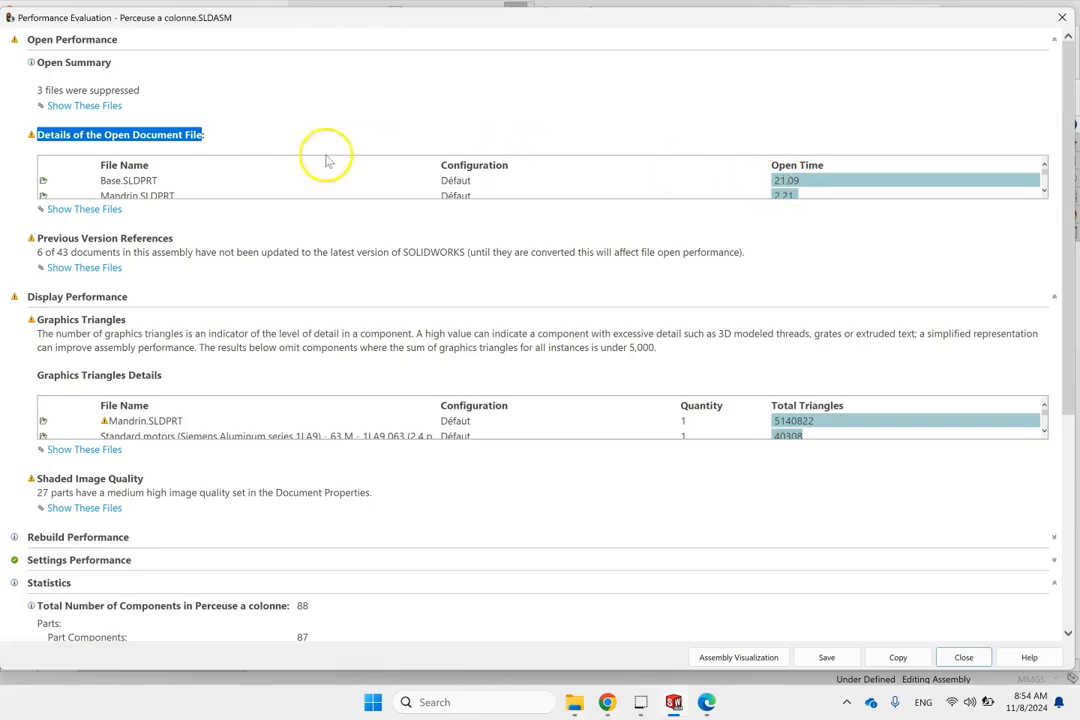
click(128, 179)
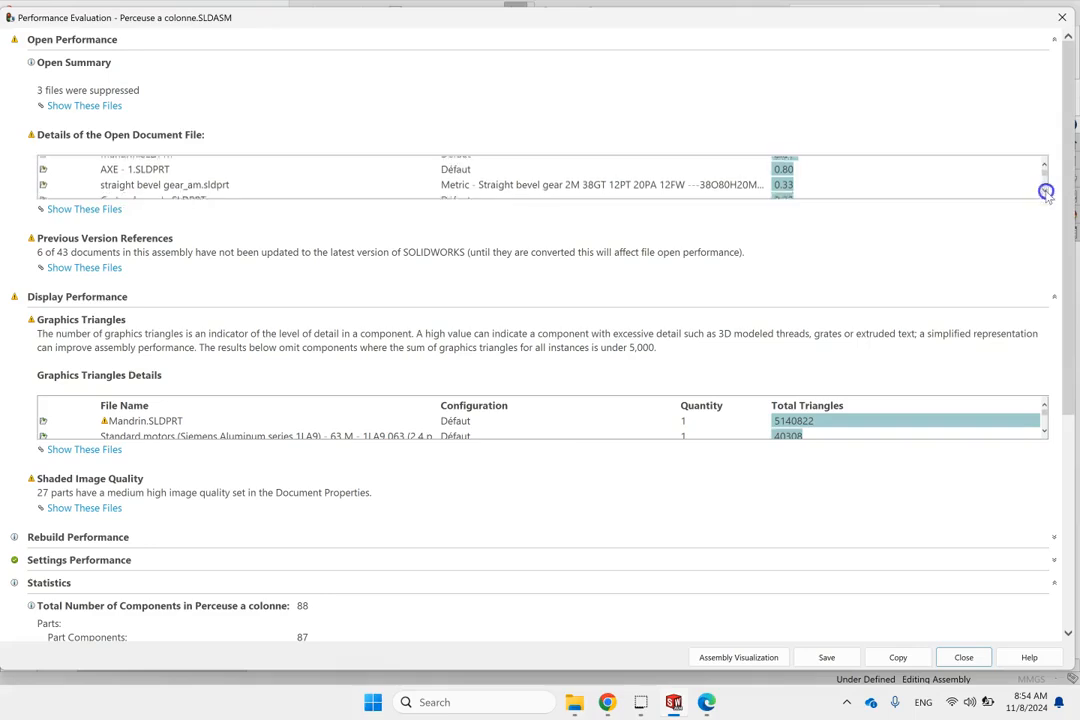
scroll(down, 3)
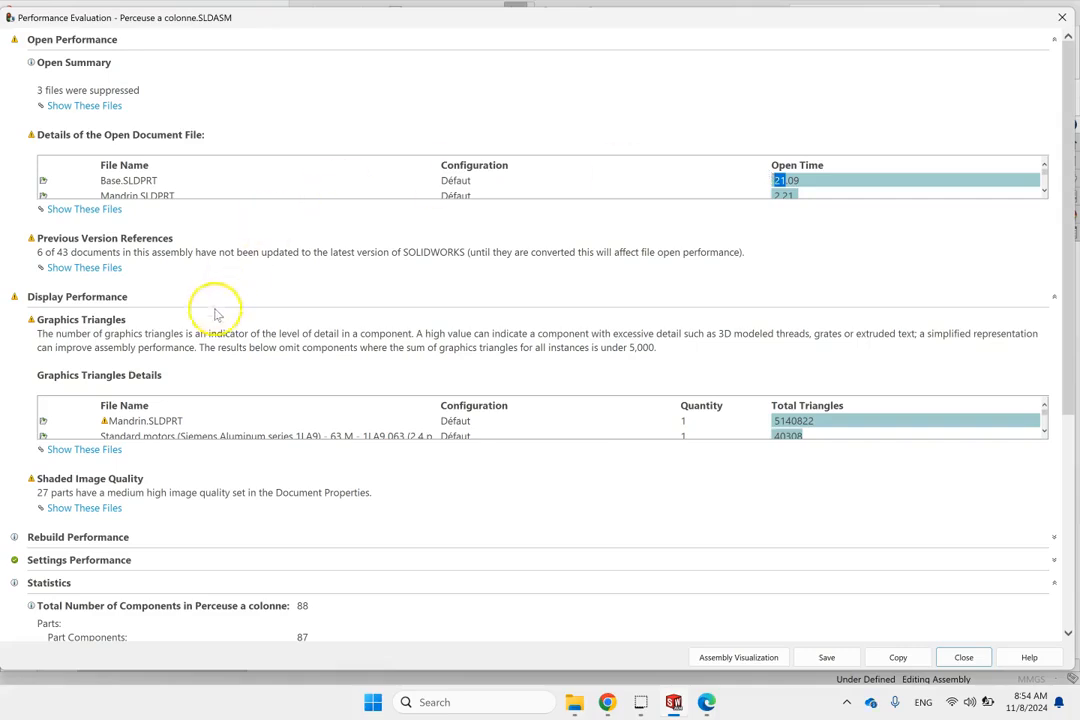
mouse_move(263, 337)
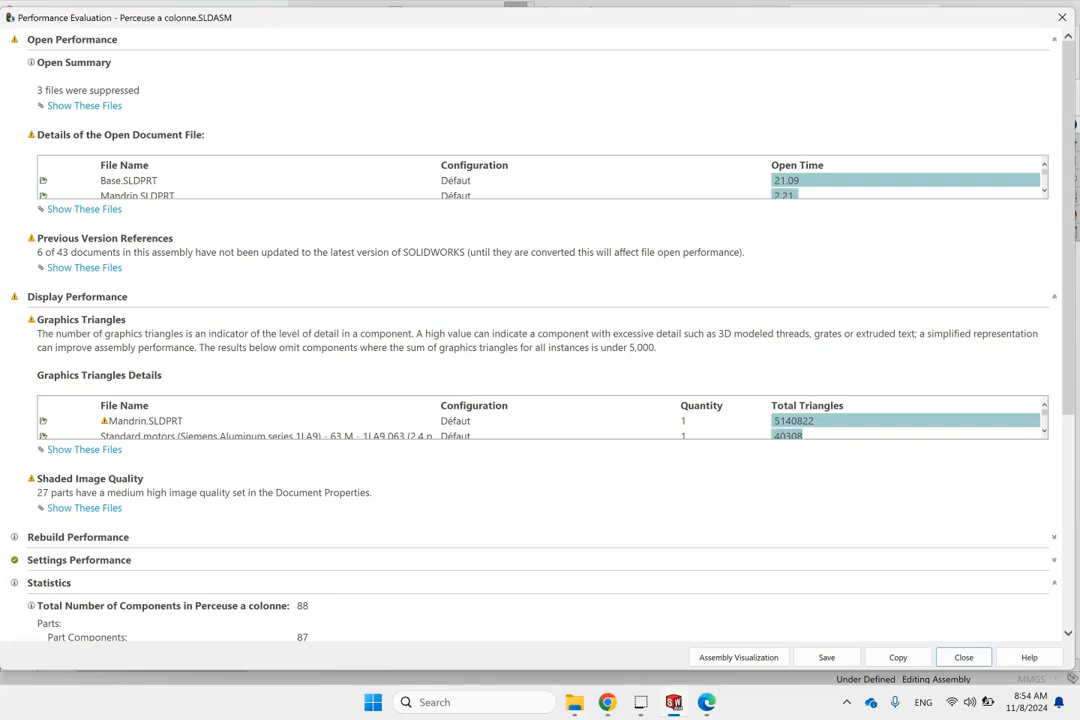
mouse_move(245, 332)
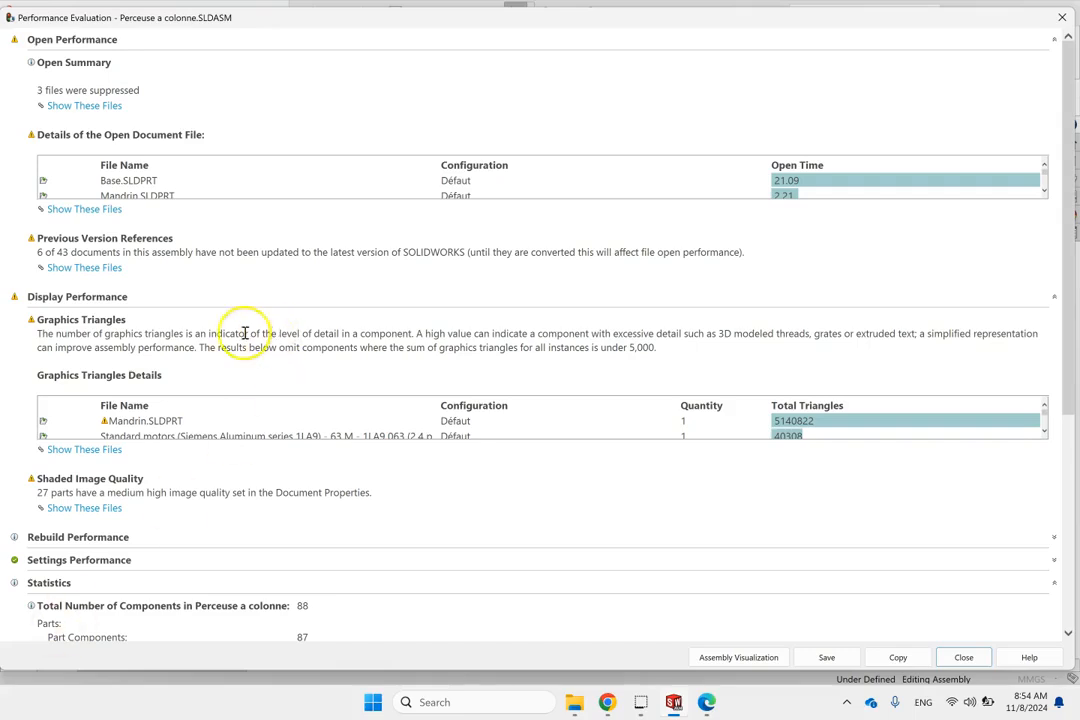
mouse_move(412, 328)
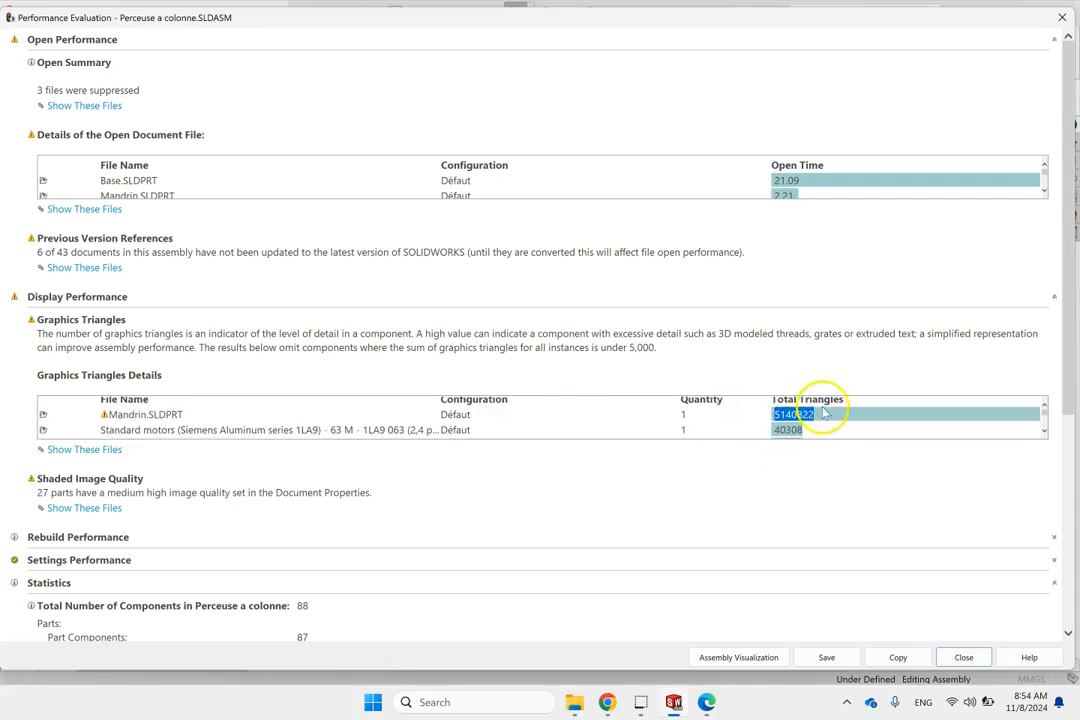
scroll(down, 3)
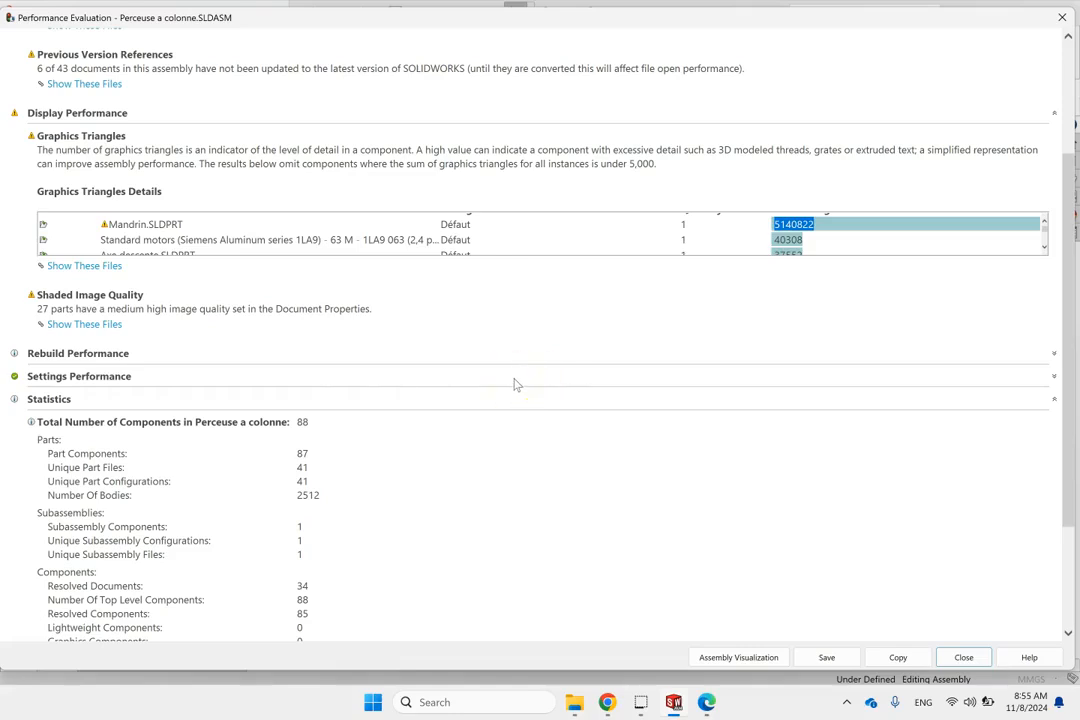
scroll(down, 3)
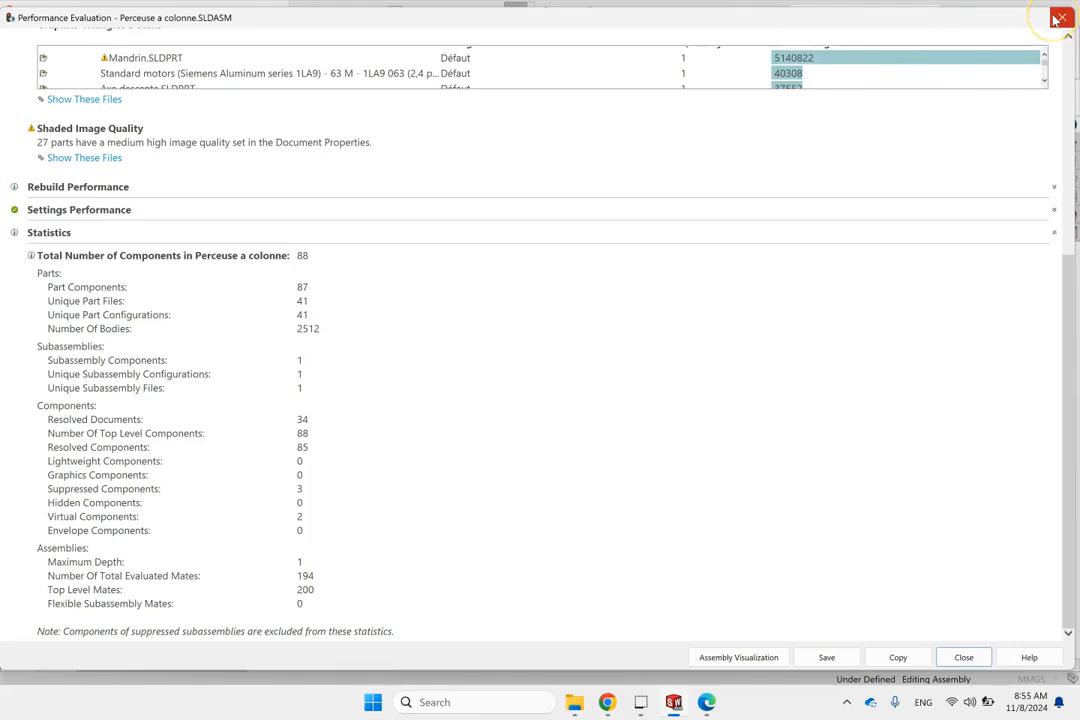
click(1060, 18)
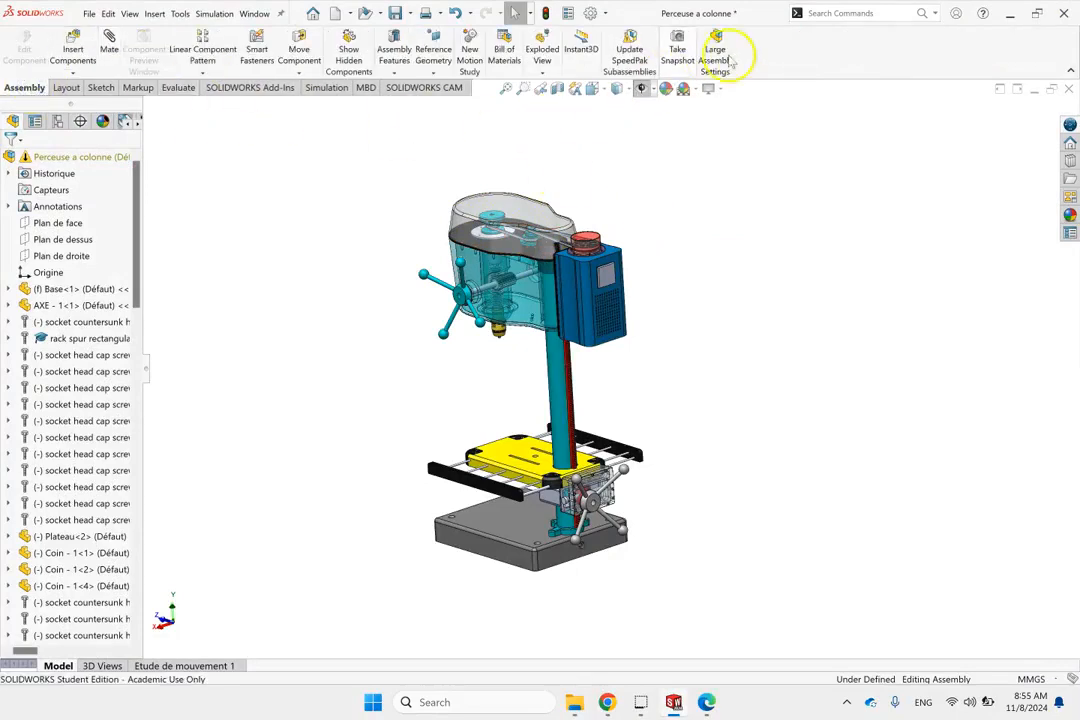
mouse_move(716, 50)
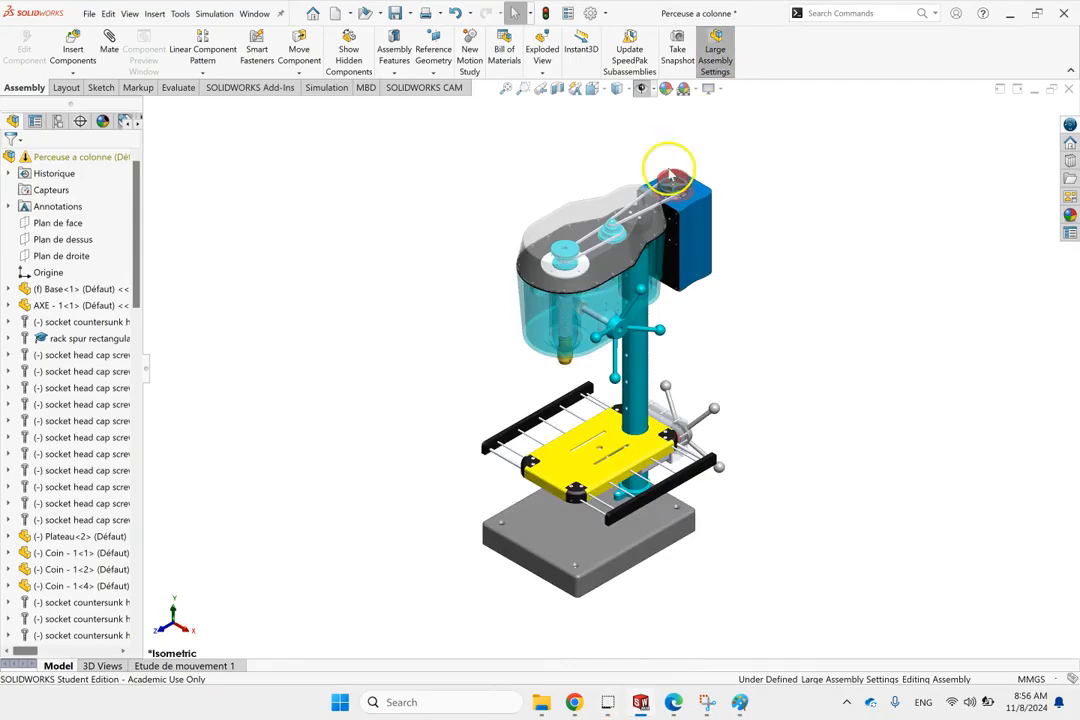
mouse_move(505, 375)
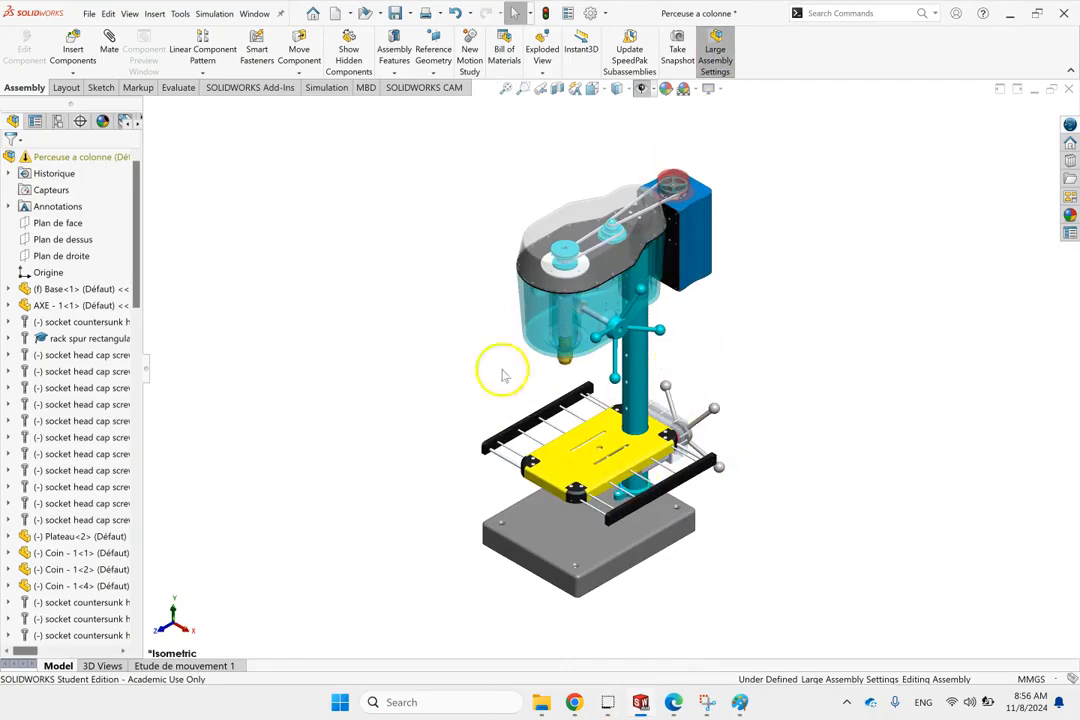
mouse_move(665, 255)
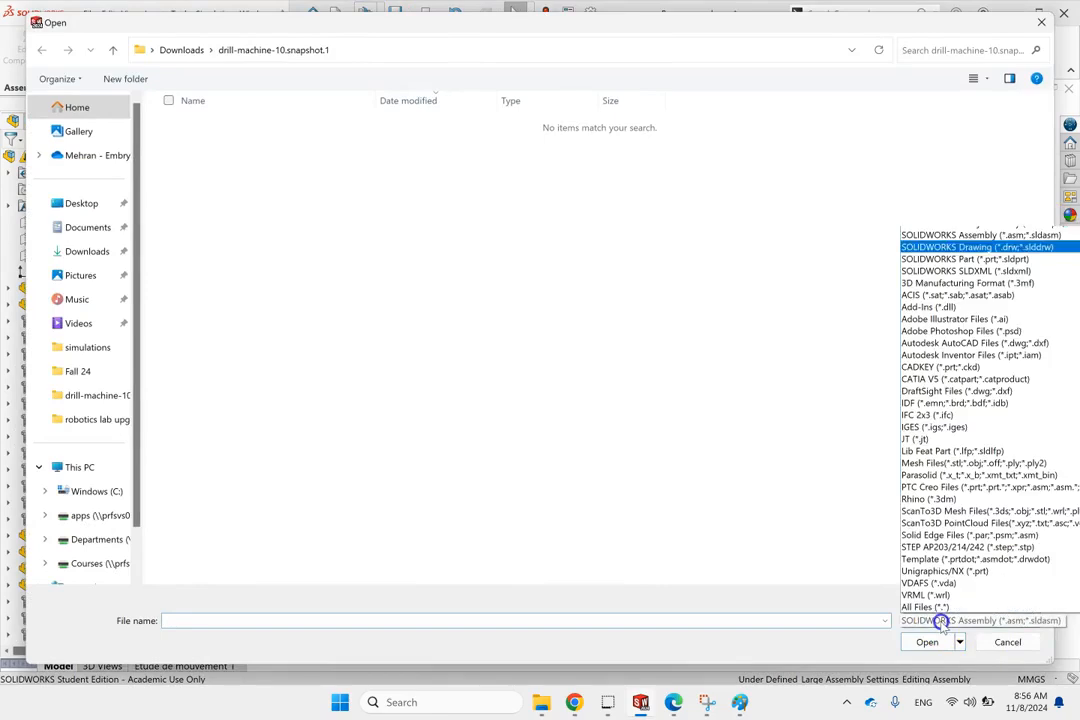
Step: List only SOLIDWORKS Assembly files and select Perceuse a colonne to reveal its Mode options
click(948, 234)
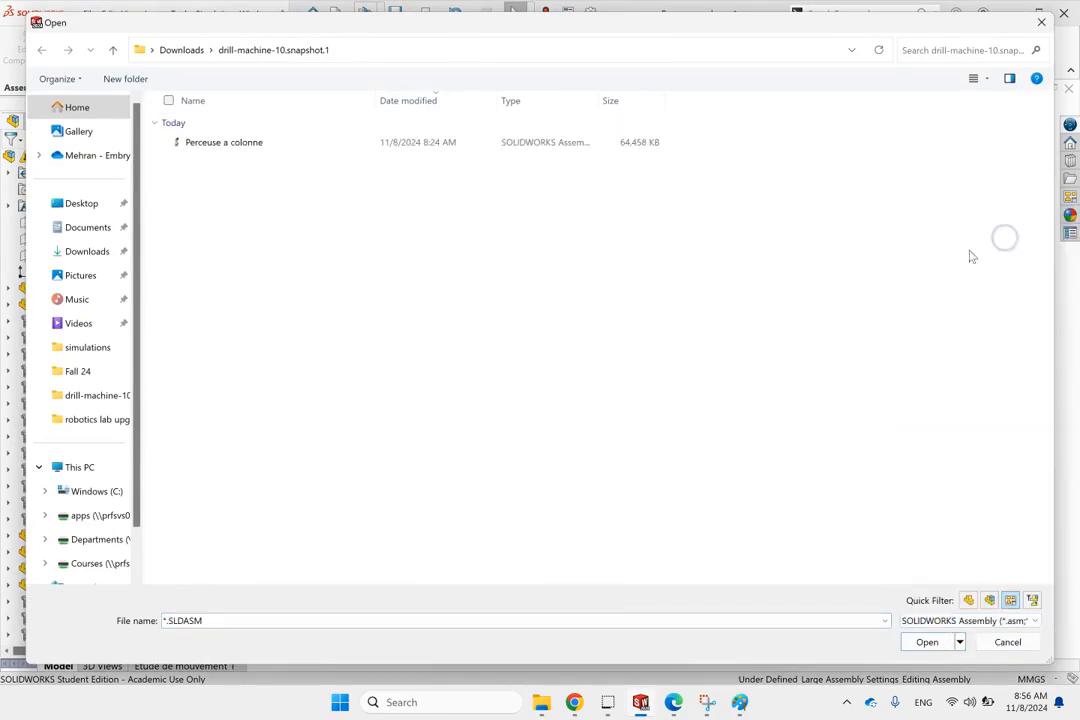
click(224, 141)
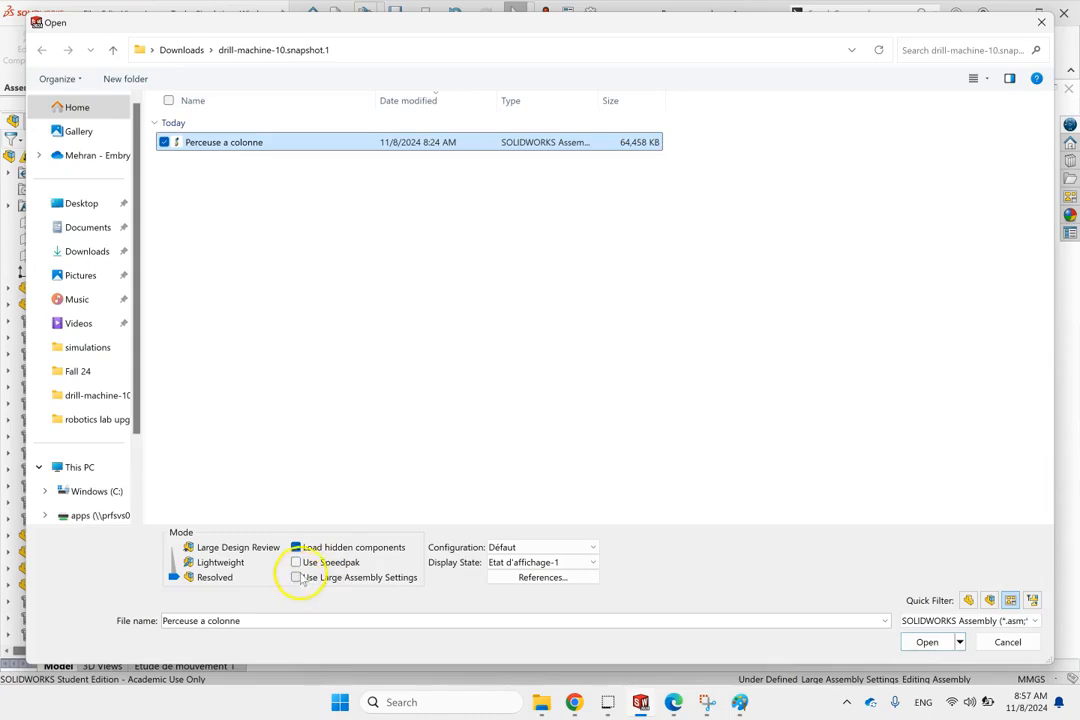
Step: Review the Large Design Review, Lightweight and Use Speedpak modes, then cancel opening
click(296, 547)
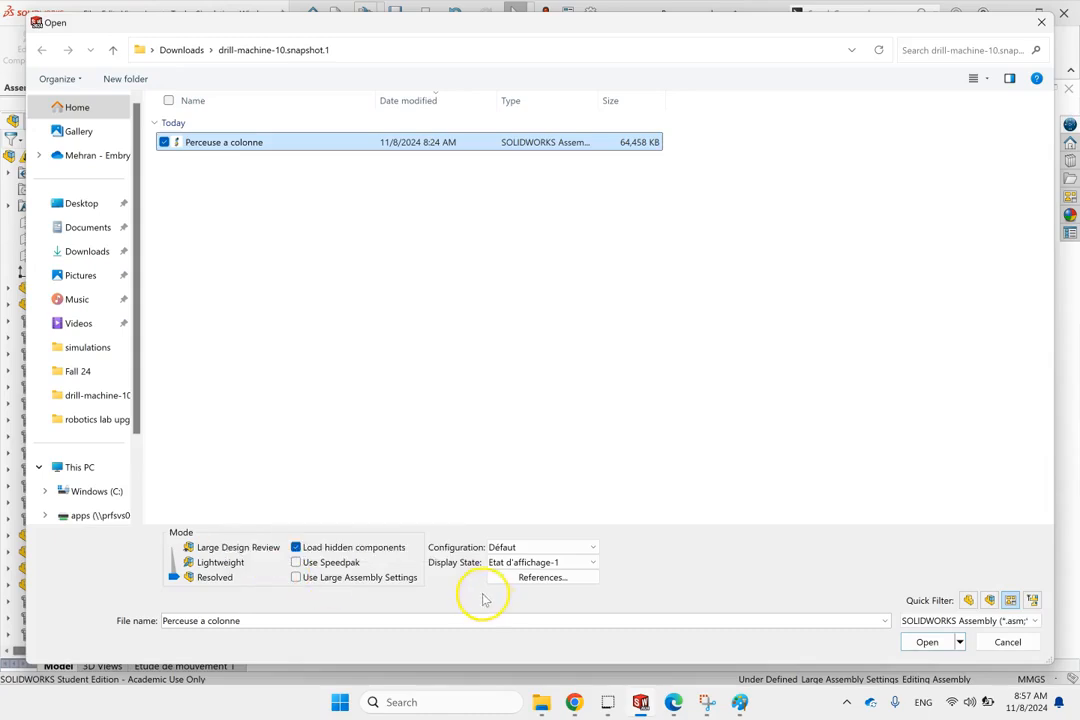
mouse_move(232, 568)
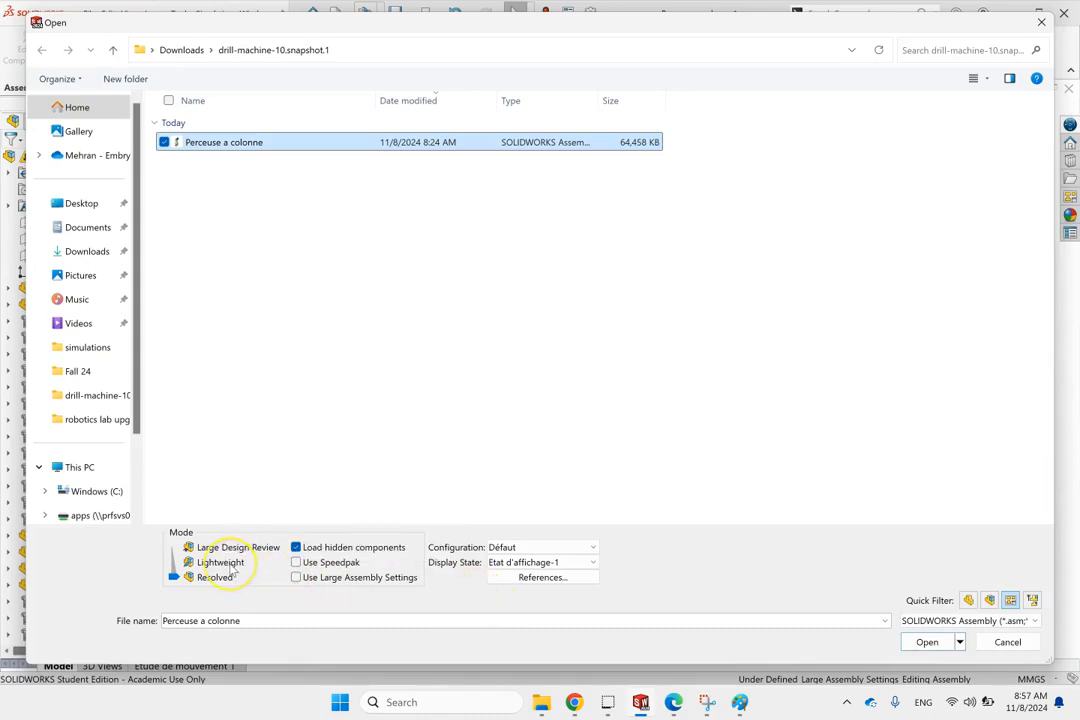
mouse_move(220, 562)
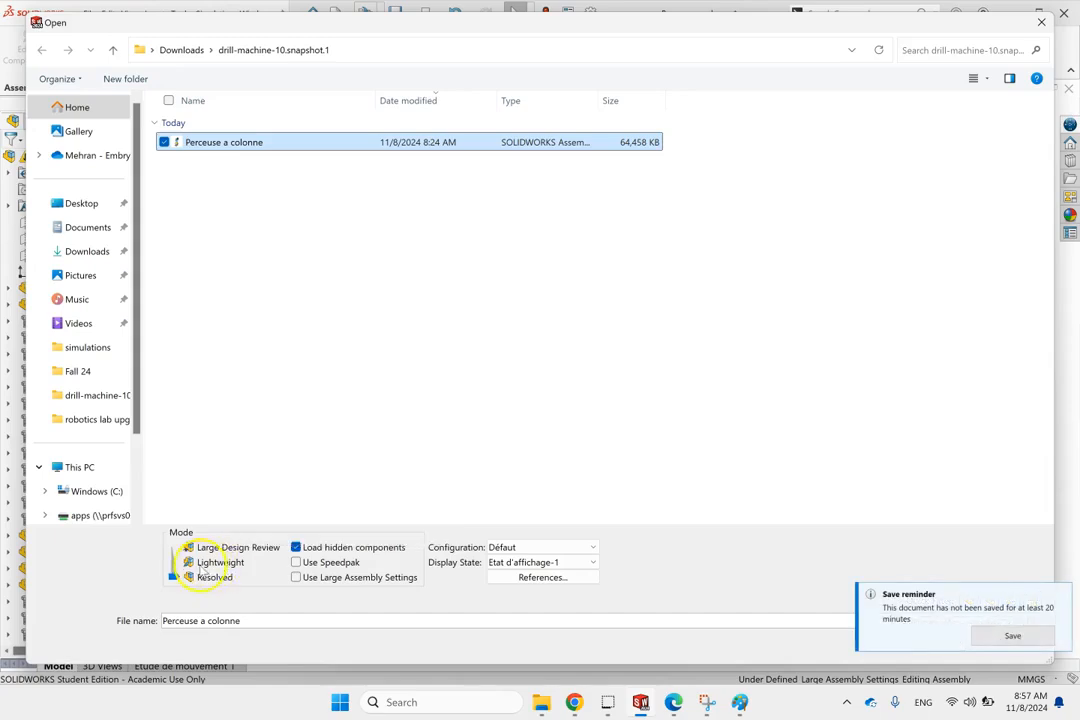
mouse_move(220, 562)
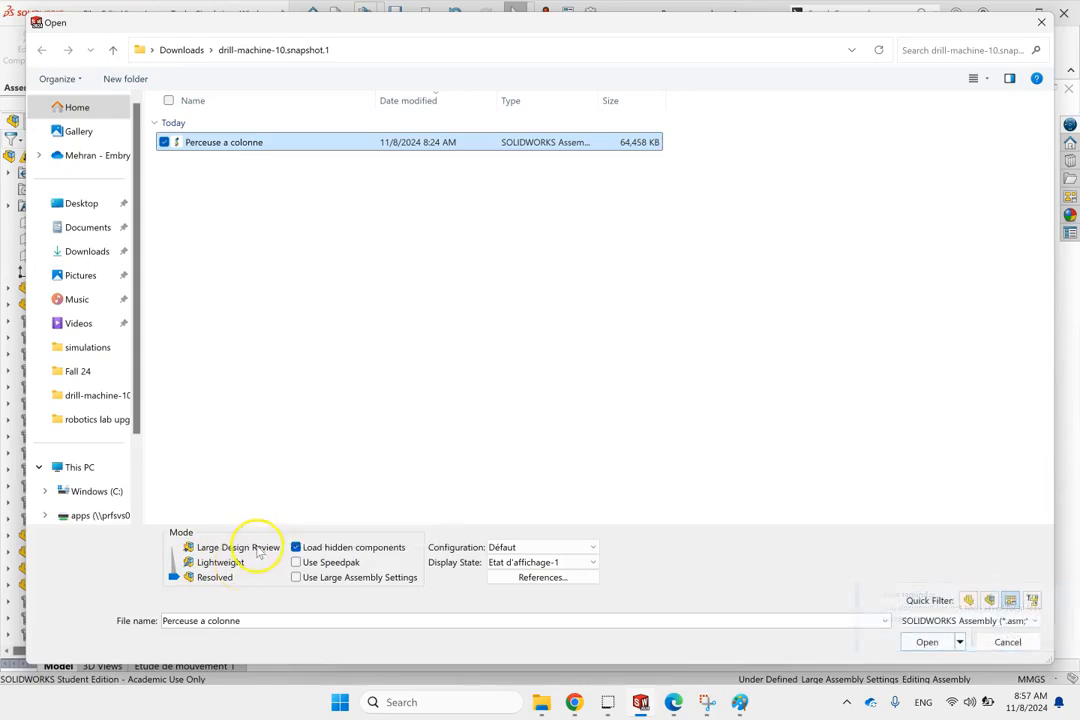
mouse_move(237, 547)
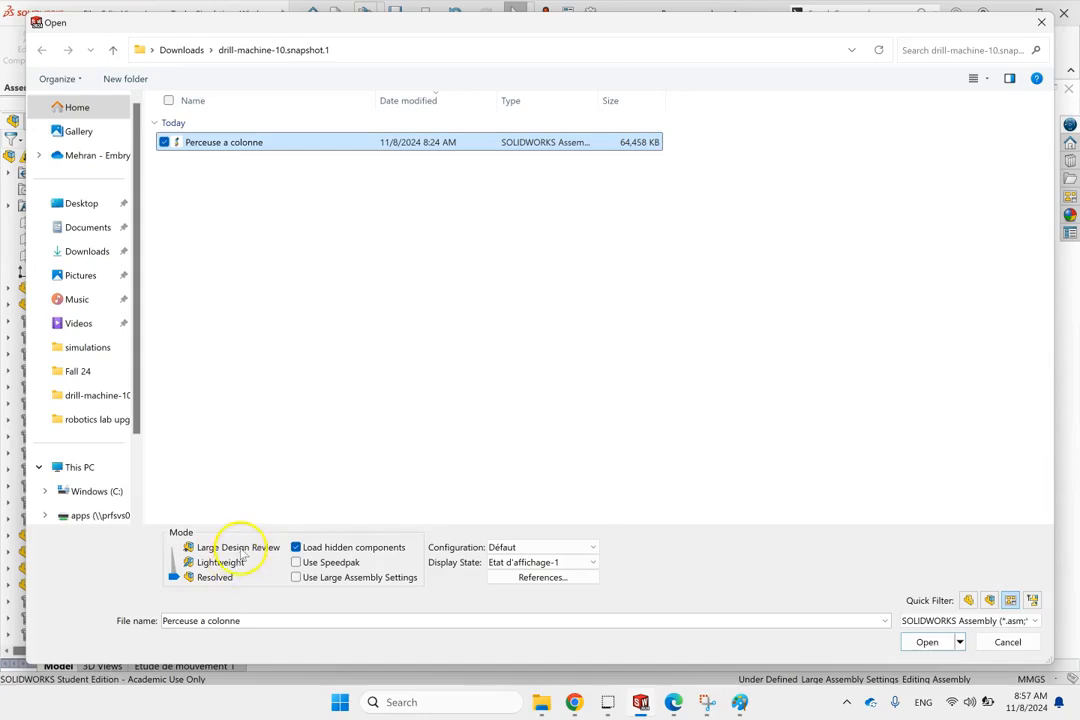
mouse_move(214, 578)
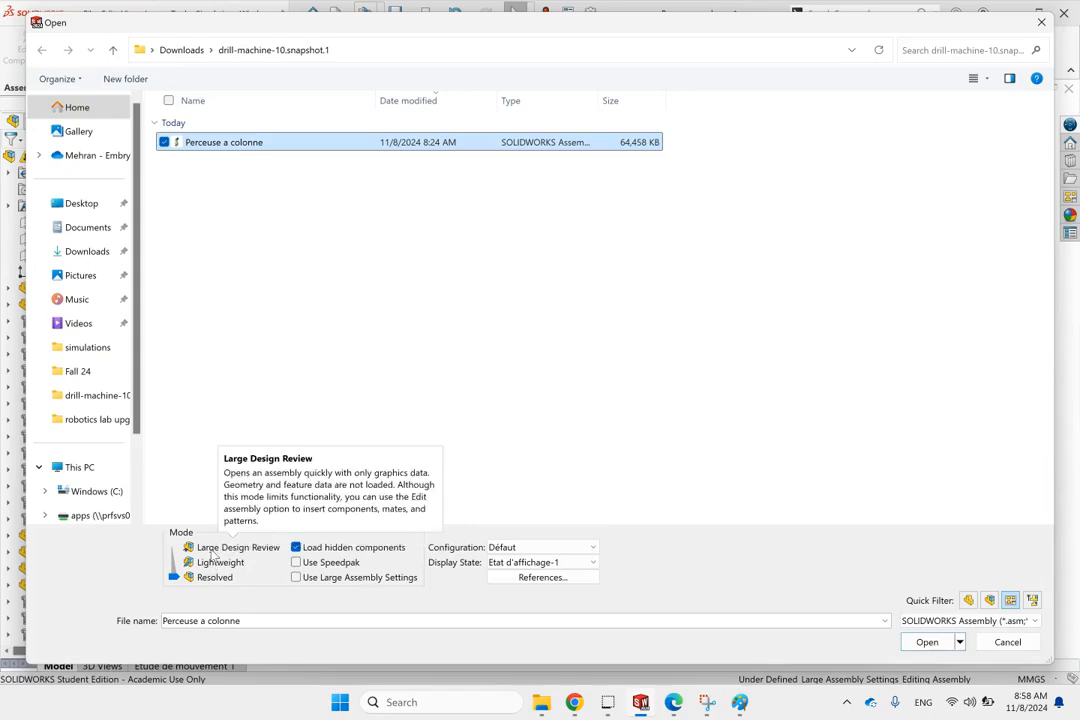
mouse_move(220, 562)
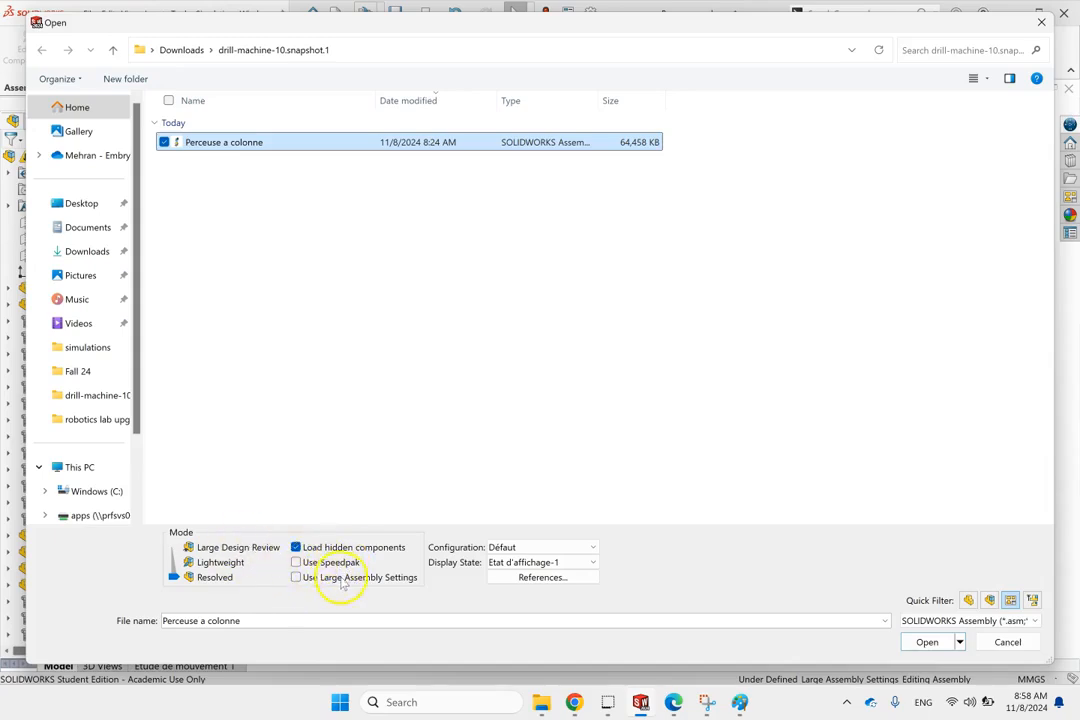
click(927, 641)
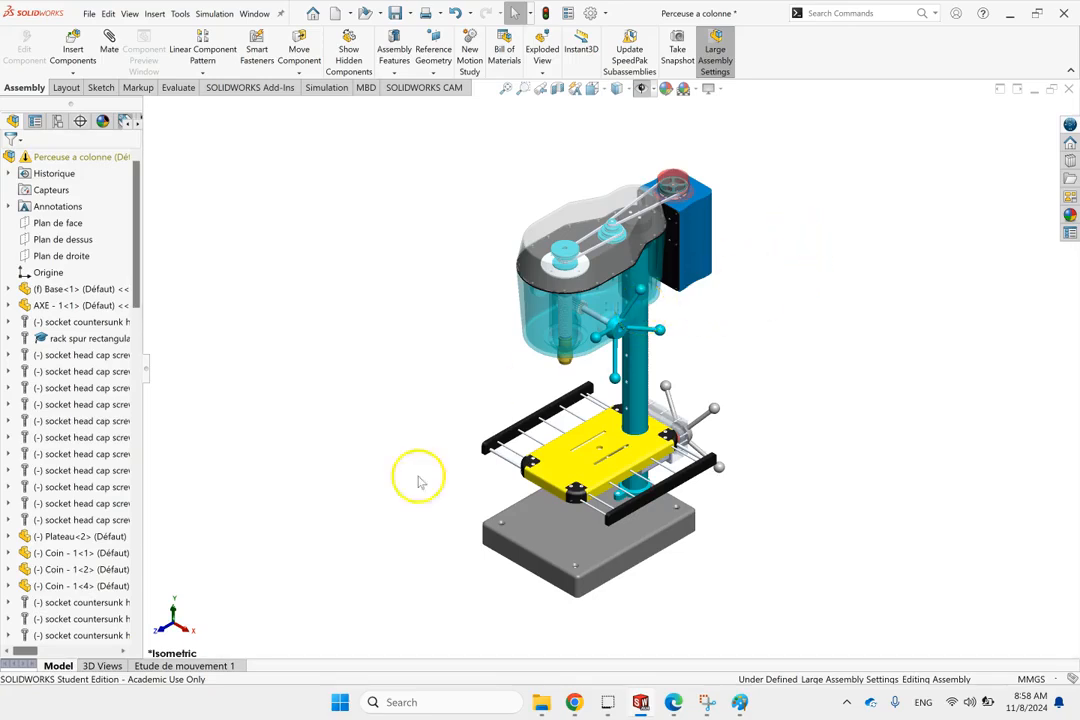
mouse_move(475, 195)
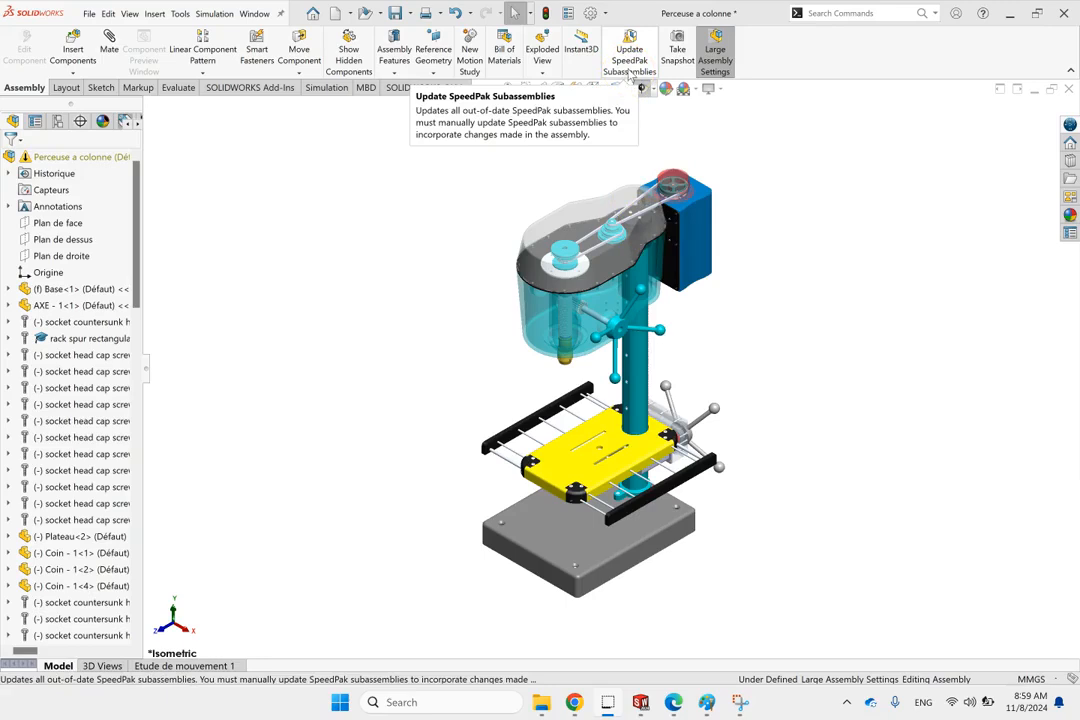
click(629, 47)
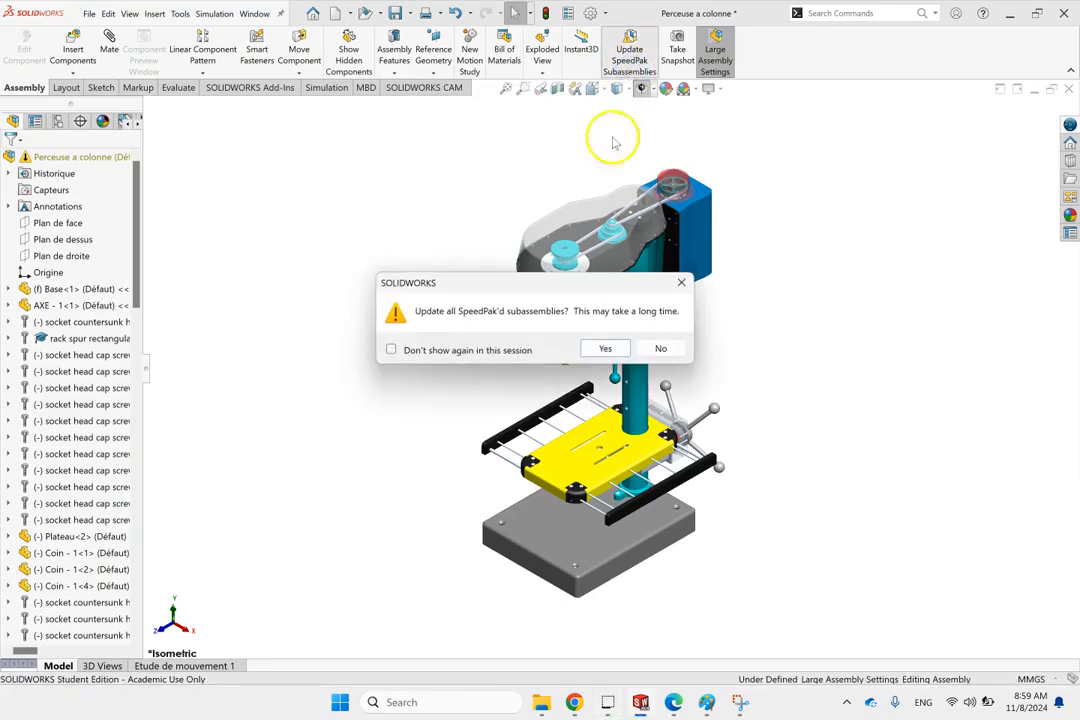
mouse_move(660, 335)
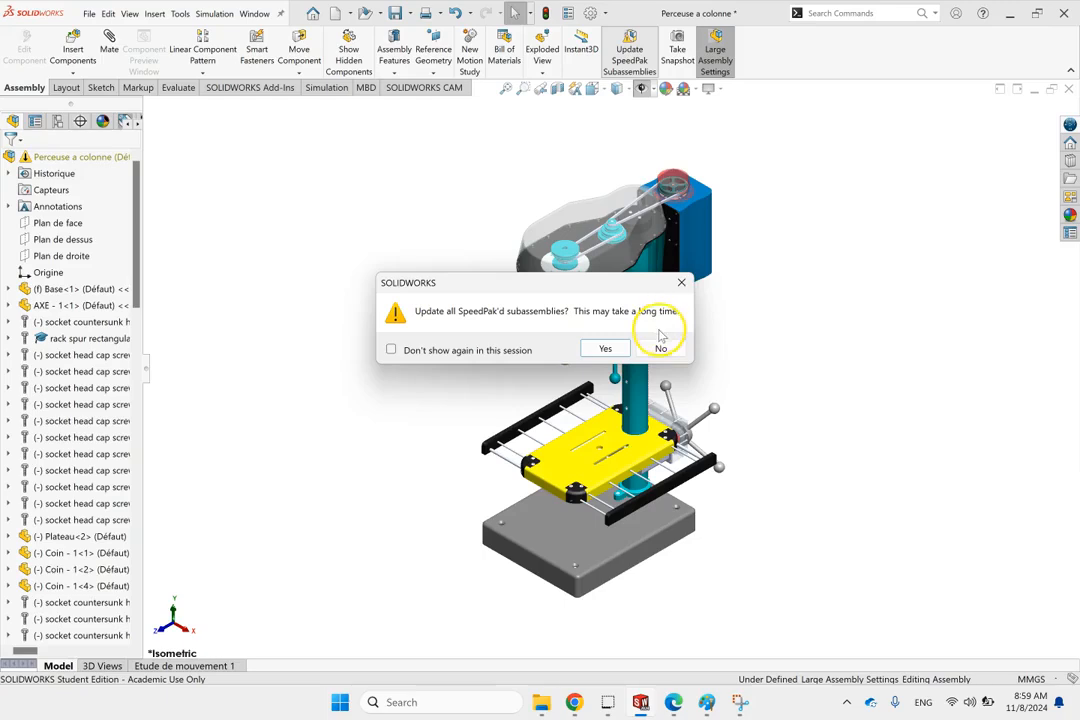
click(660, 348)
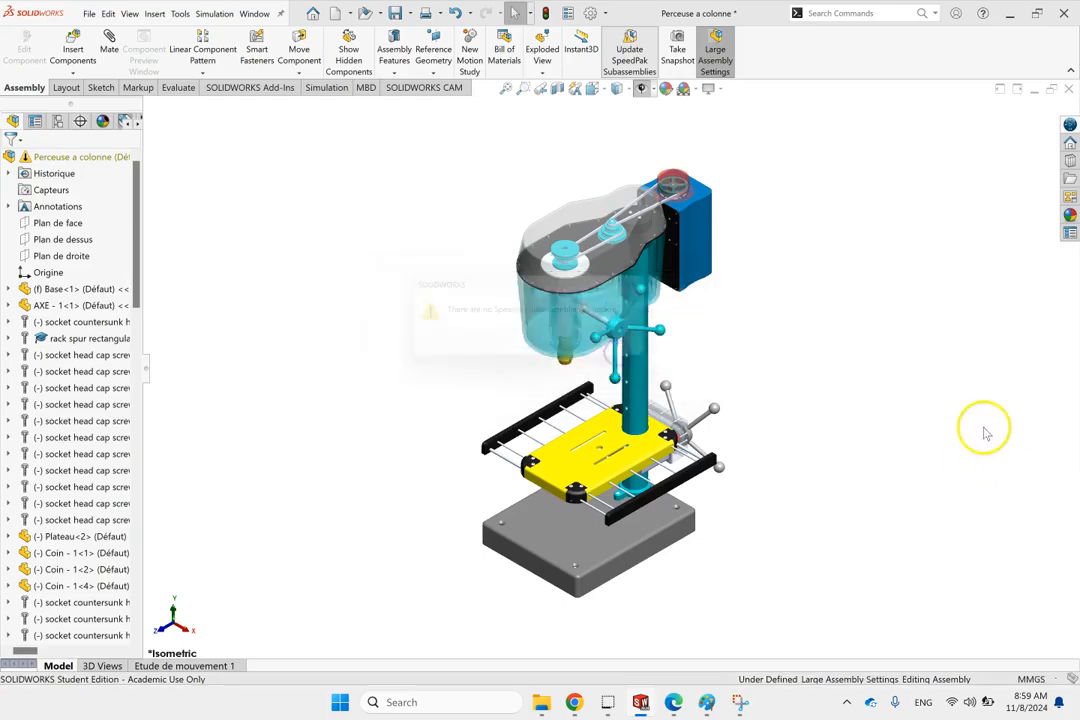
click(629, 47)
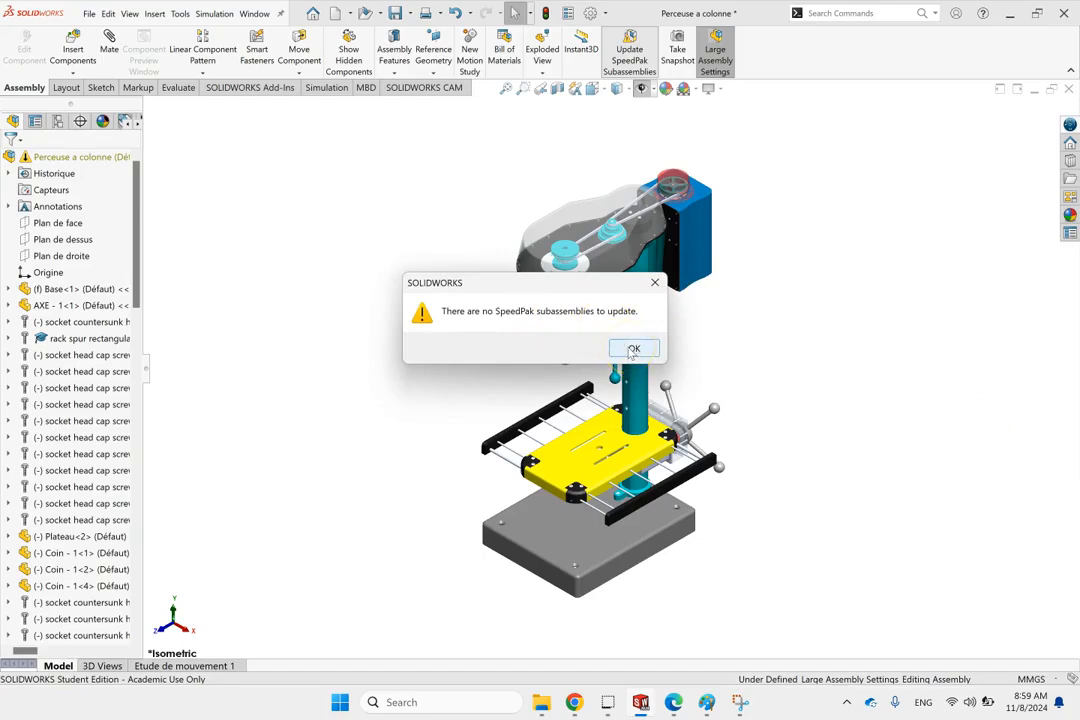
click(633, 348)
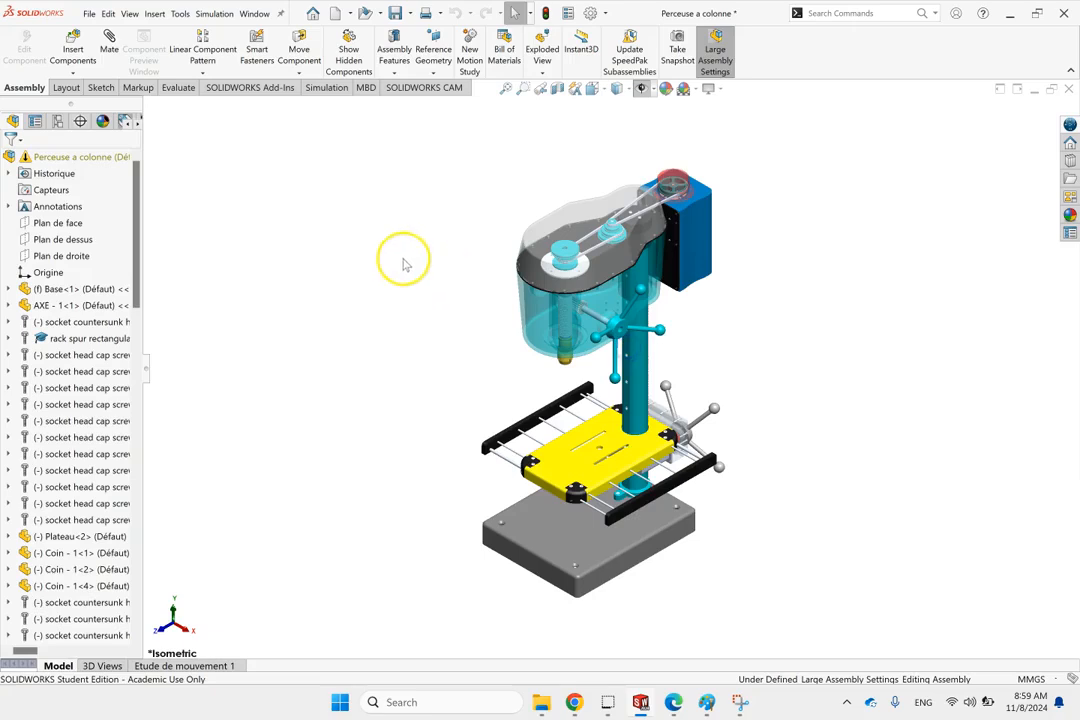
scroll(down, 3)
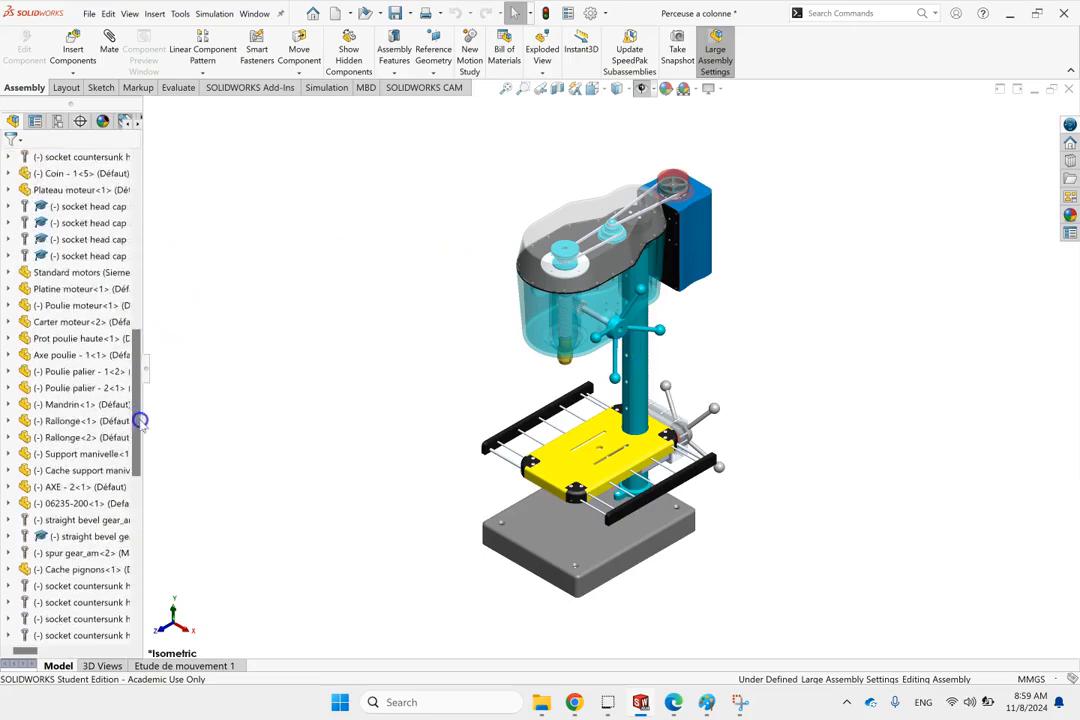
scroll(down, 3)
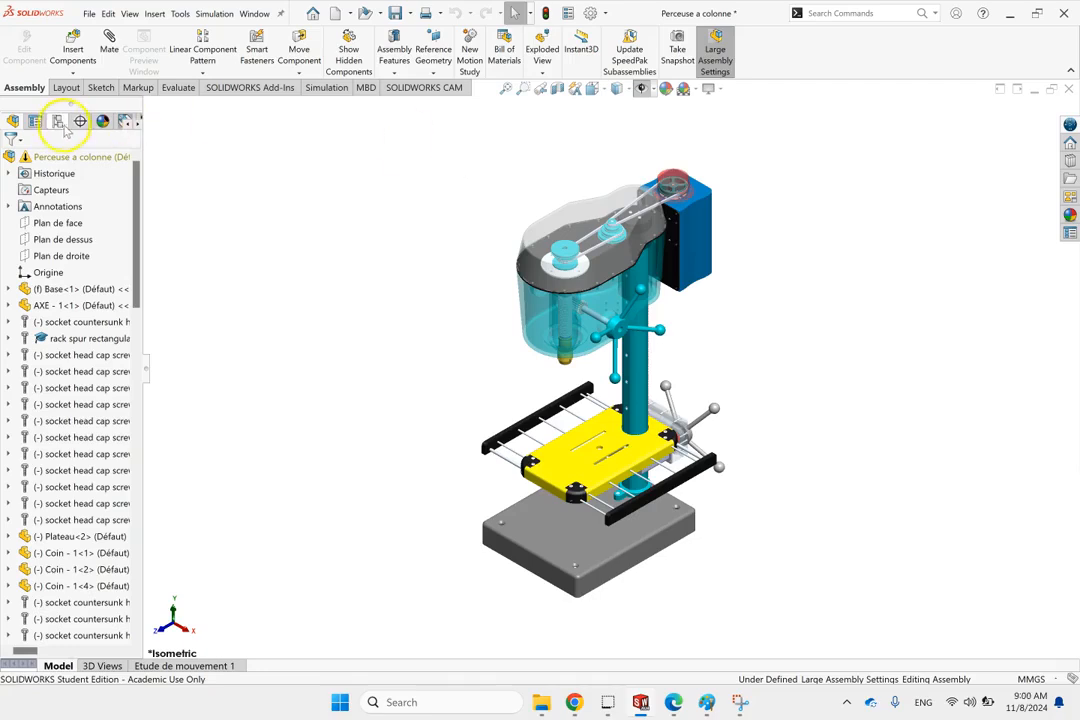
Step: Show the ConfigurationManager and bring up options for the Défaut configuration
click(58, 121)
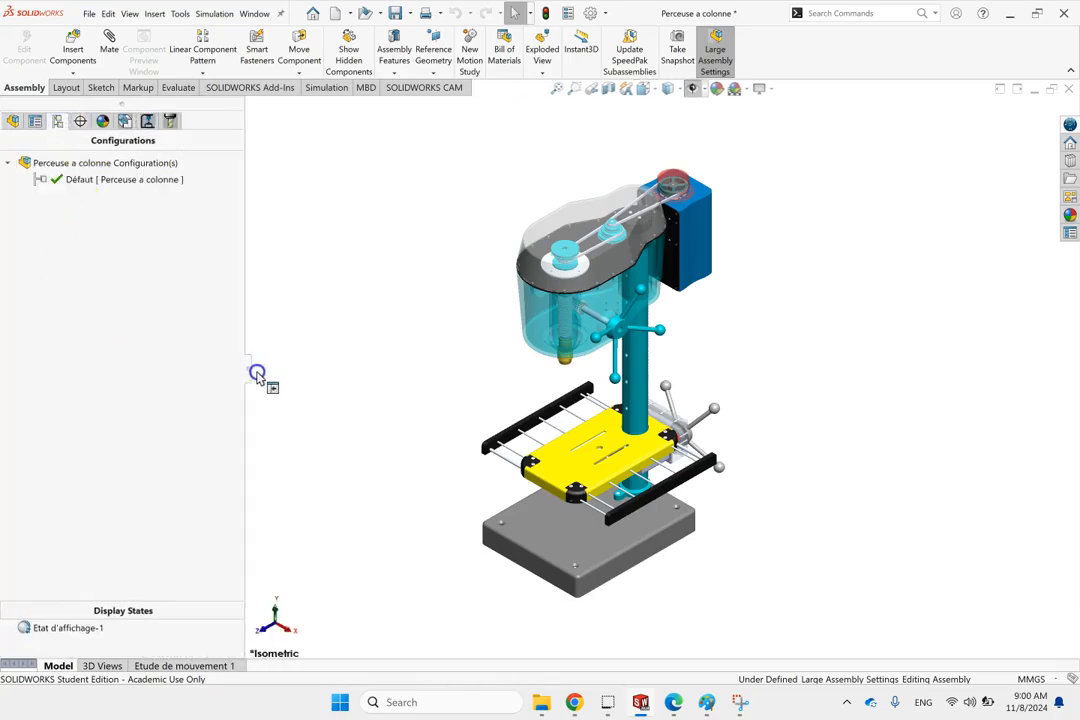
right_click(113, 179)
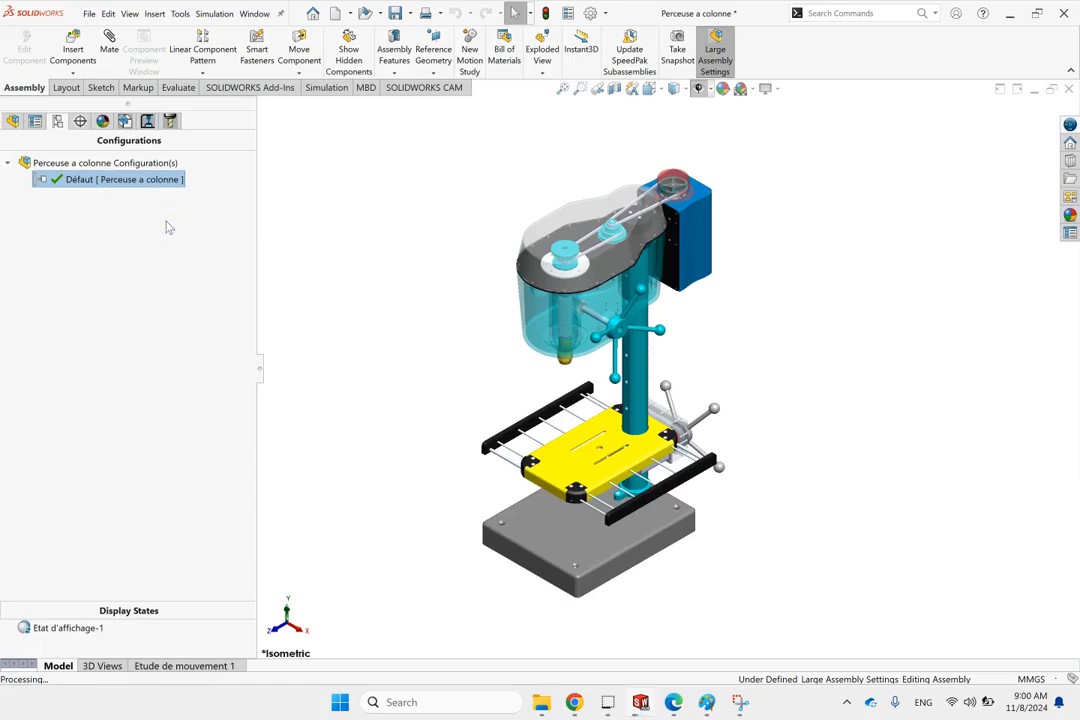
mouse_move(169, 432)
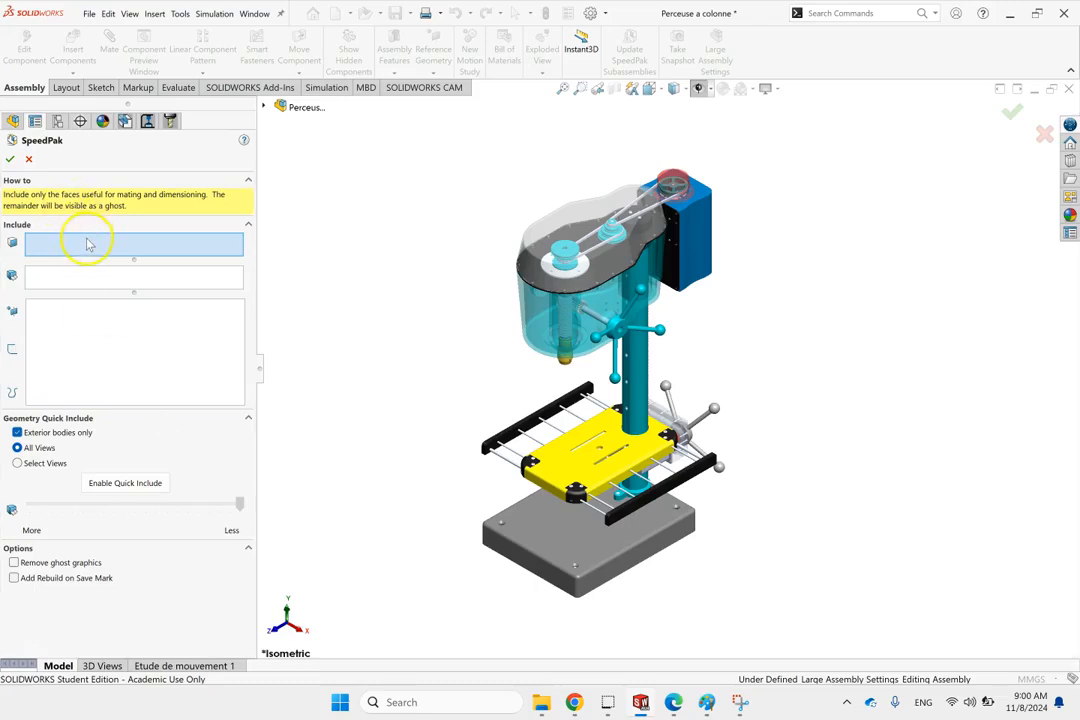
mouse_move(90, 243)
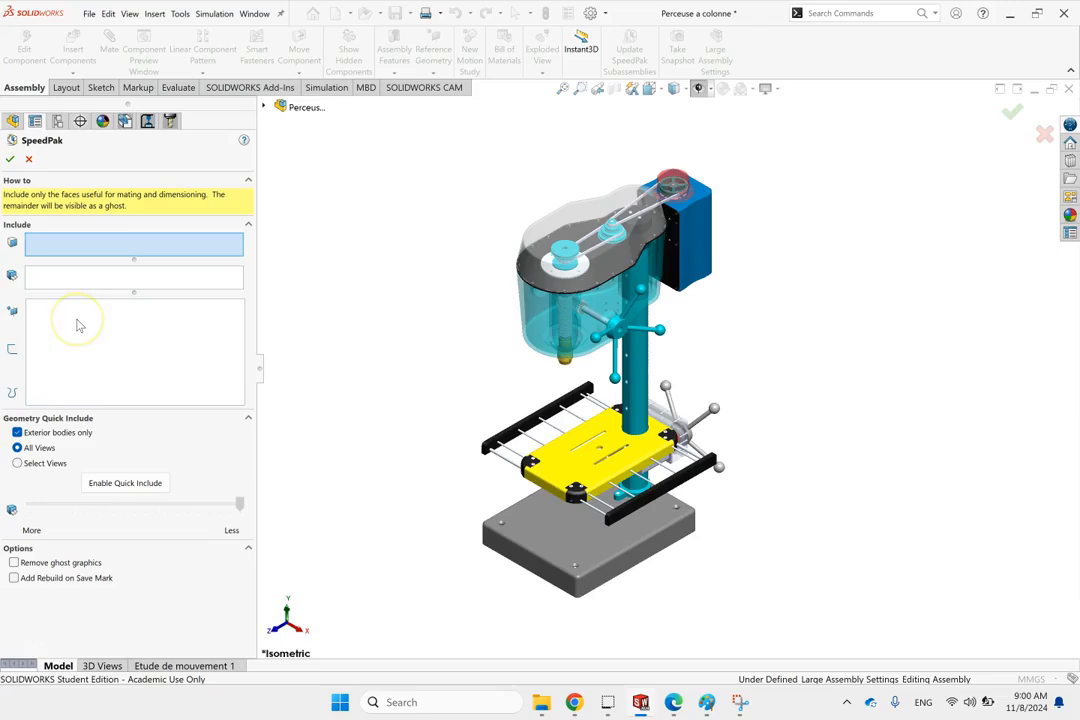
mouse_move(80, 325)
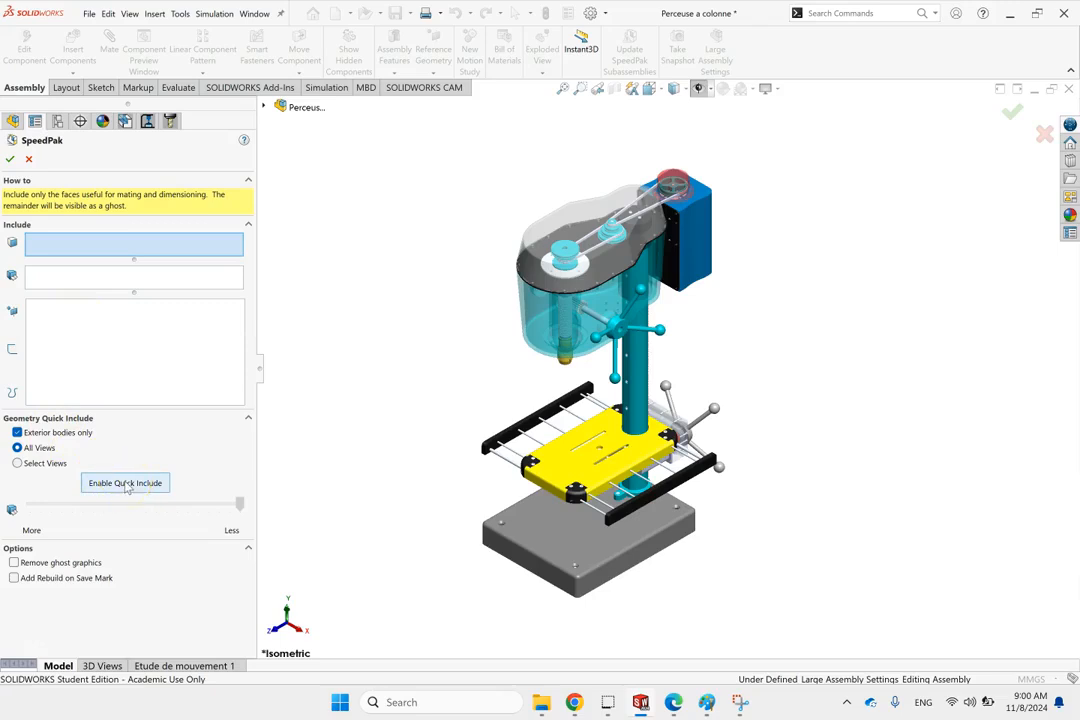
Step: Add a SpeedPak to Défaut and try Enable Quick Include with its slider
click(125, 483)
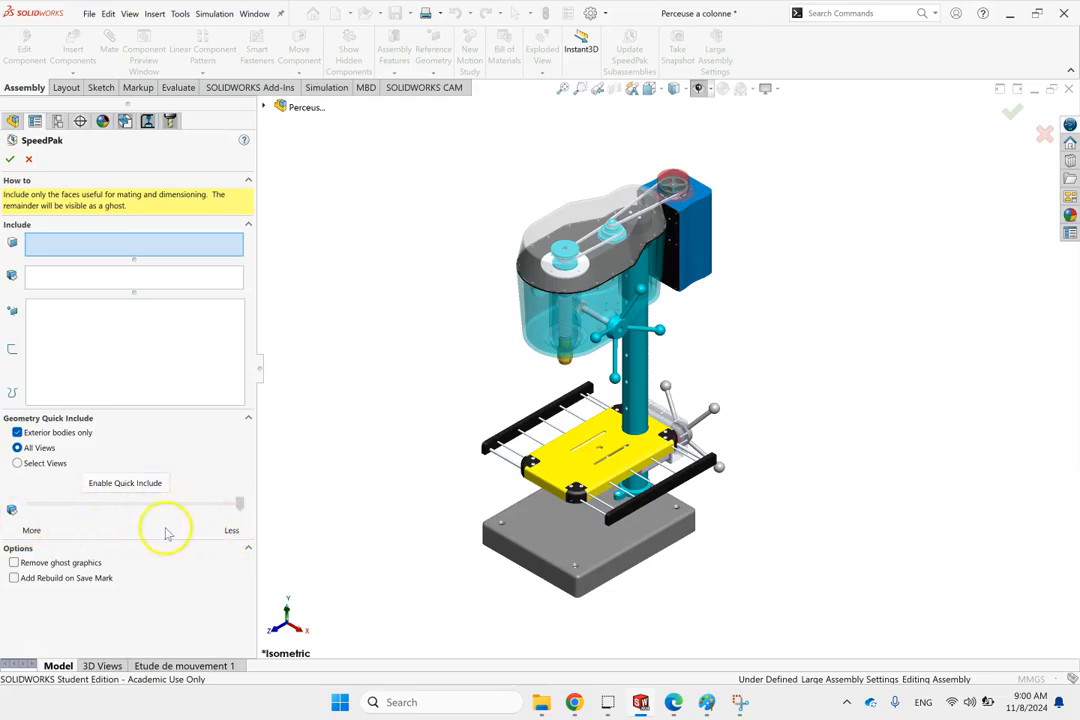
drag(240, 503, 87, 503)
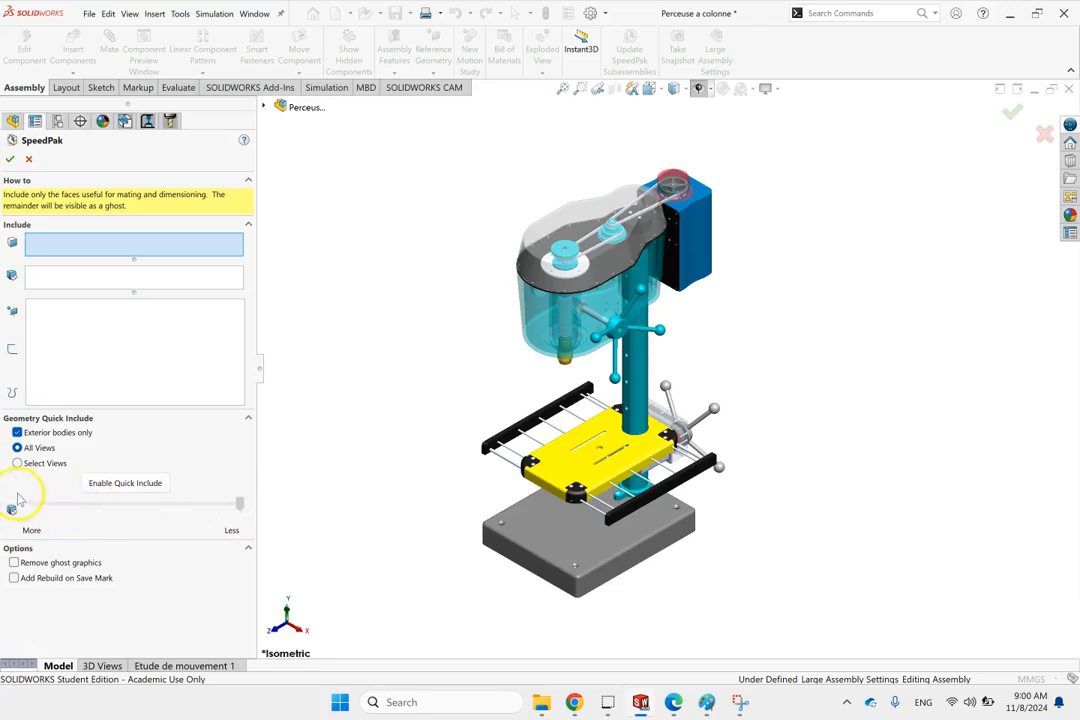
mouse_move(107, 497)
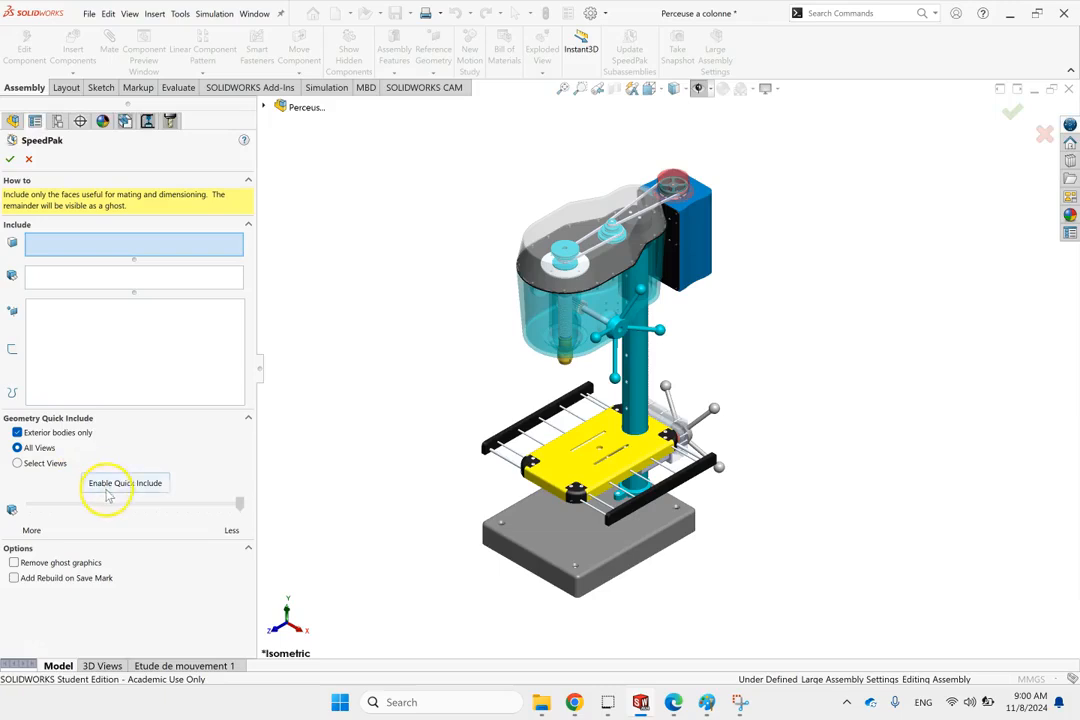
Step: Turn on Enable Quick Include and let the SpeedPak calculate the exterior bodies
click(124, 483)
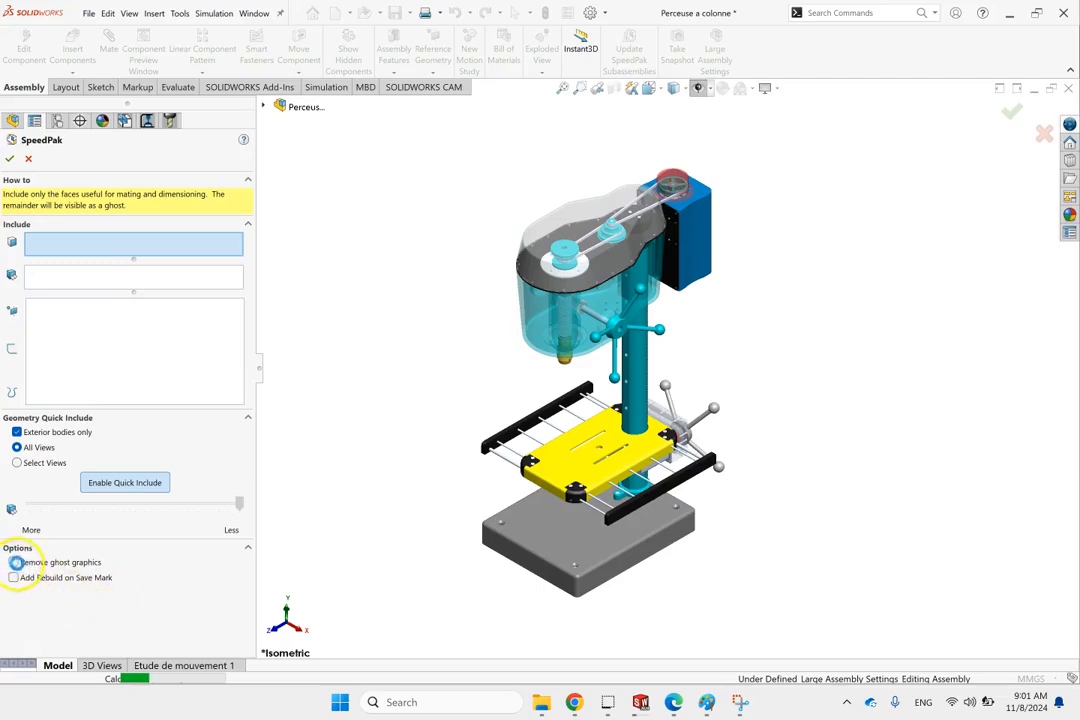
click(16, 562)
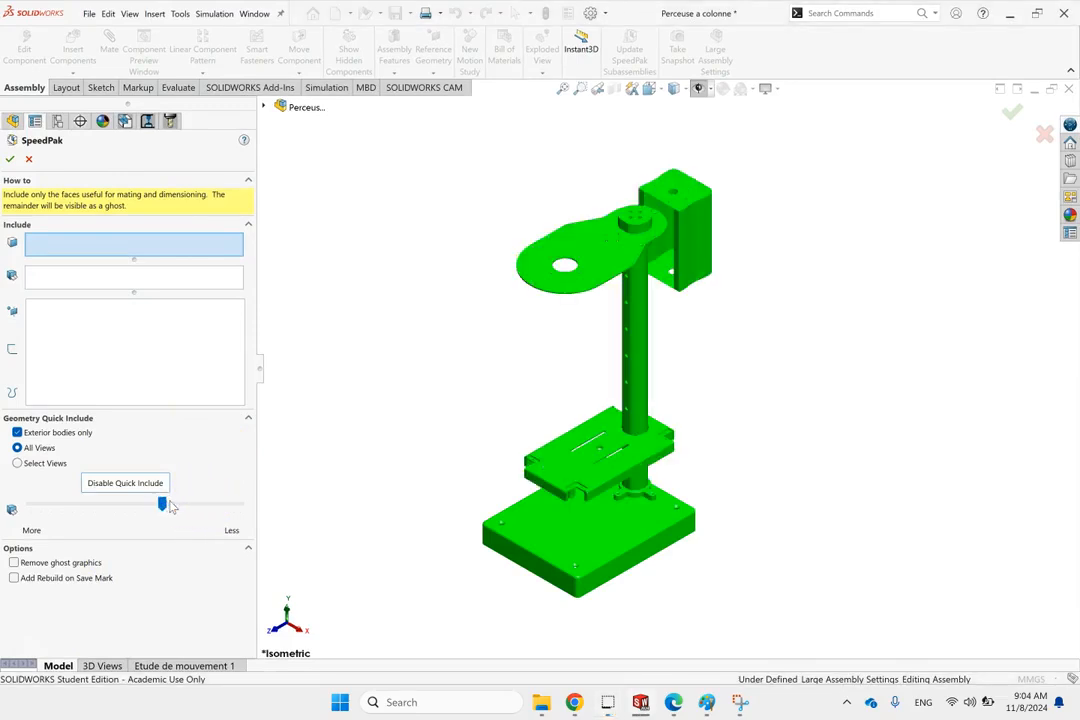
Step: Set the Quick Include slider midway so base, column, table and head bracket are kept
drag(162, 505, 228, 503)
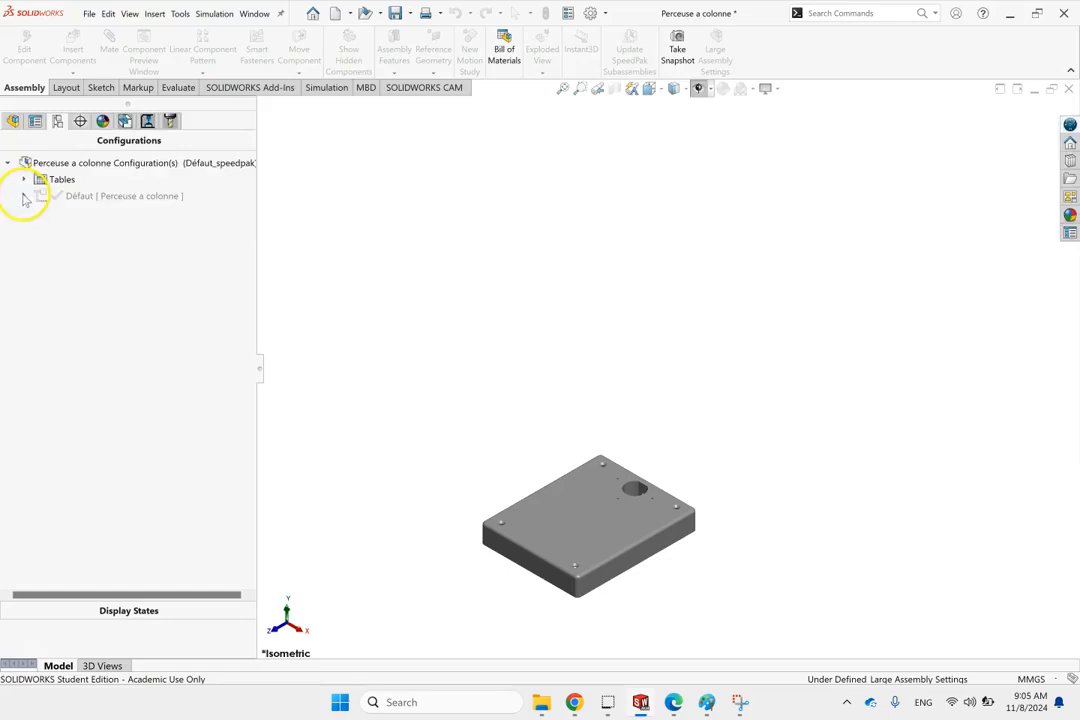
Step: Expand Défaut and bring up the actions for the Défaut_speedpak configuration
click(24, 195)
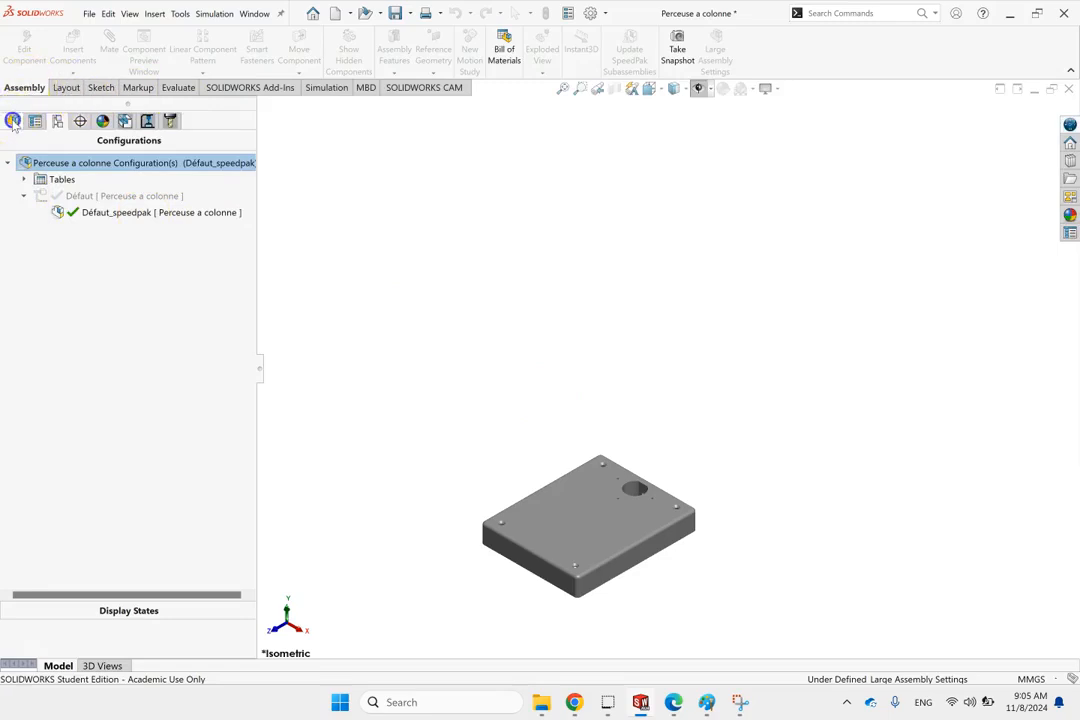
click(13, 121)
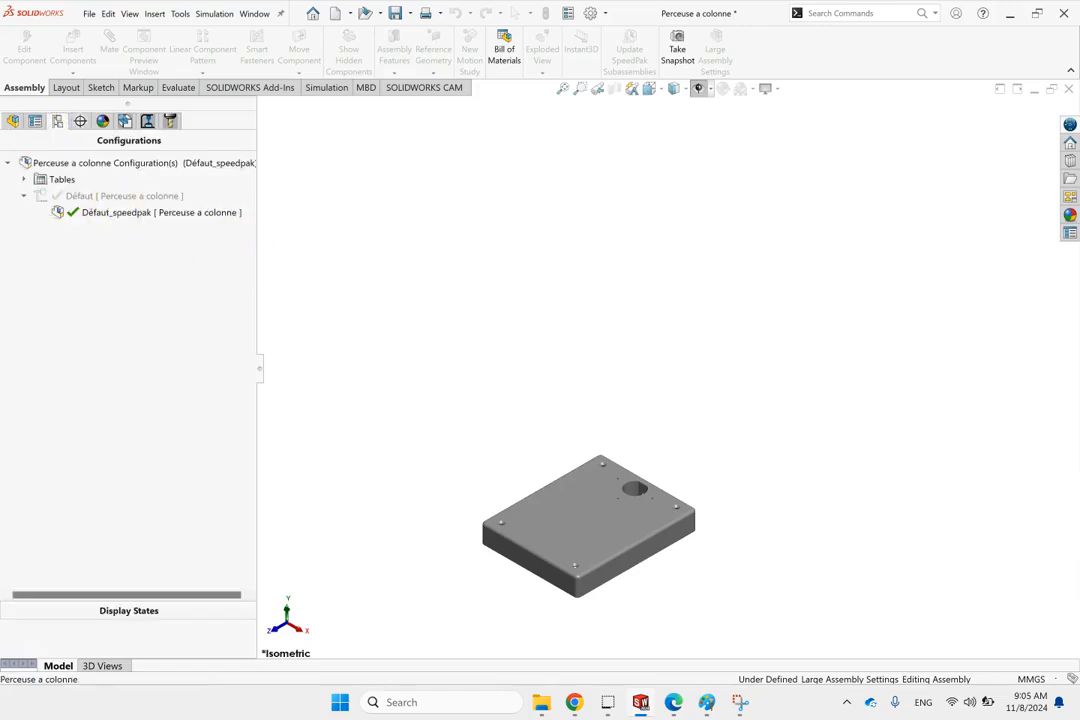
click(117, 212)
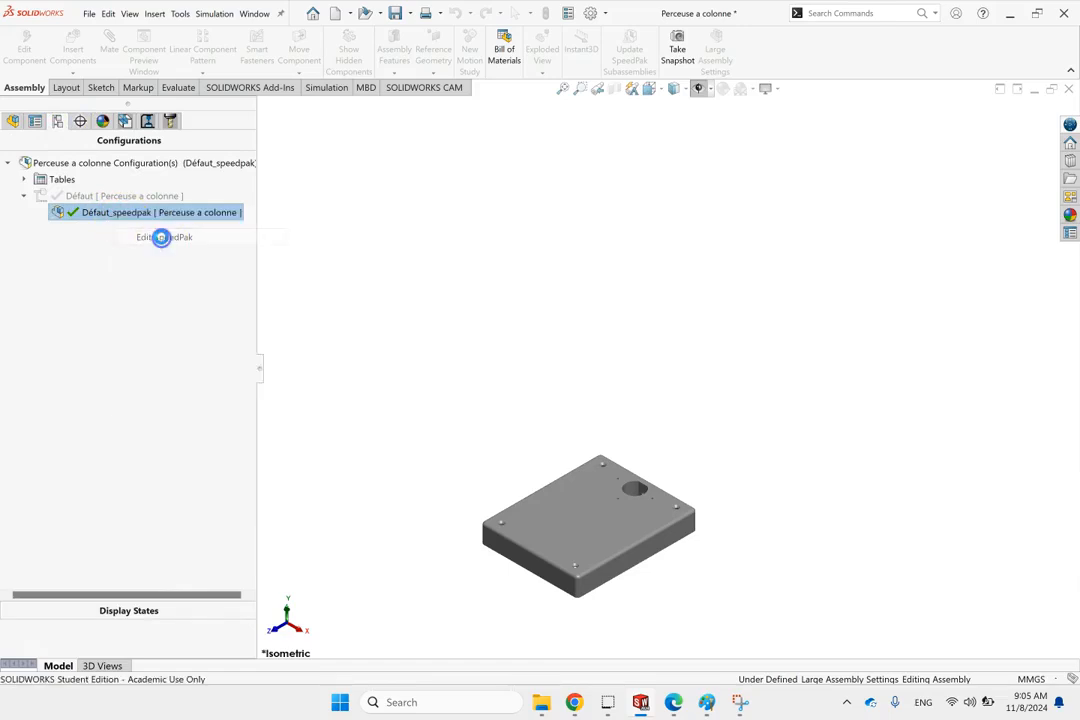
mouse_move(507, 285)
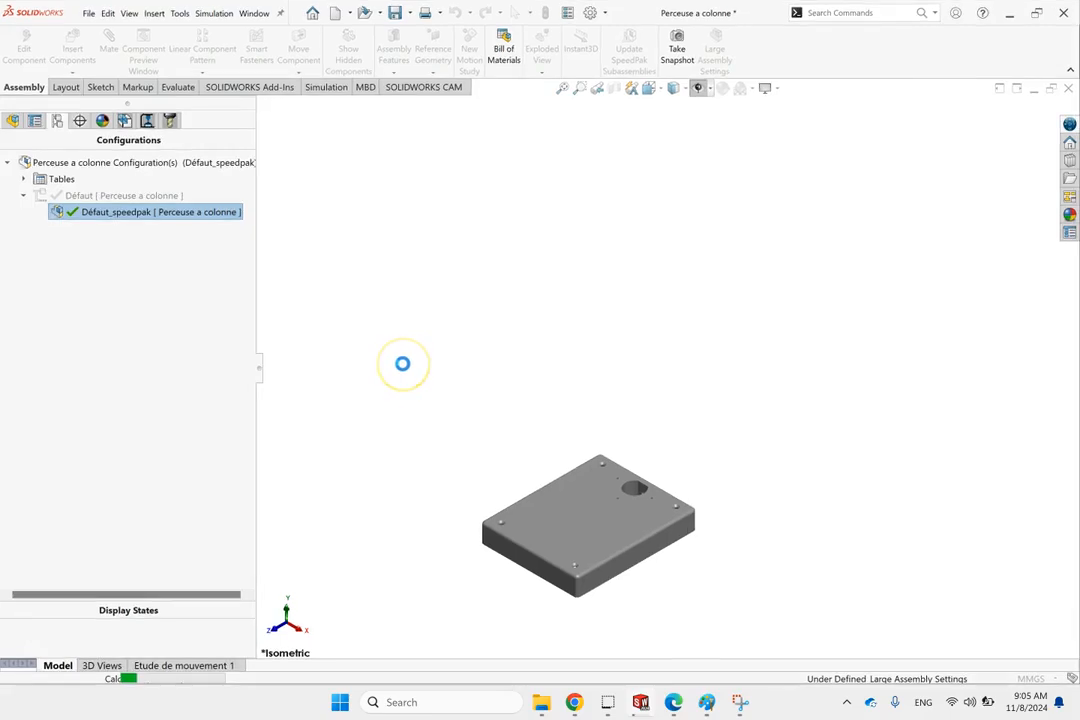
mouse_move(459, 386)
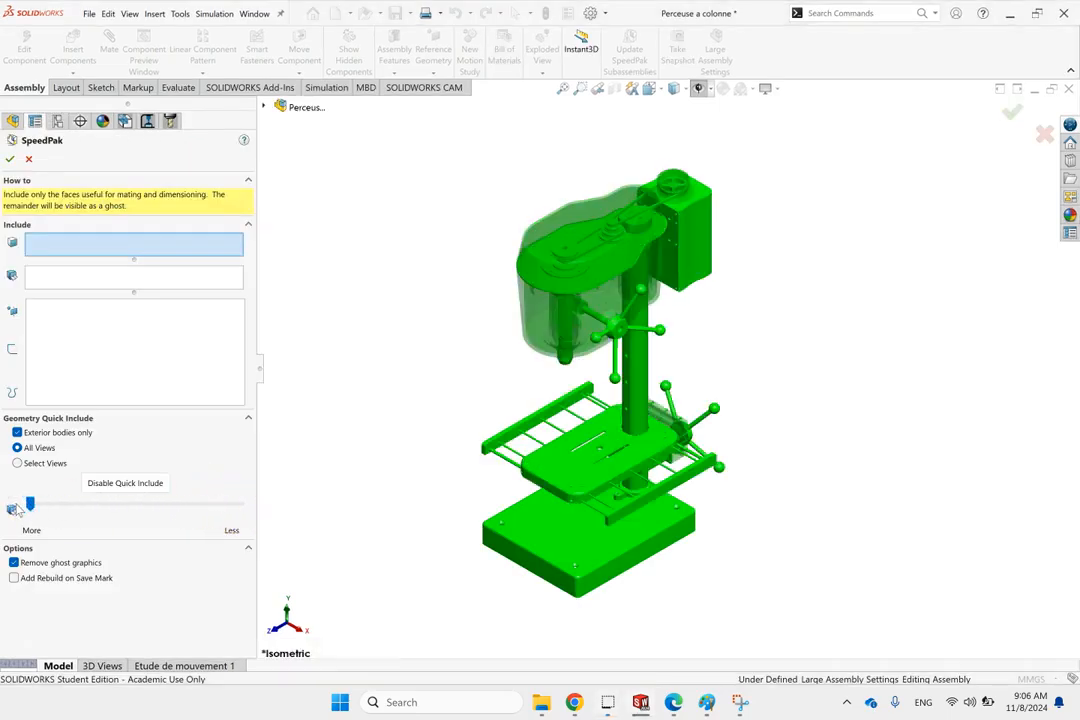
Step: Move the Geometry Quick Include slider back and forth to change the SpeedPak's included geometry
drag(30, 505, 70, 505)
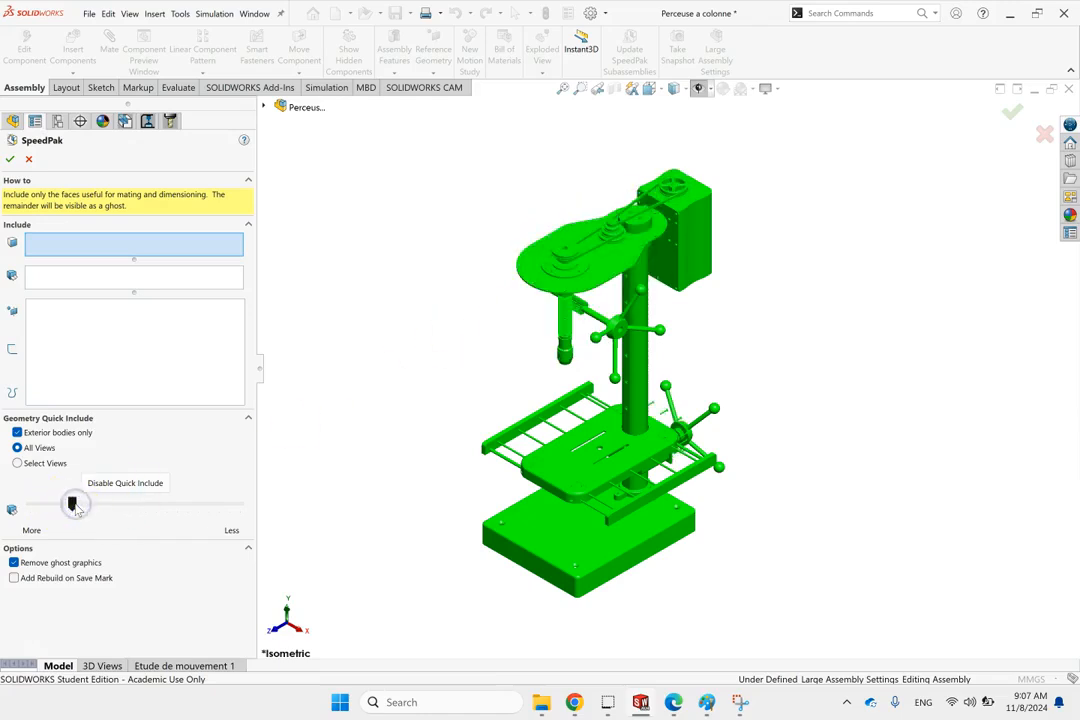
drag(75, 503, 30, 503)
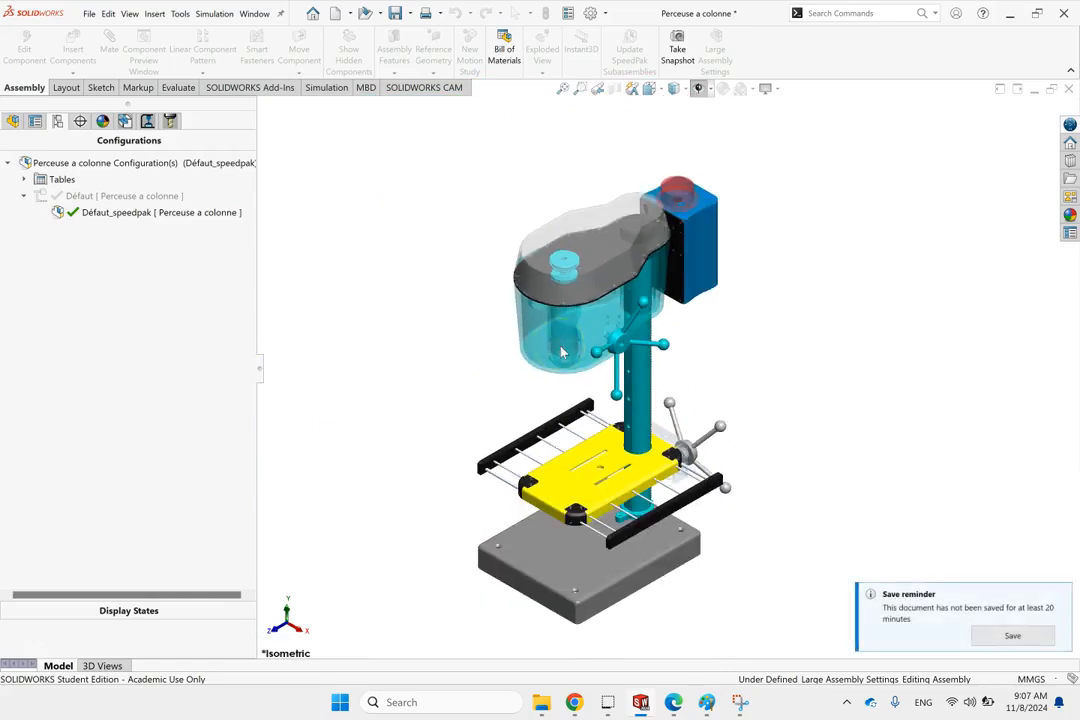
Step: Show the SpeedPak feature tree: Annotations, Origine and three planes only
click(15, 120)
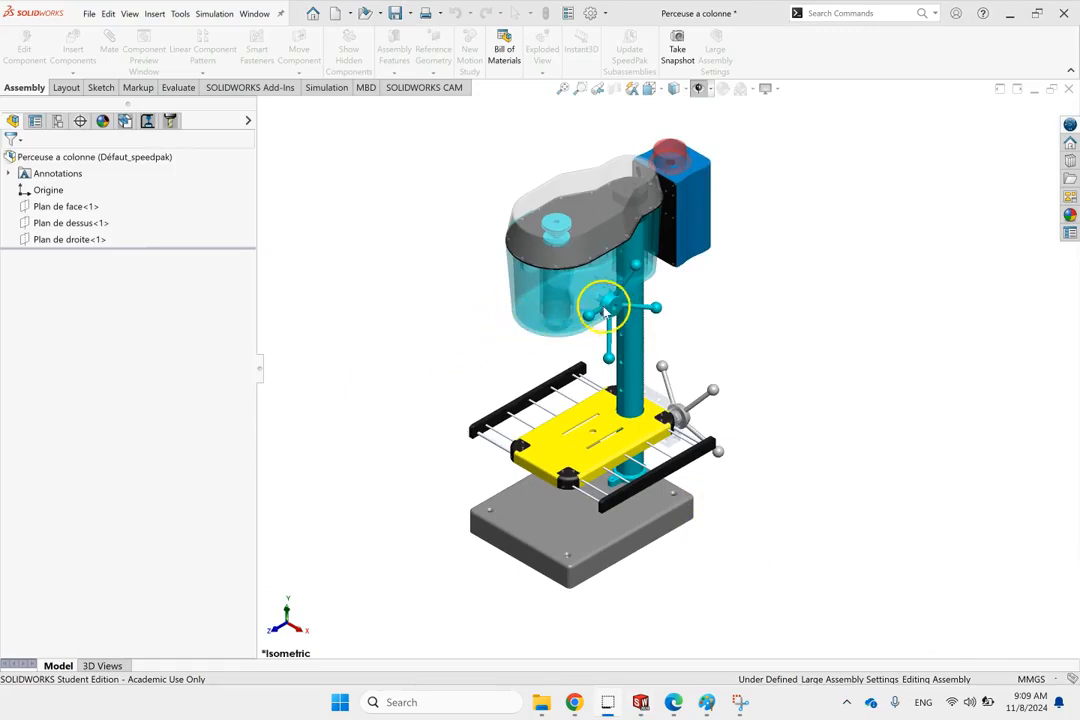
mouse_move(610, 228)
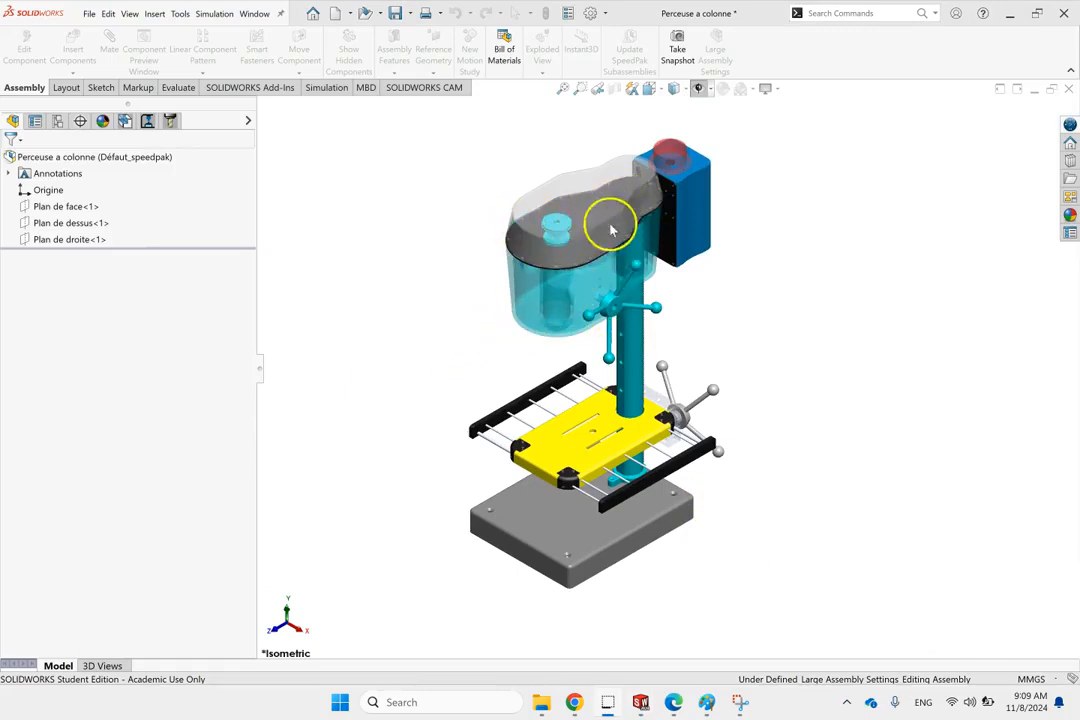
mouse_move(595, 212)
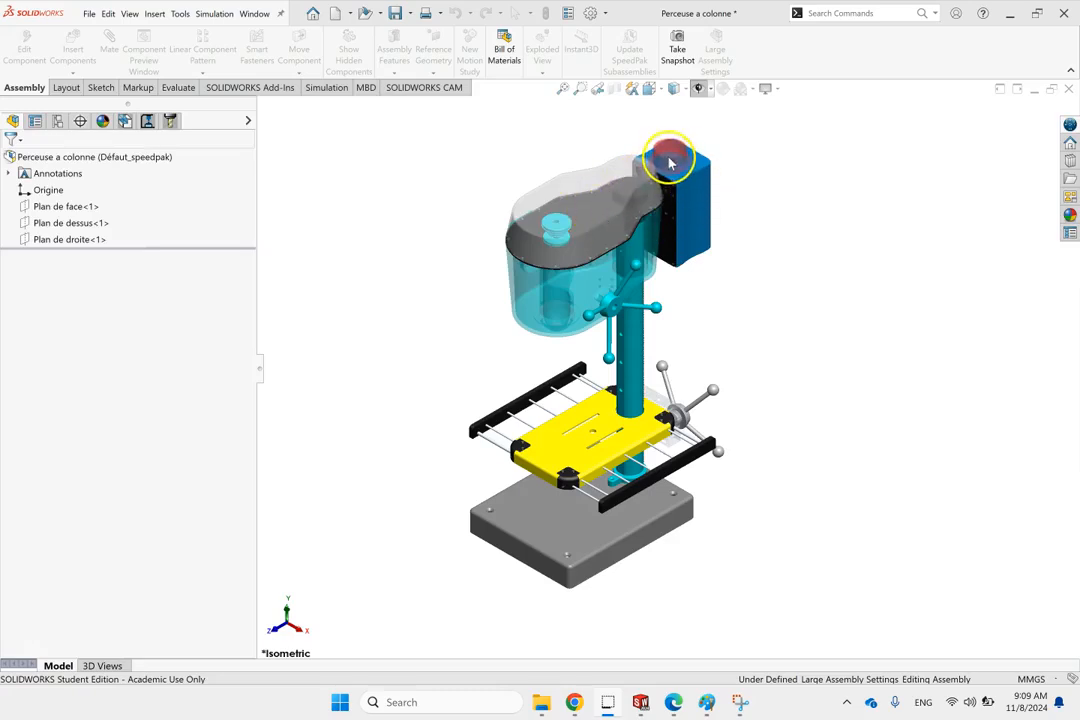
mouse_move(730, 362)
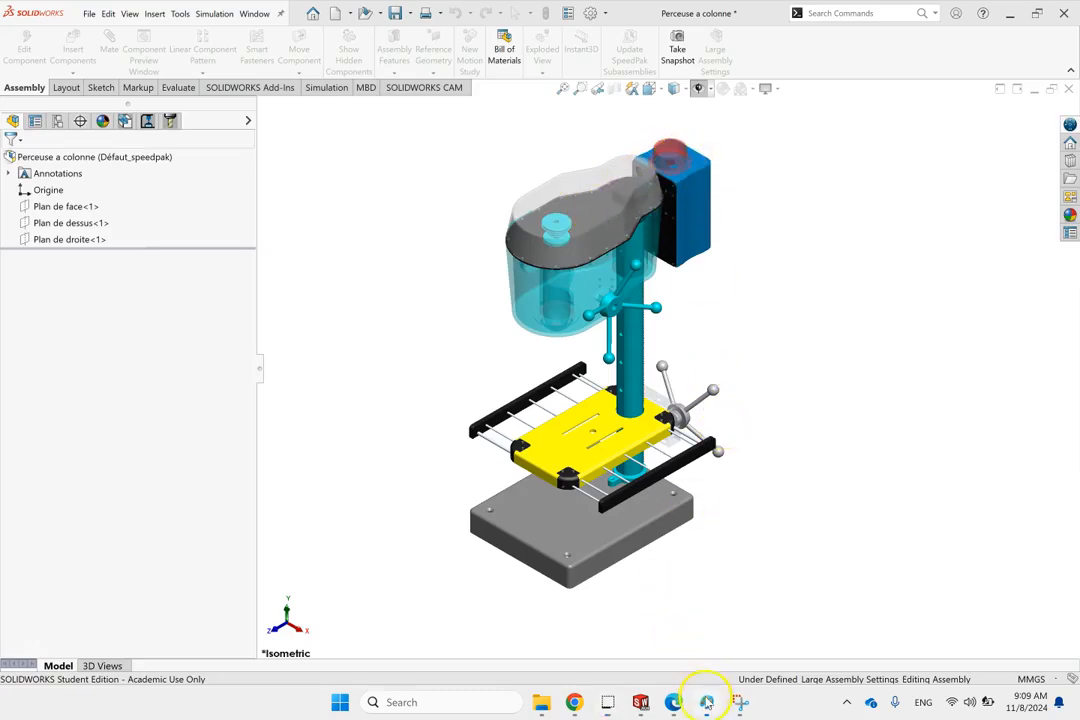
Step: Zoom in on the three side-by-side drill press renders in Paint
click(707, 701)
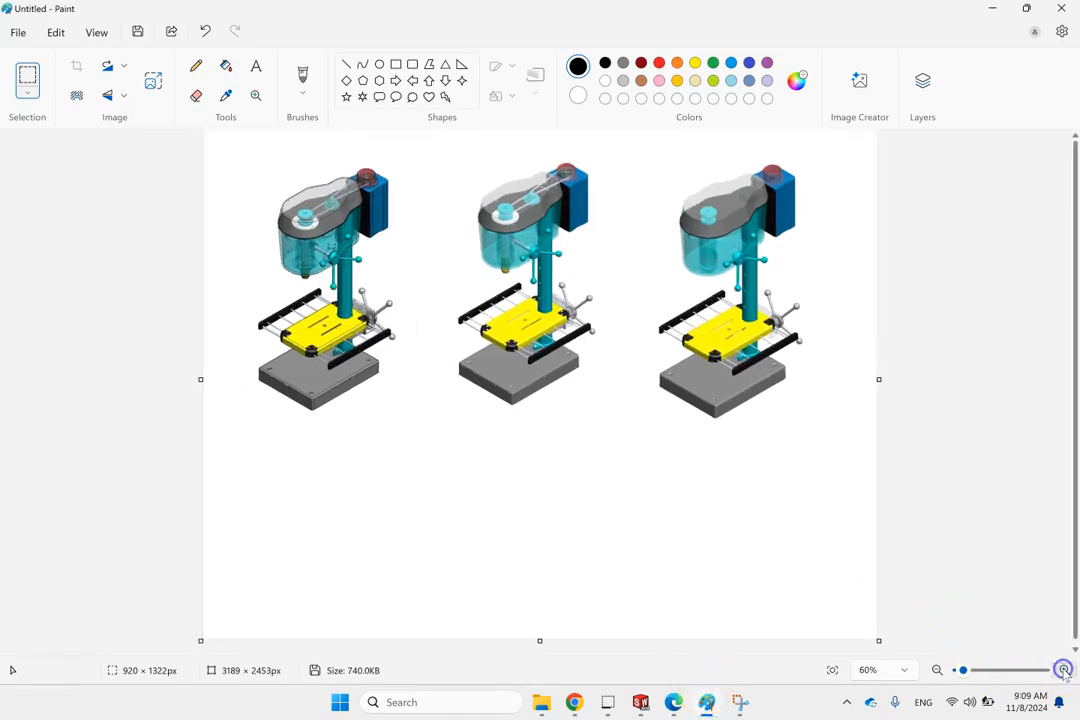
click(1062, 670)
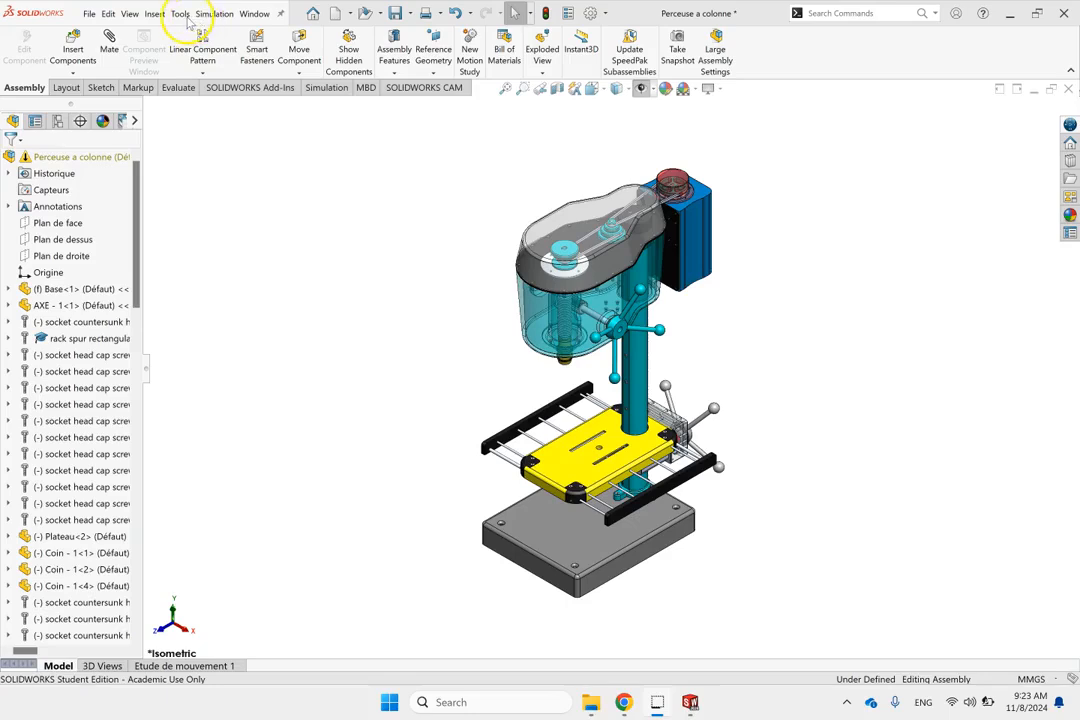
Step: Launch Simplify, ignoring features affecting mates, and search for small fillets, chamfers, holes, extrudes
click(179, 13)
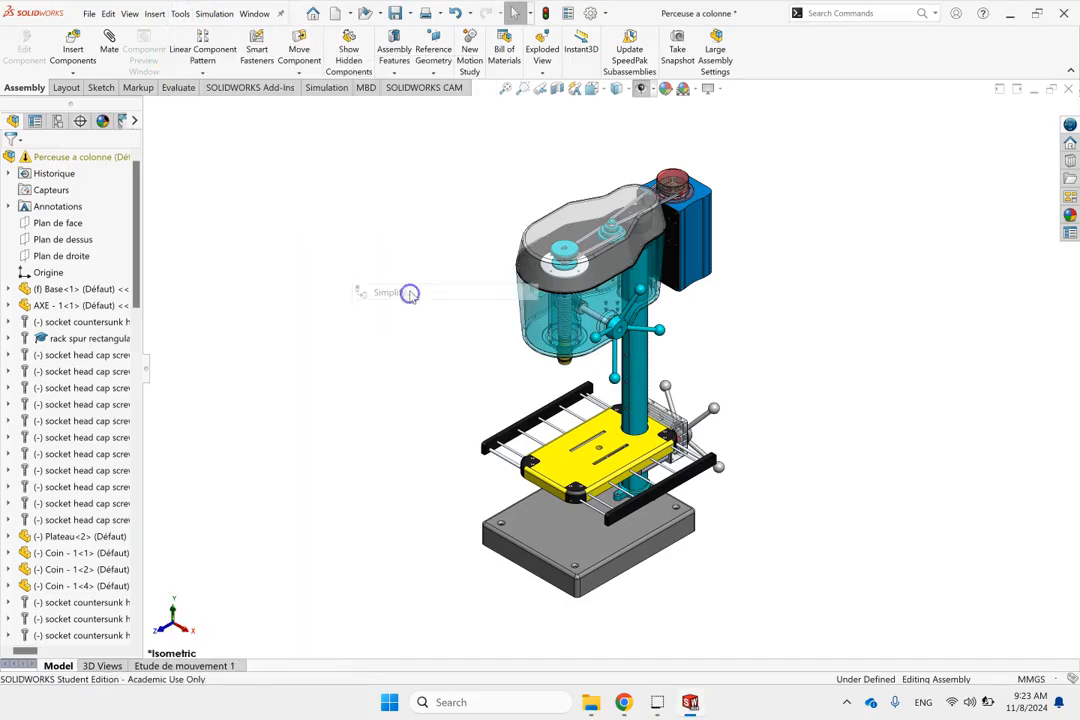
click(390, 293)
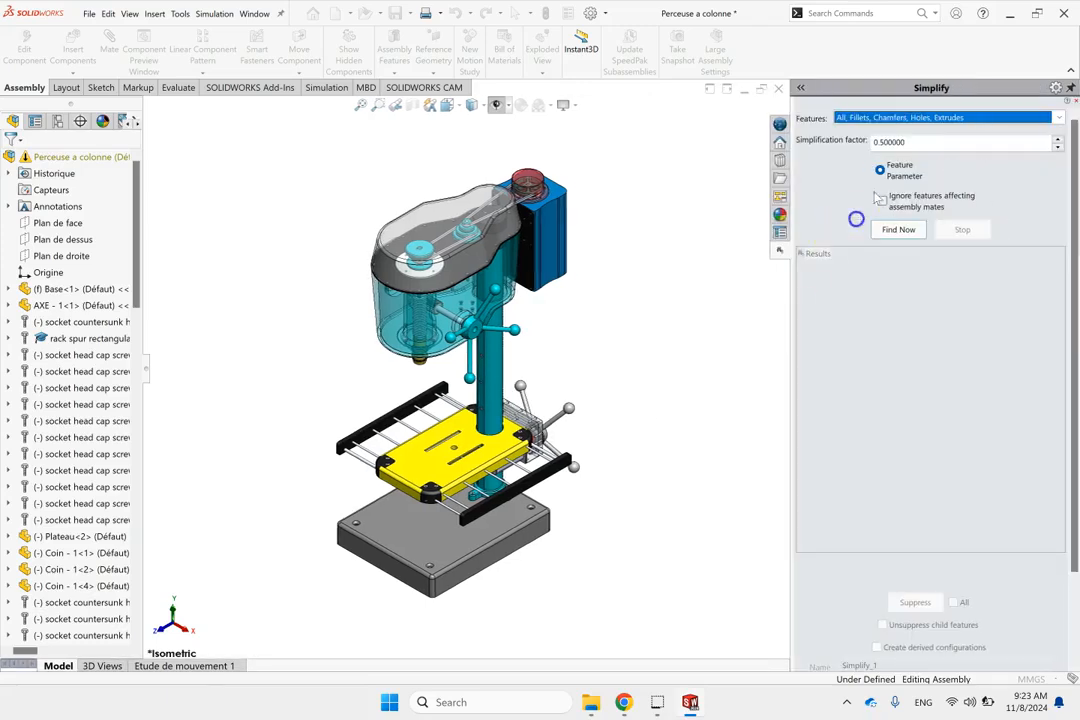
mouse_move(920, 141)
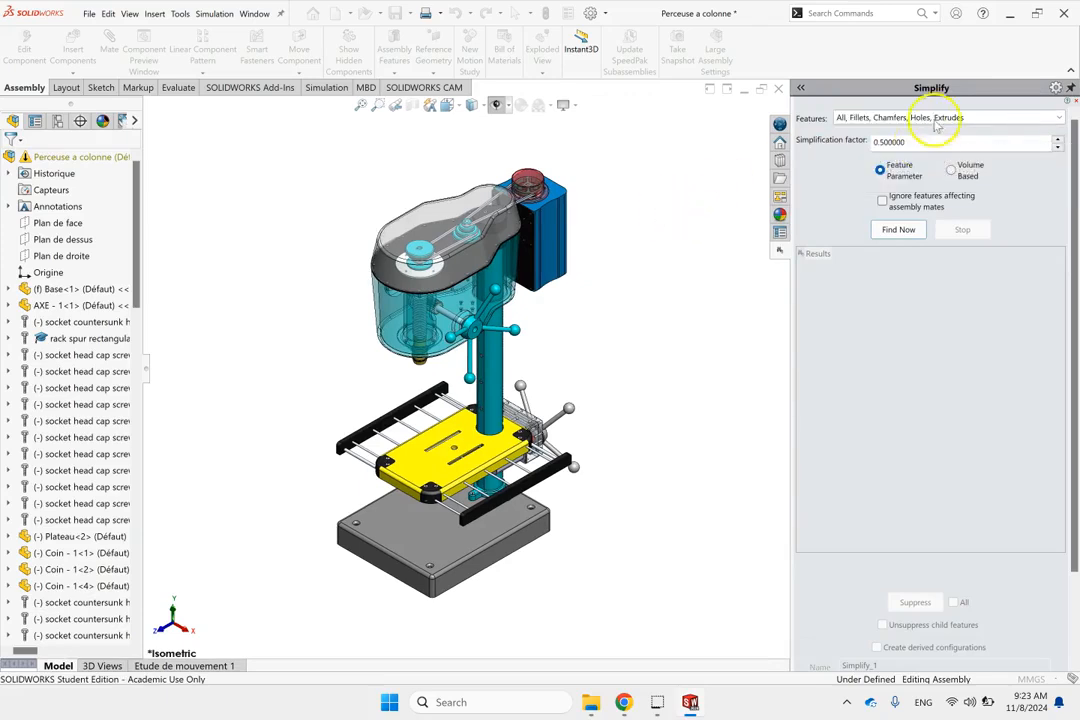
mouse_move(951, 170)
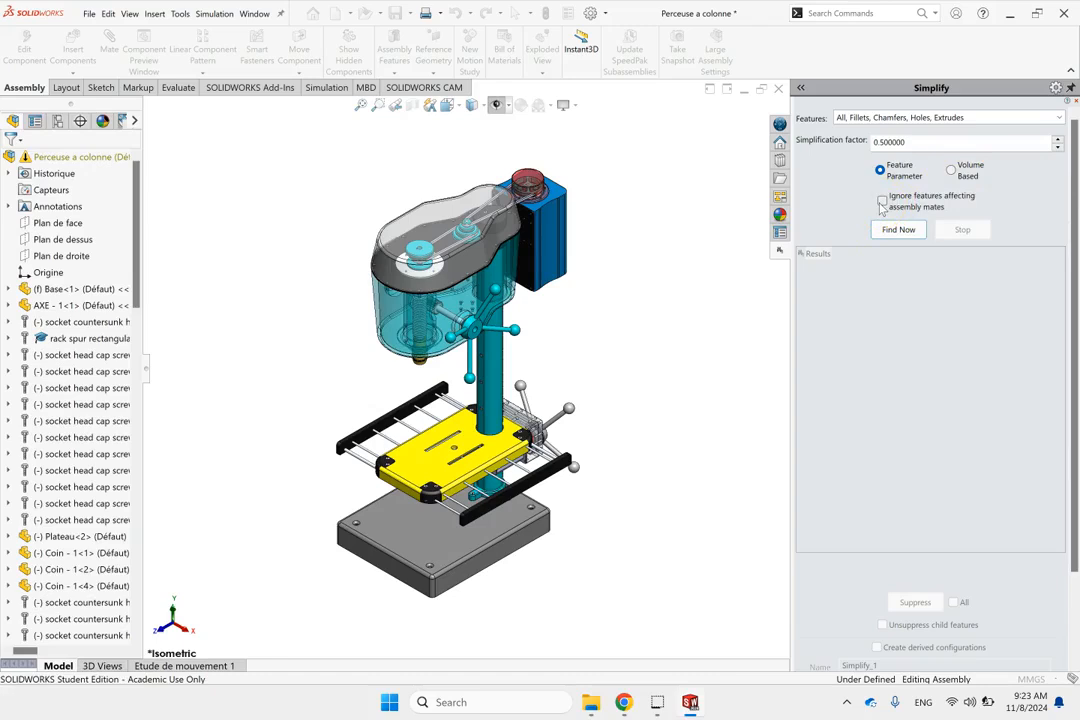
click(882, 200)
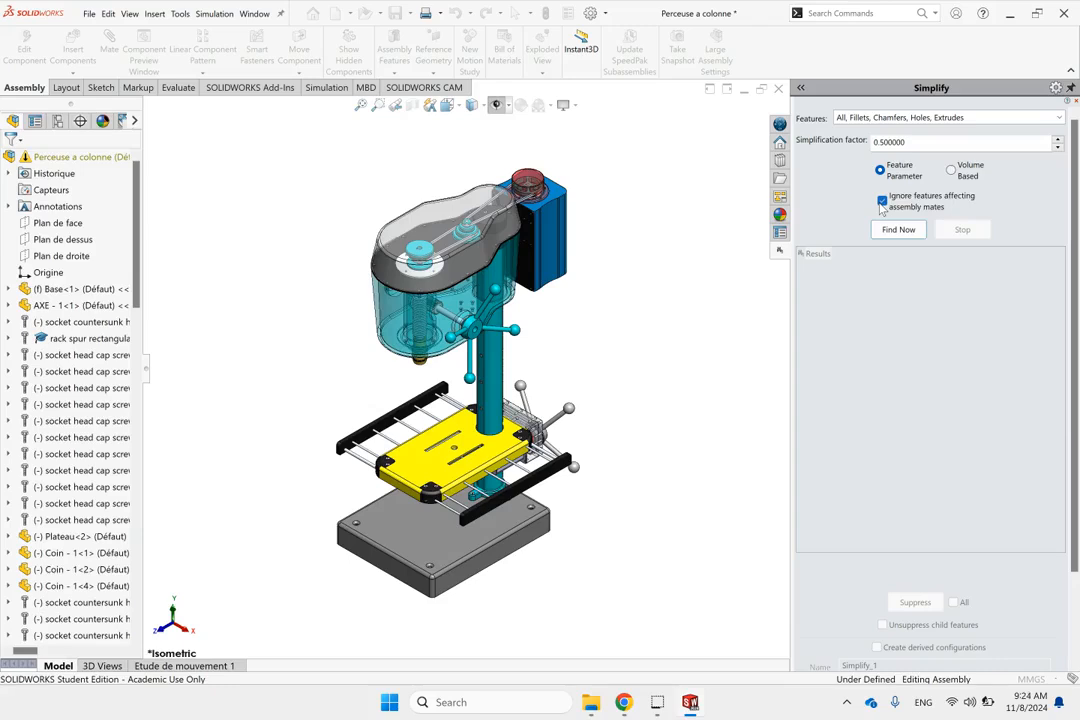
click(1057, 117)
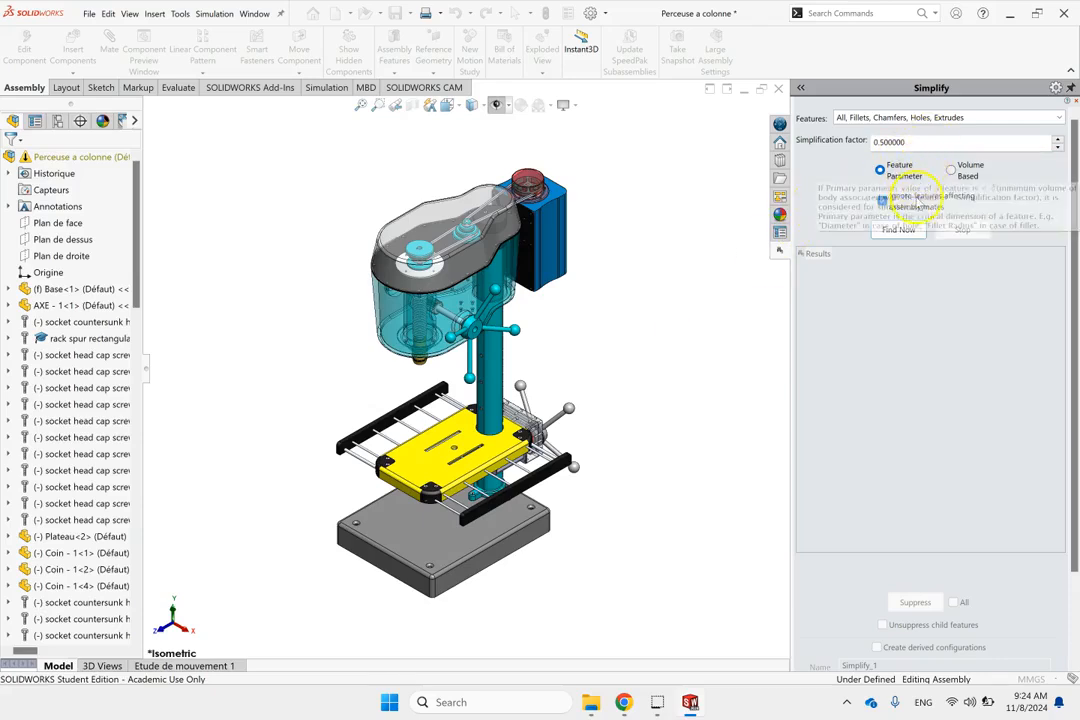
click(897, 230)
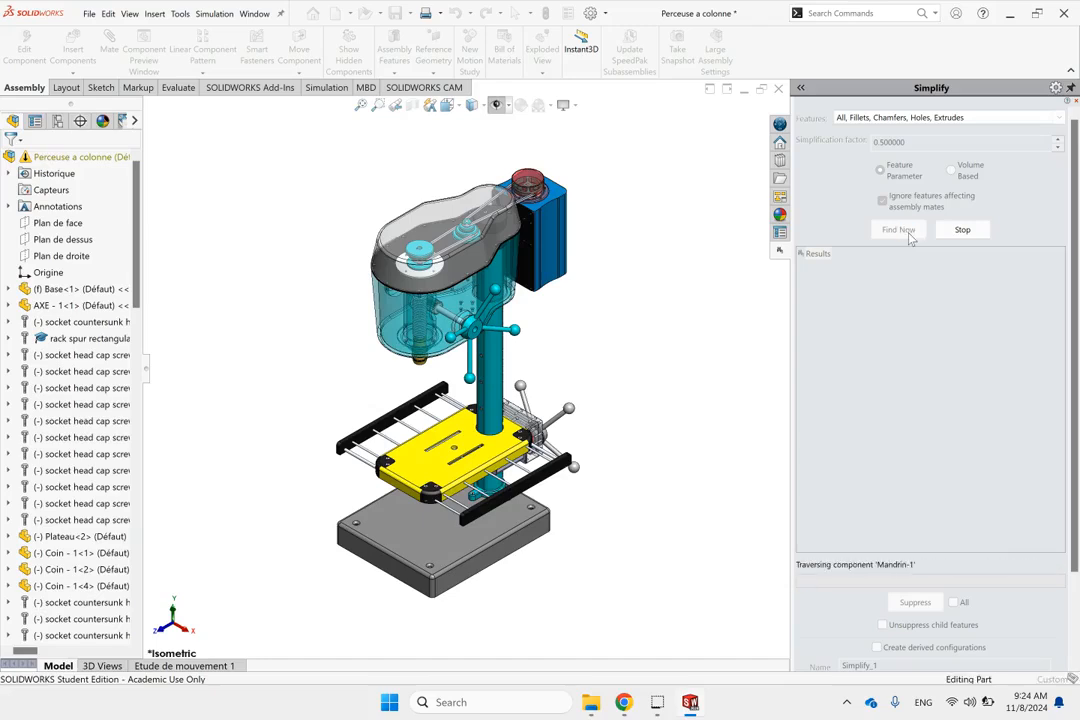
Step: Preview found features like Boss.-Extru.3, screw Fillet1s, Congé1 and Congé4 in Results
click(897, 229)
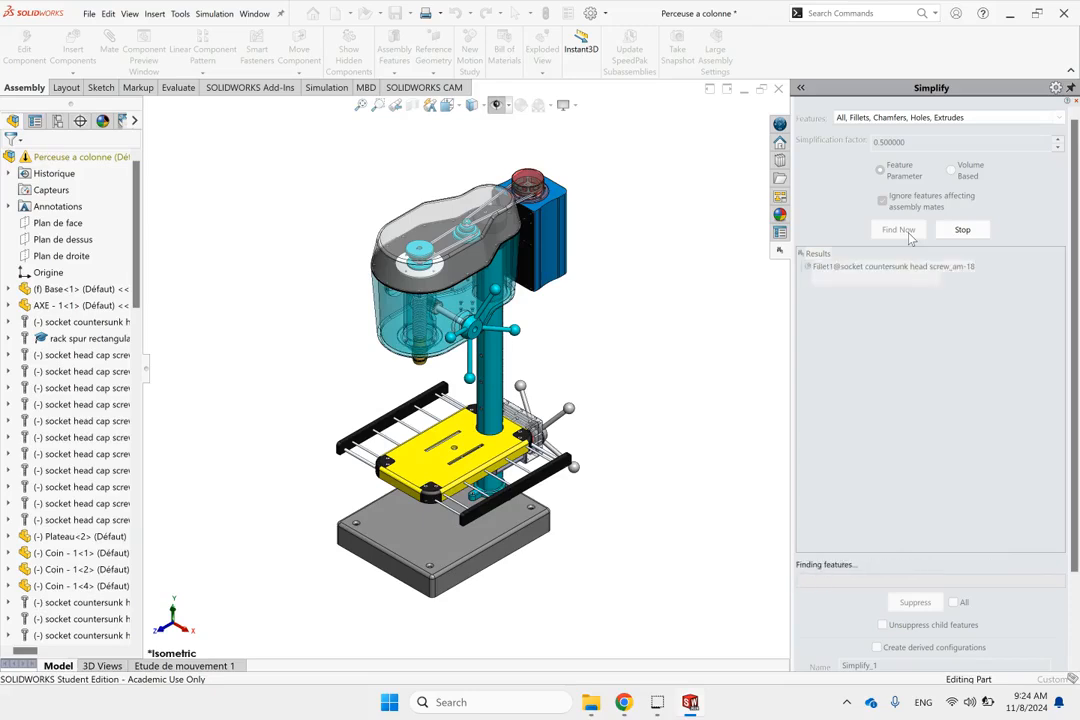
click(897, 229)
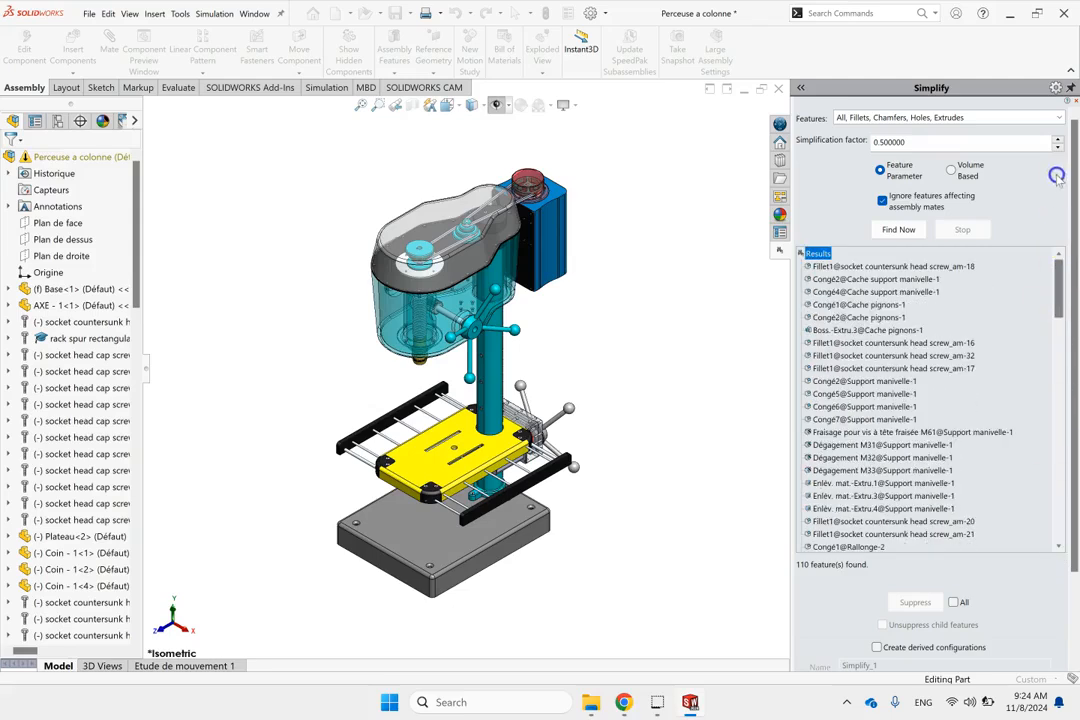
click(870, 330)
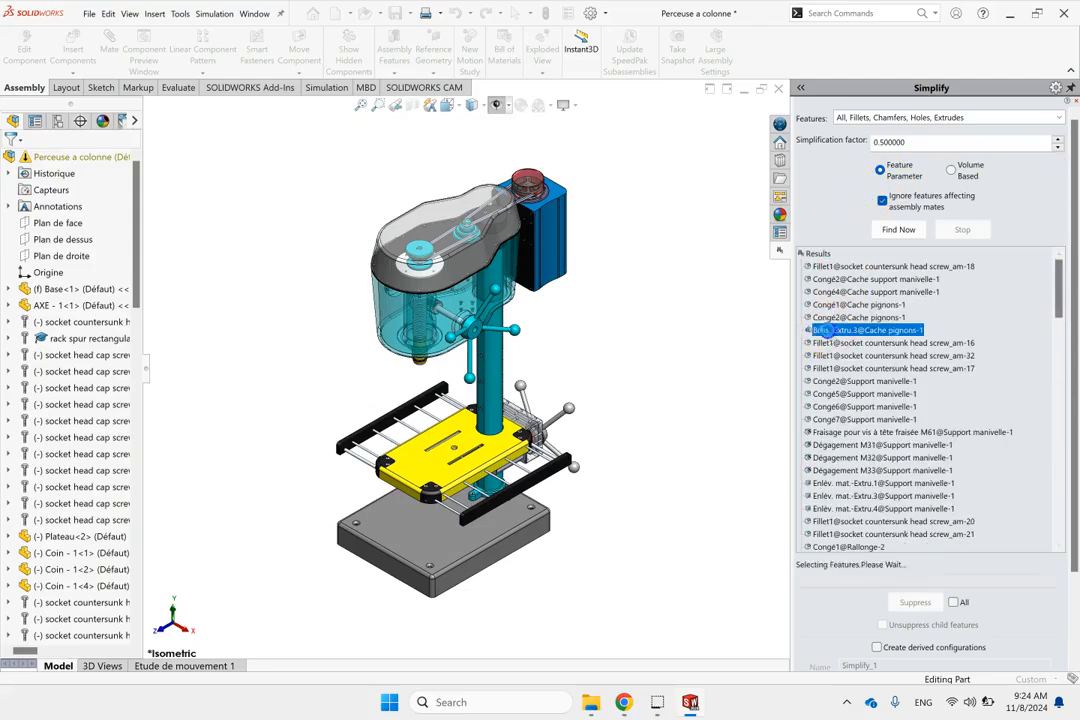
click(890, 342)
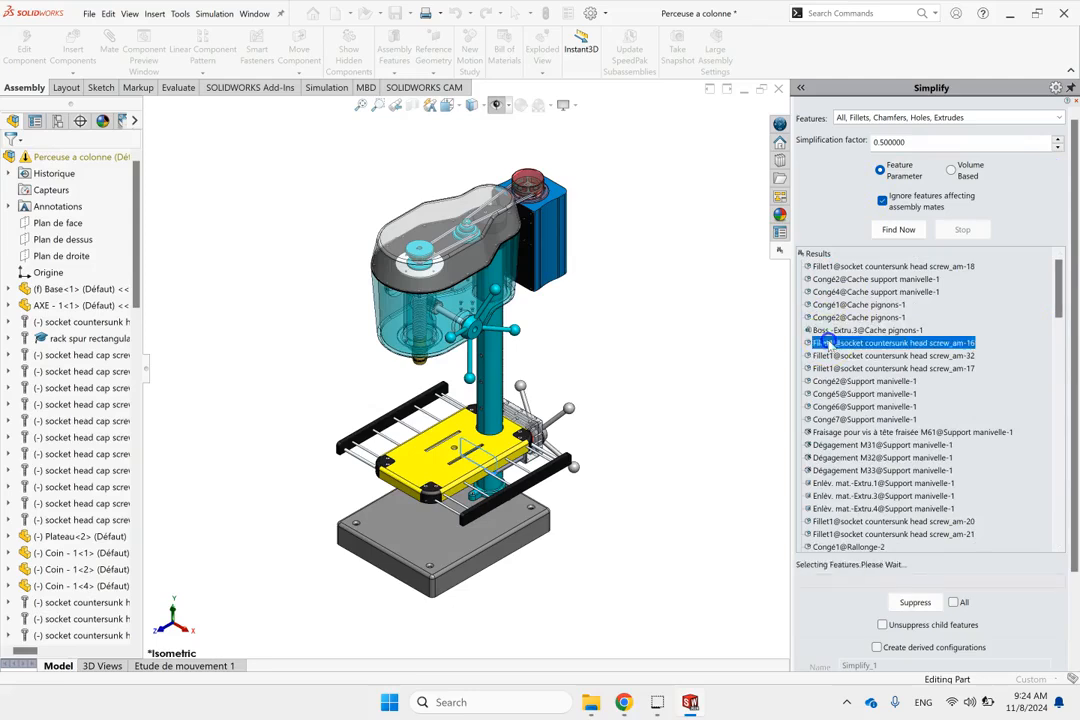
click(890, 355)
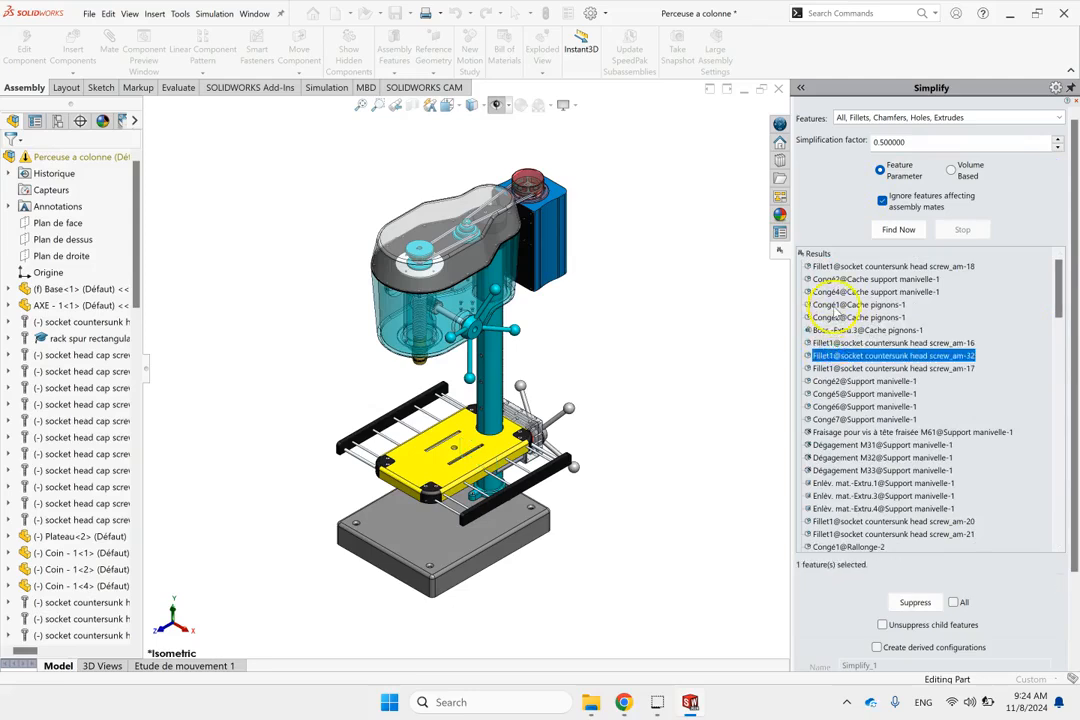
click(858, 304)
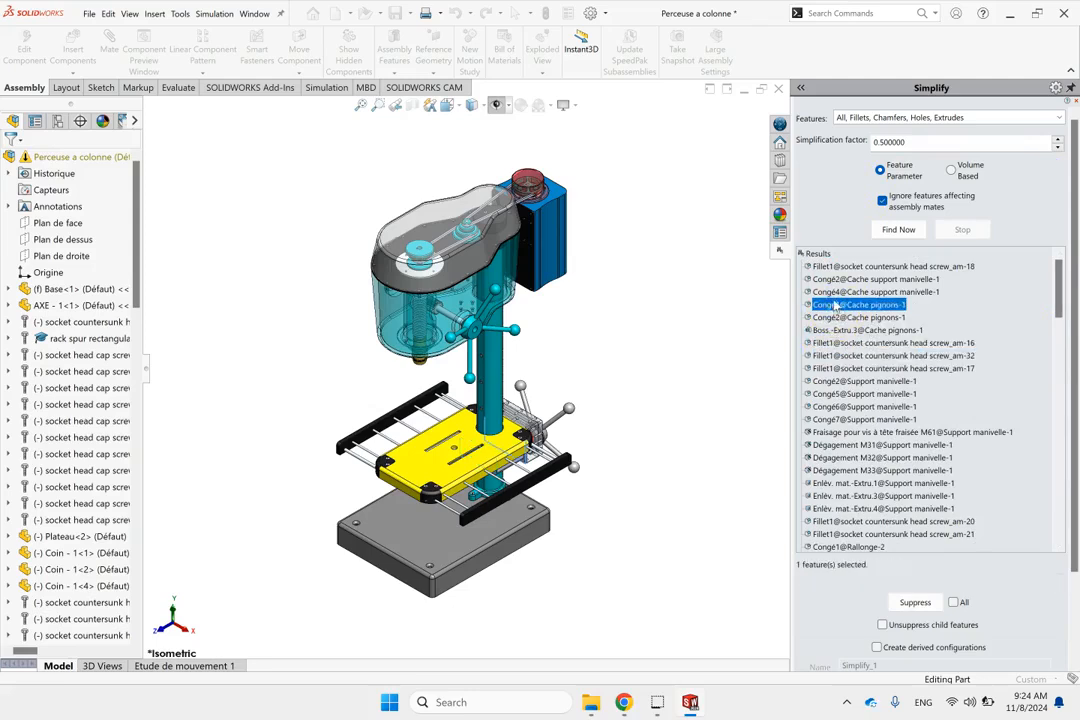
click(876, 291)
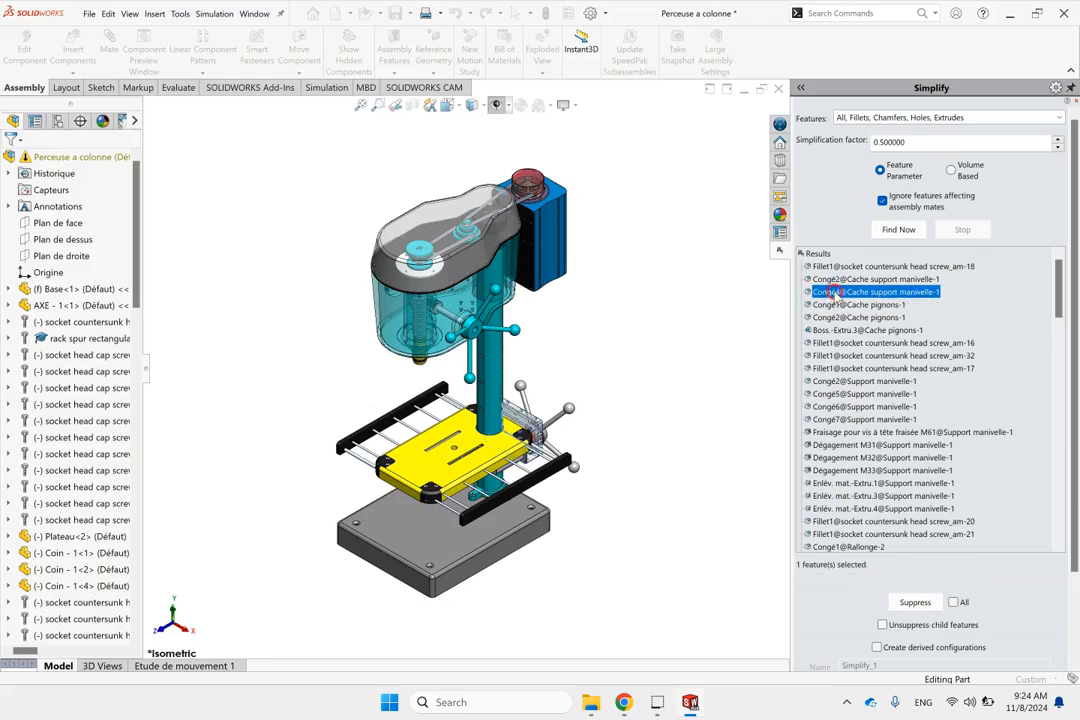
click(914, 601)
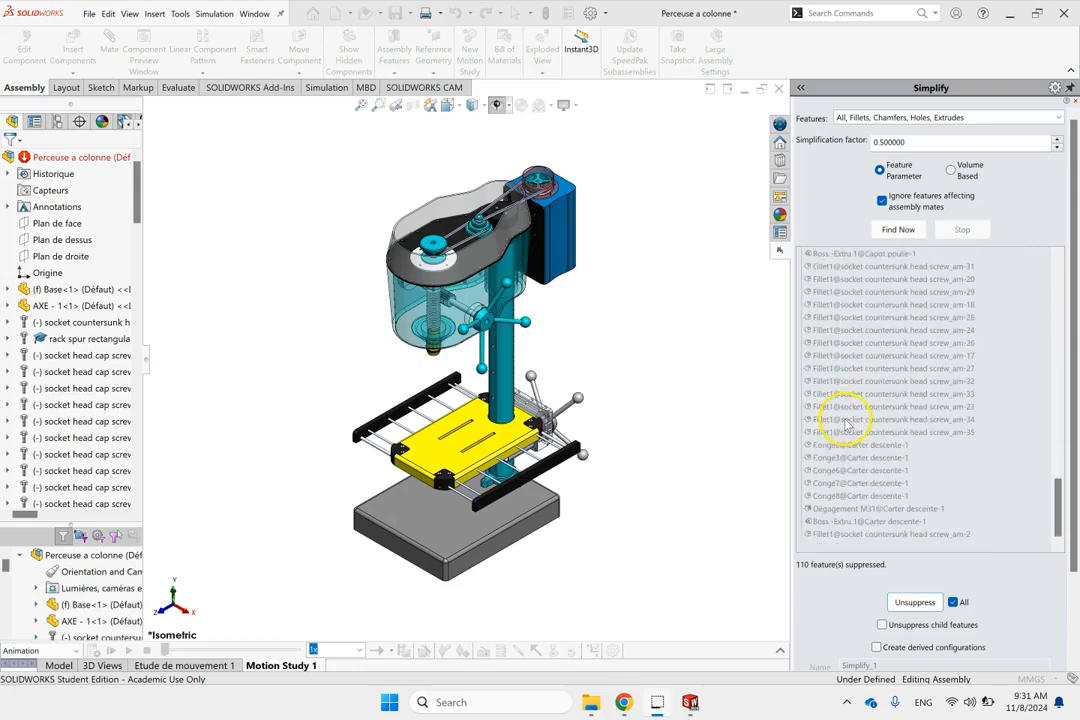
Step: Scroll through the Results list of the 110 suppressed features
scroll(down, 3)
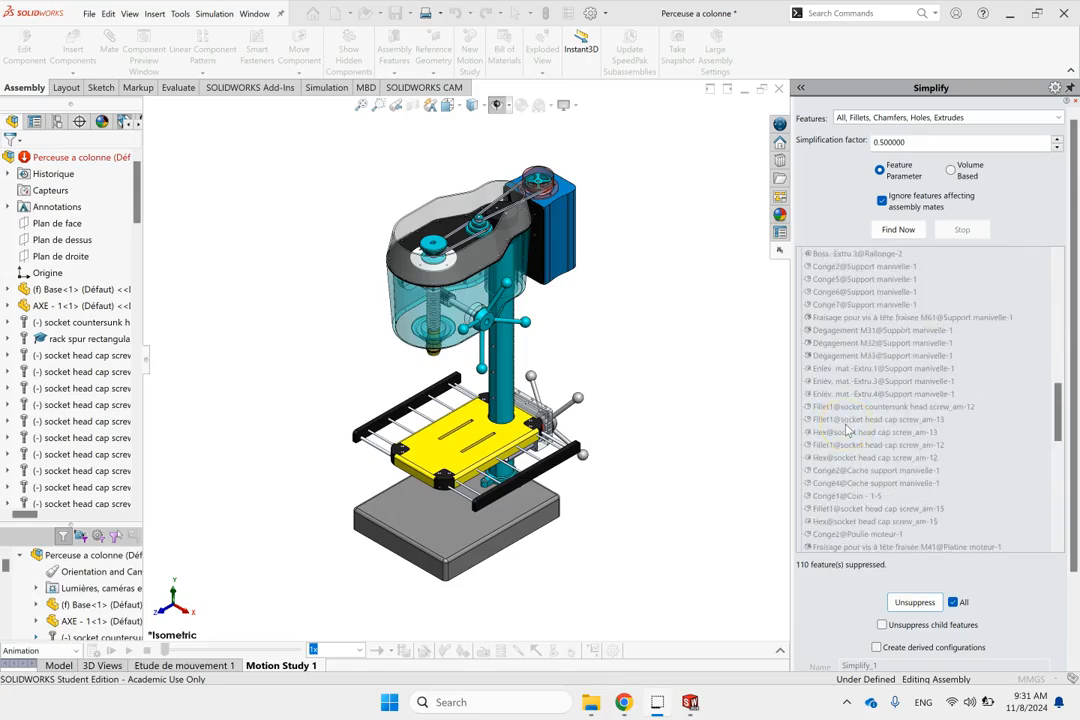